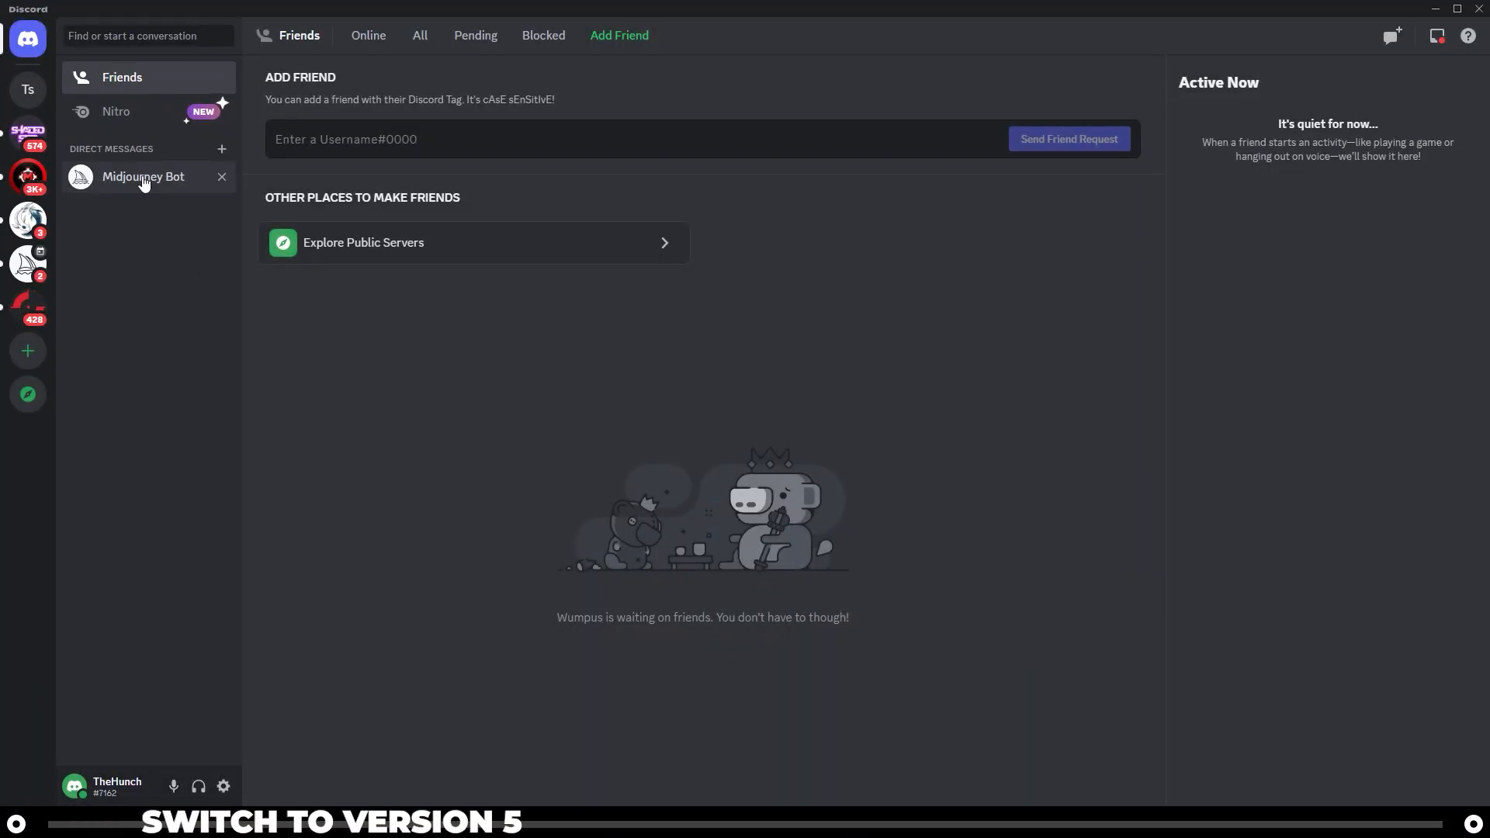
Step: Open the Midjourney Bot direct-message conversation from the sidebar
{"action": "left_click", "coordinate": [143, 177]}
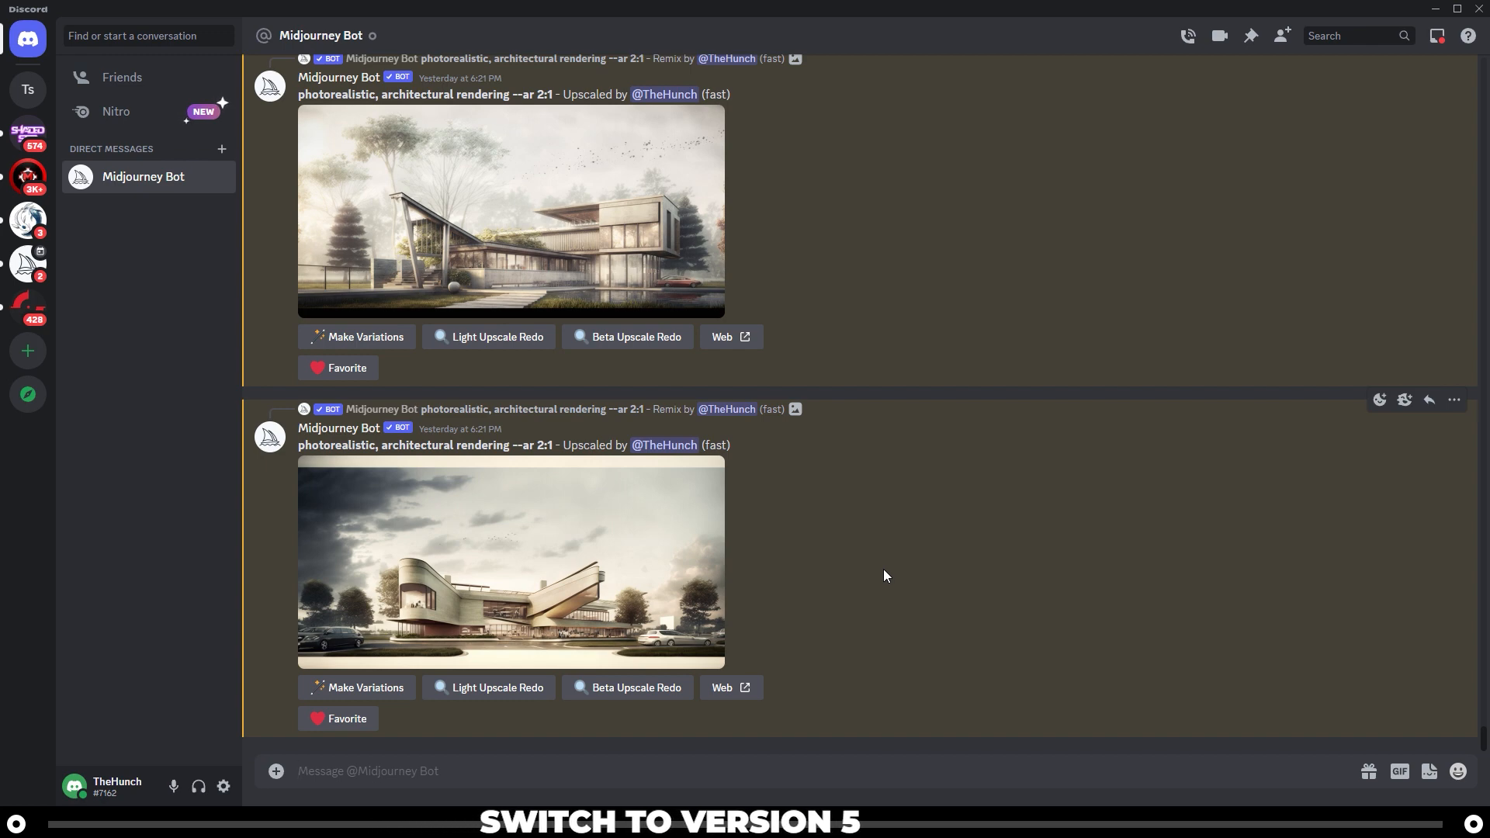
{"action": "mouse_move", "coordinate": [992, 528]}
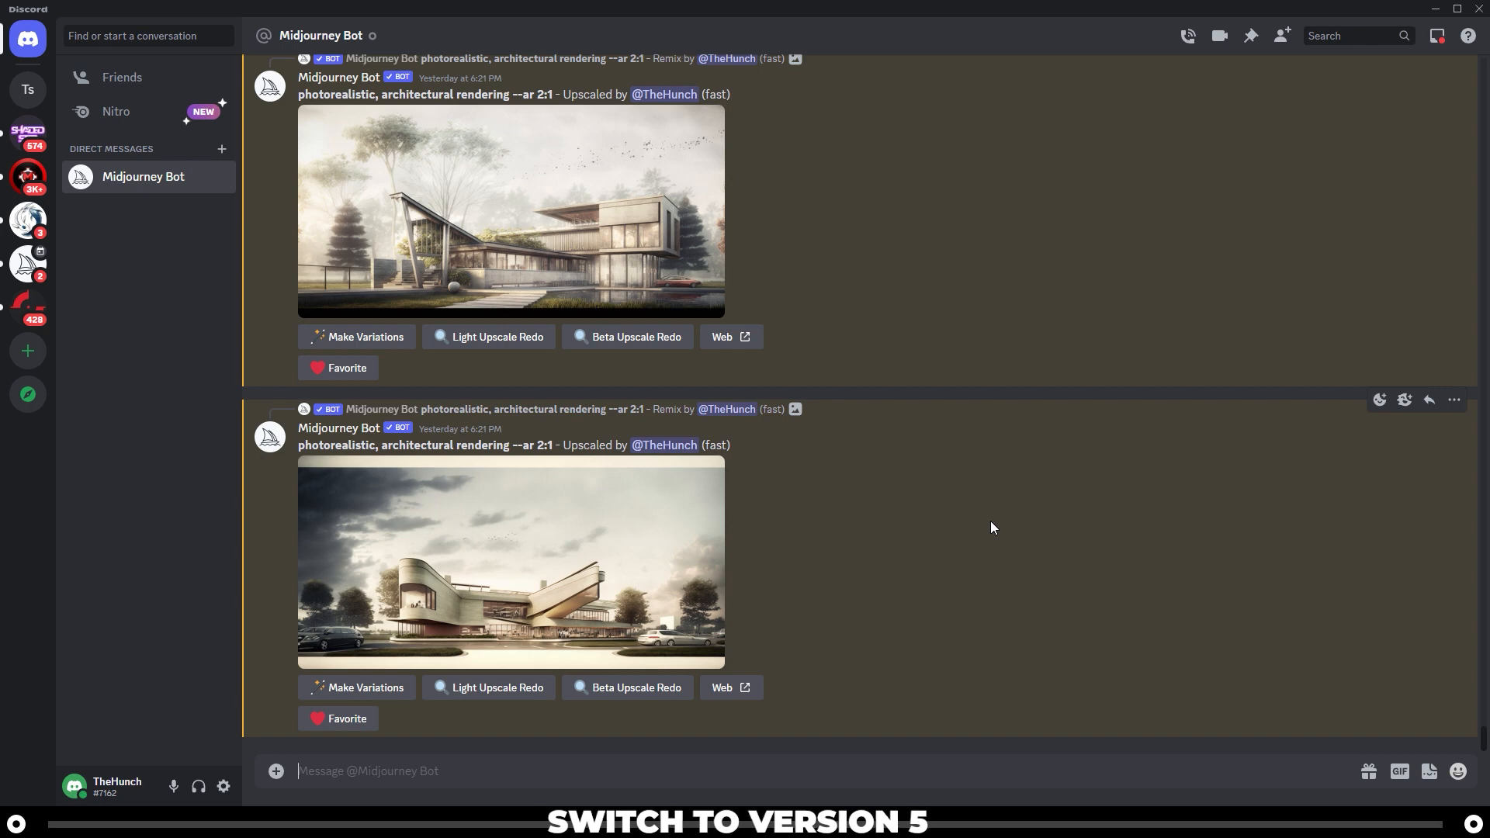
Step: Run /settings and make MJ version 5 the bot's default model
{"action": "type", "text": "/settings"}
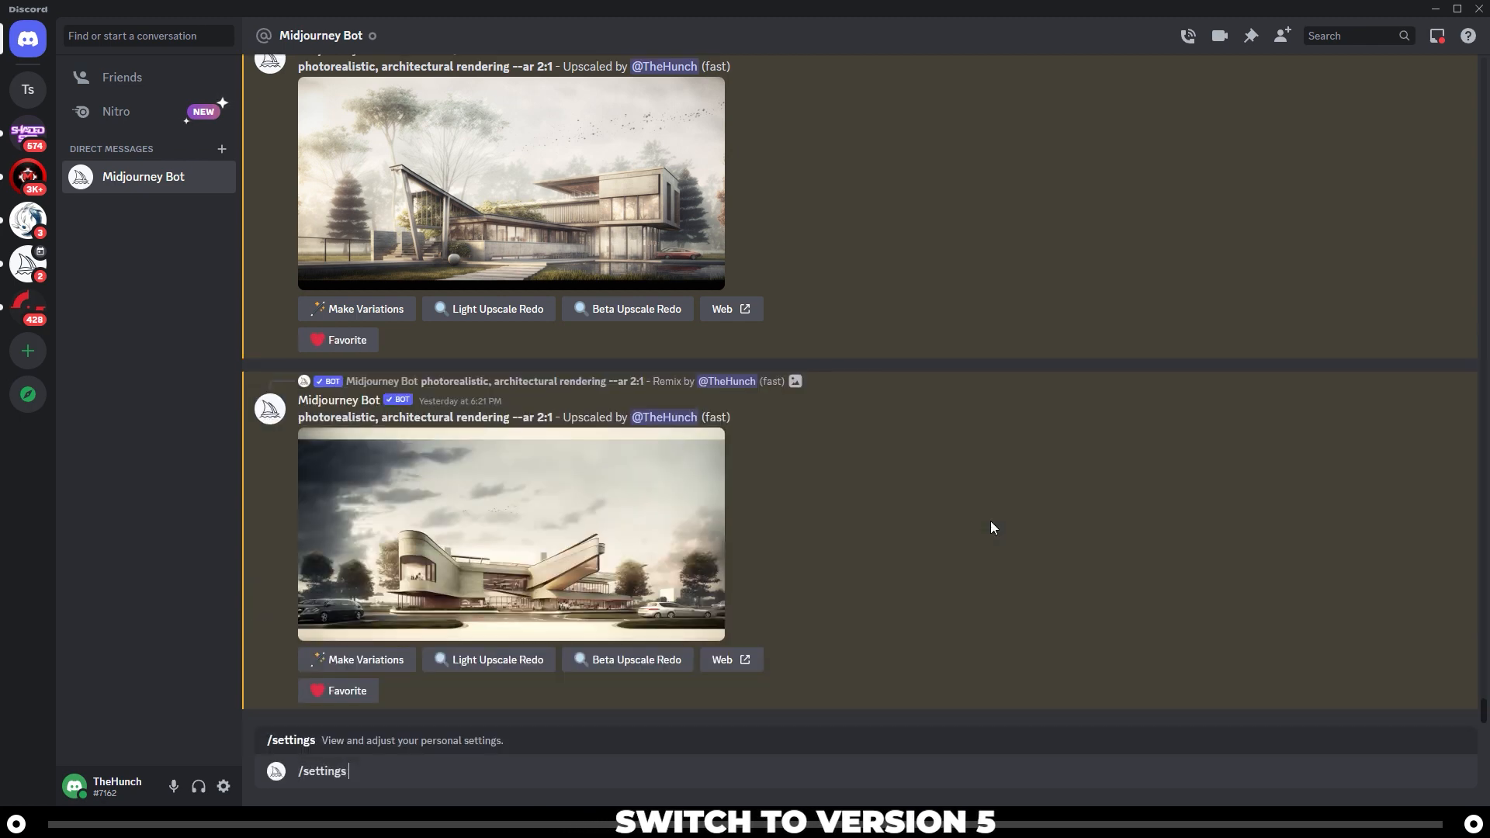
{"action": "key", "text": "Return"}
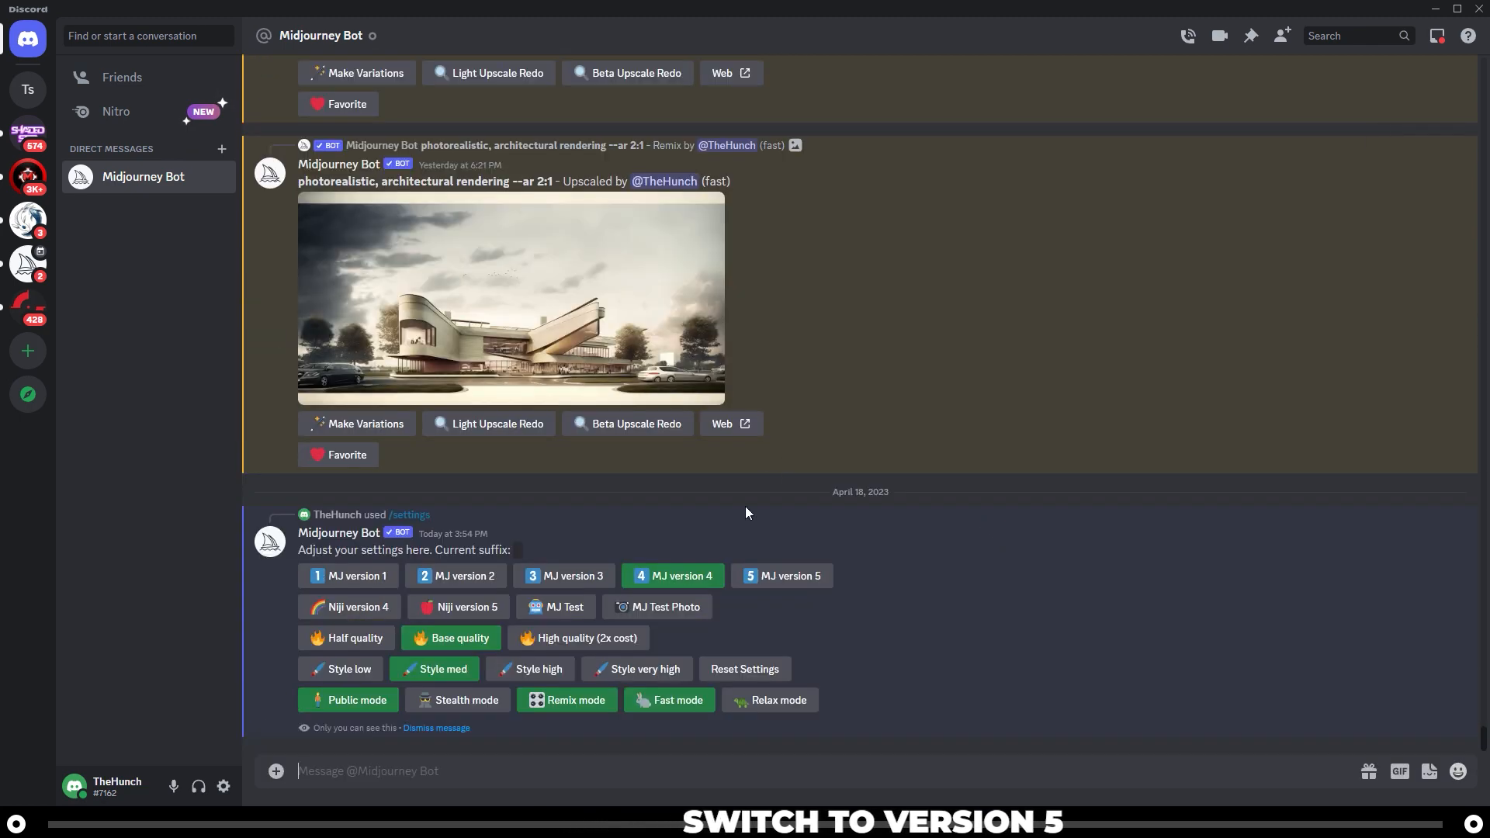
{"action": "mouse_move", "coordinate": [672, 576]}
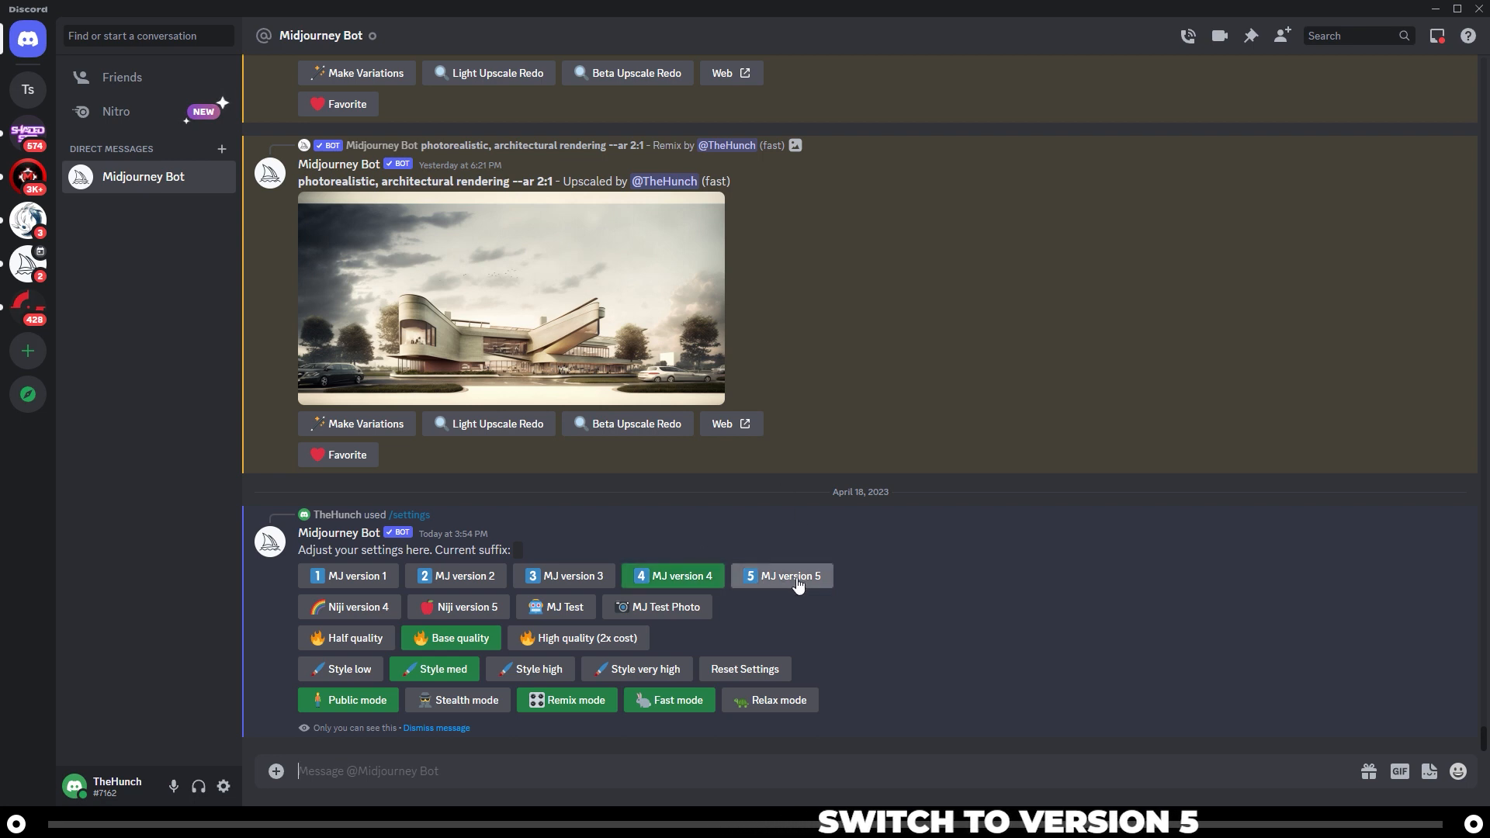
{"action": "left_click", "coordinate": [781, 576]}
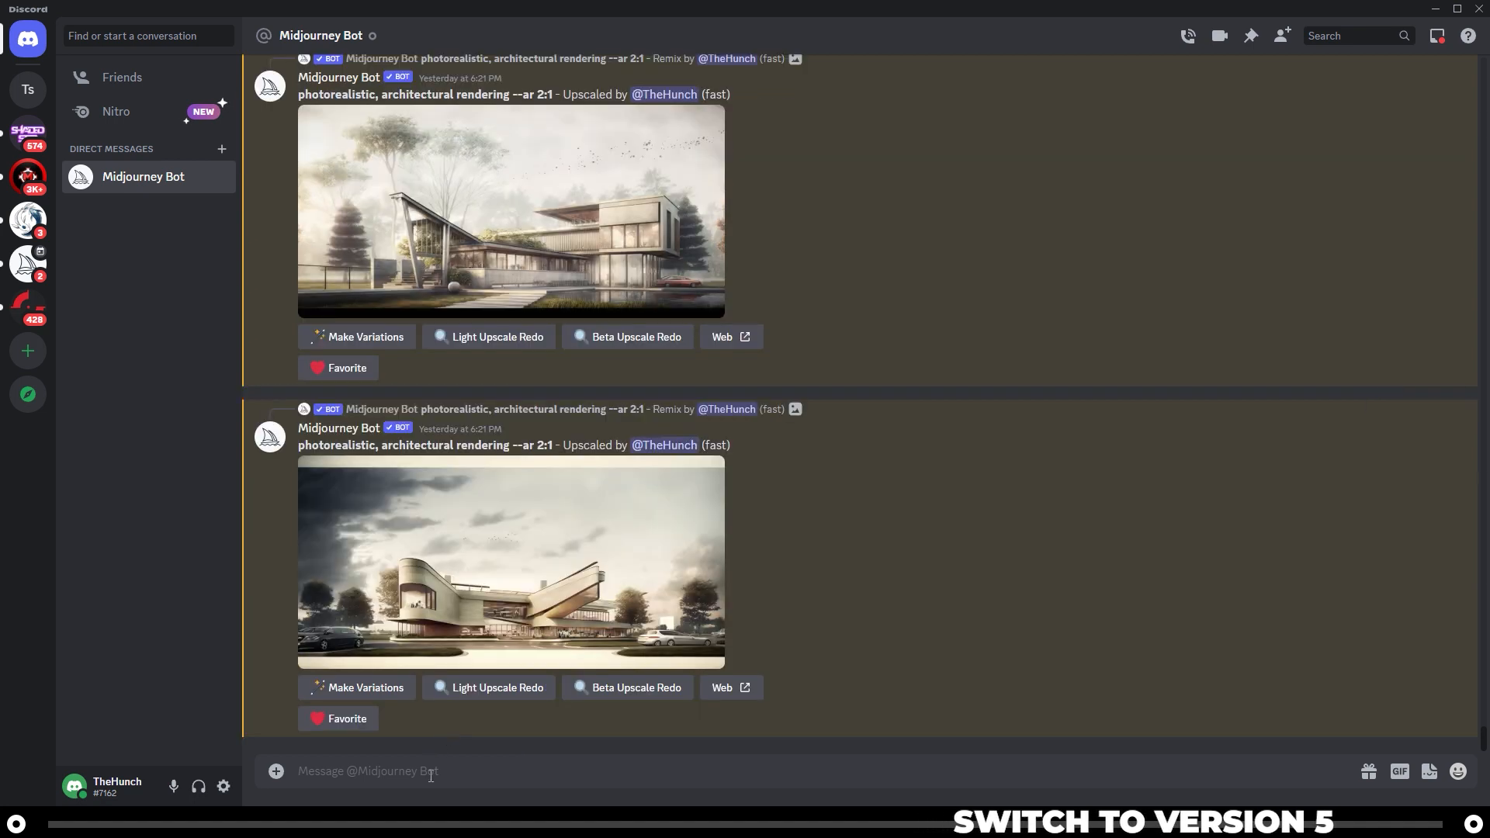
{"action": "mouse_move", "coordinate": [884, 575]}
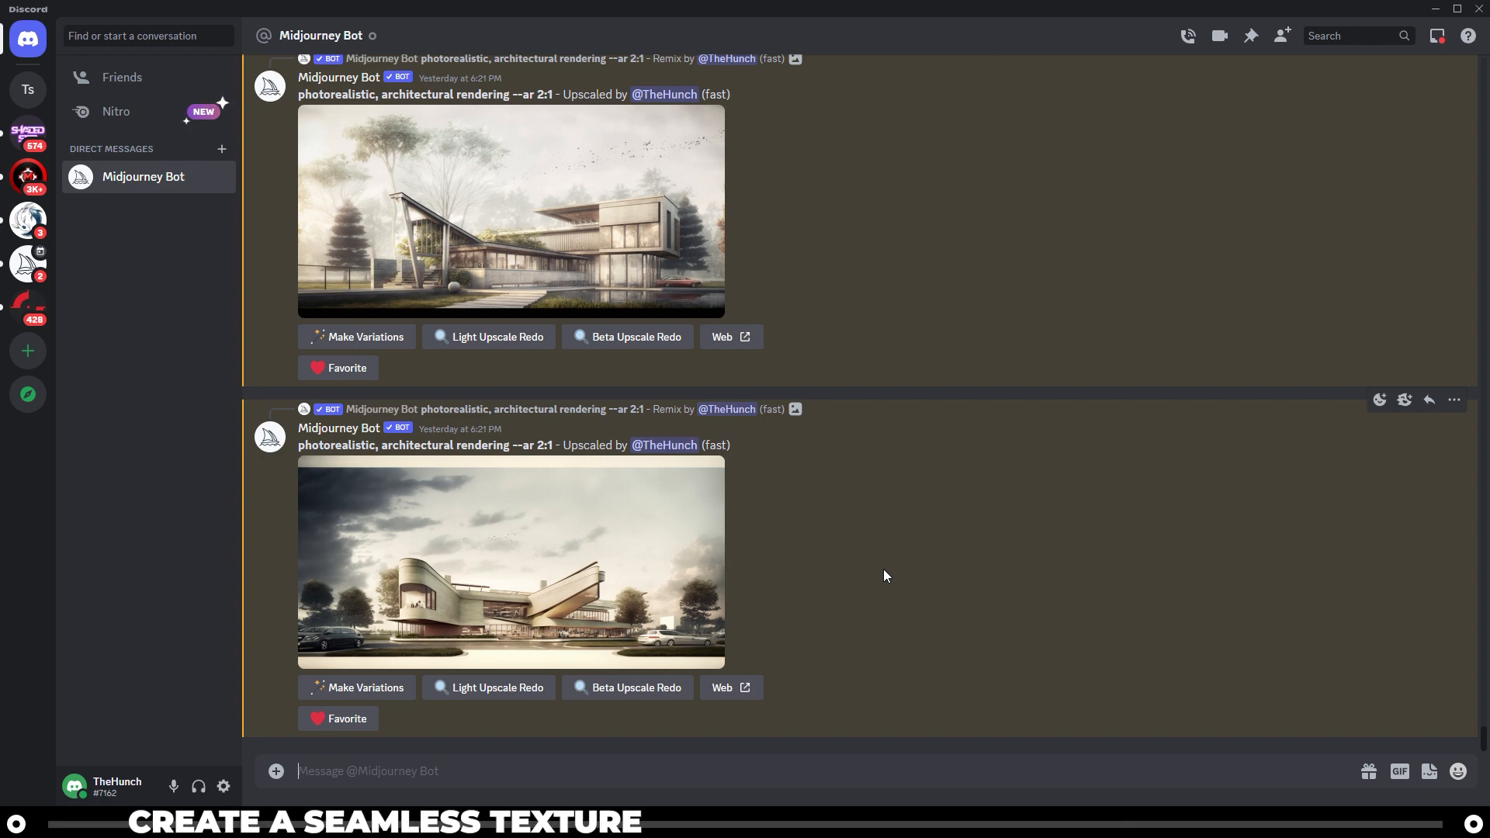
Step: Submit an /imagine prompt 'grass --tile --ar 1:1' for a tileable square grass grid
{"action": "type", "text": "/"}
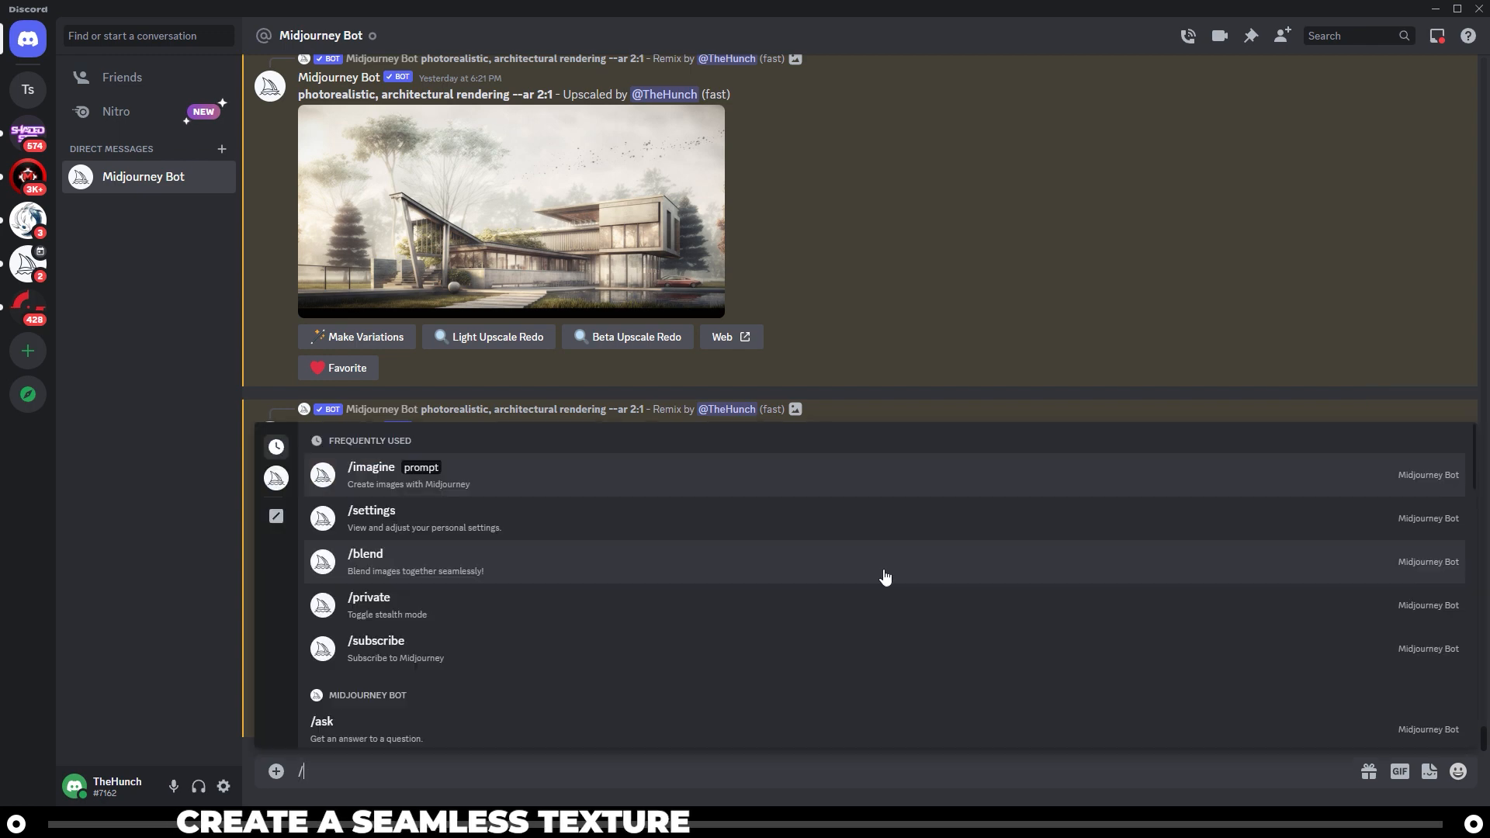
{"action": "left_click", "coordinate": [371, 467]}
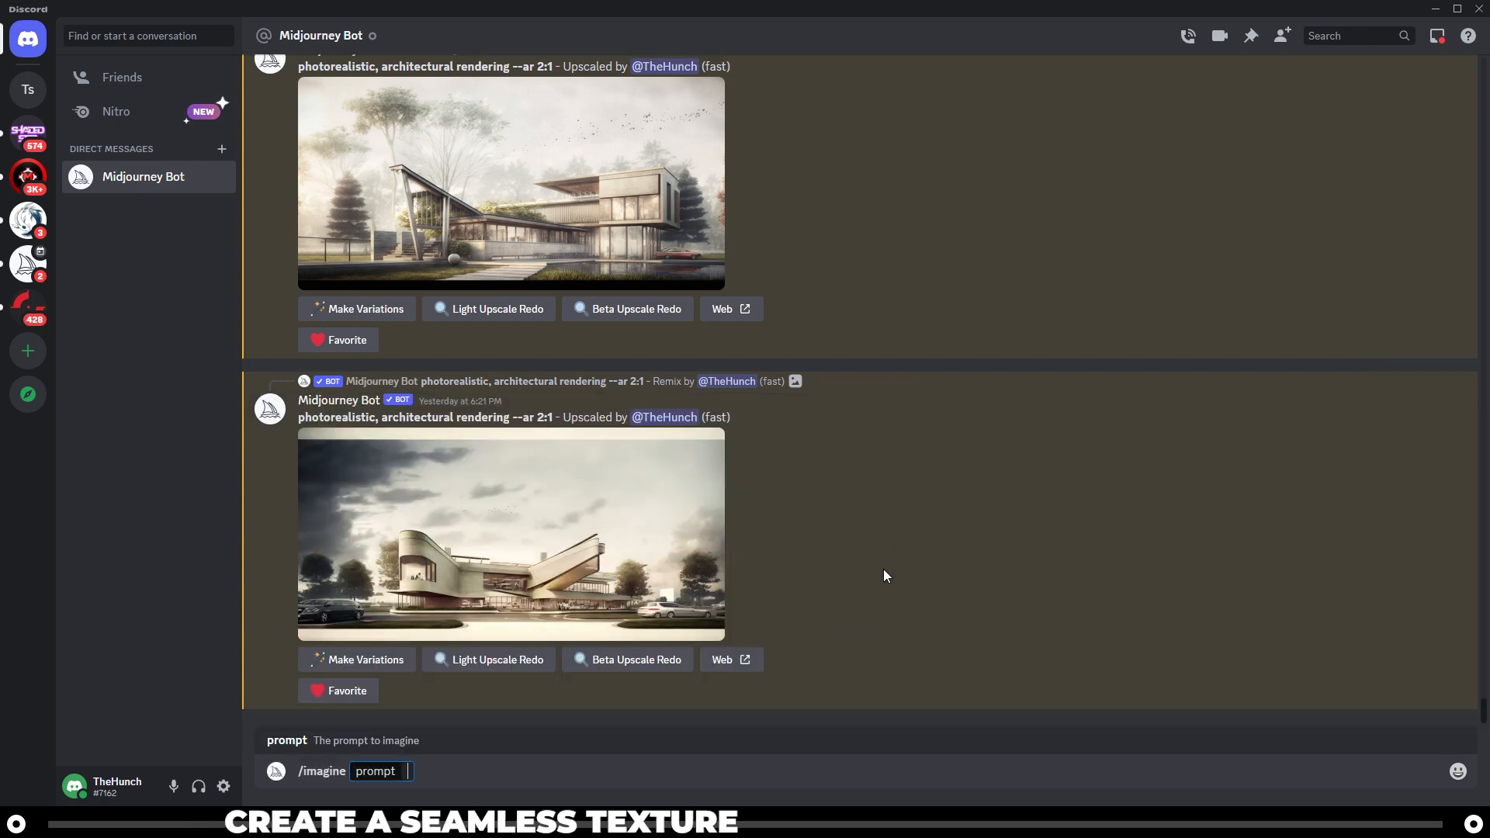
{"action": "type", "text": "grass"}
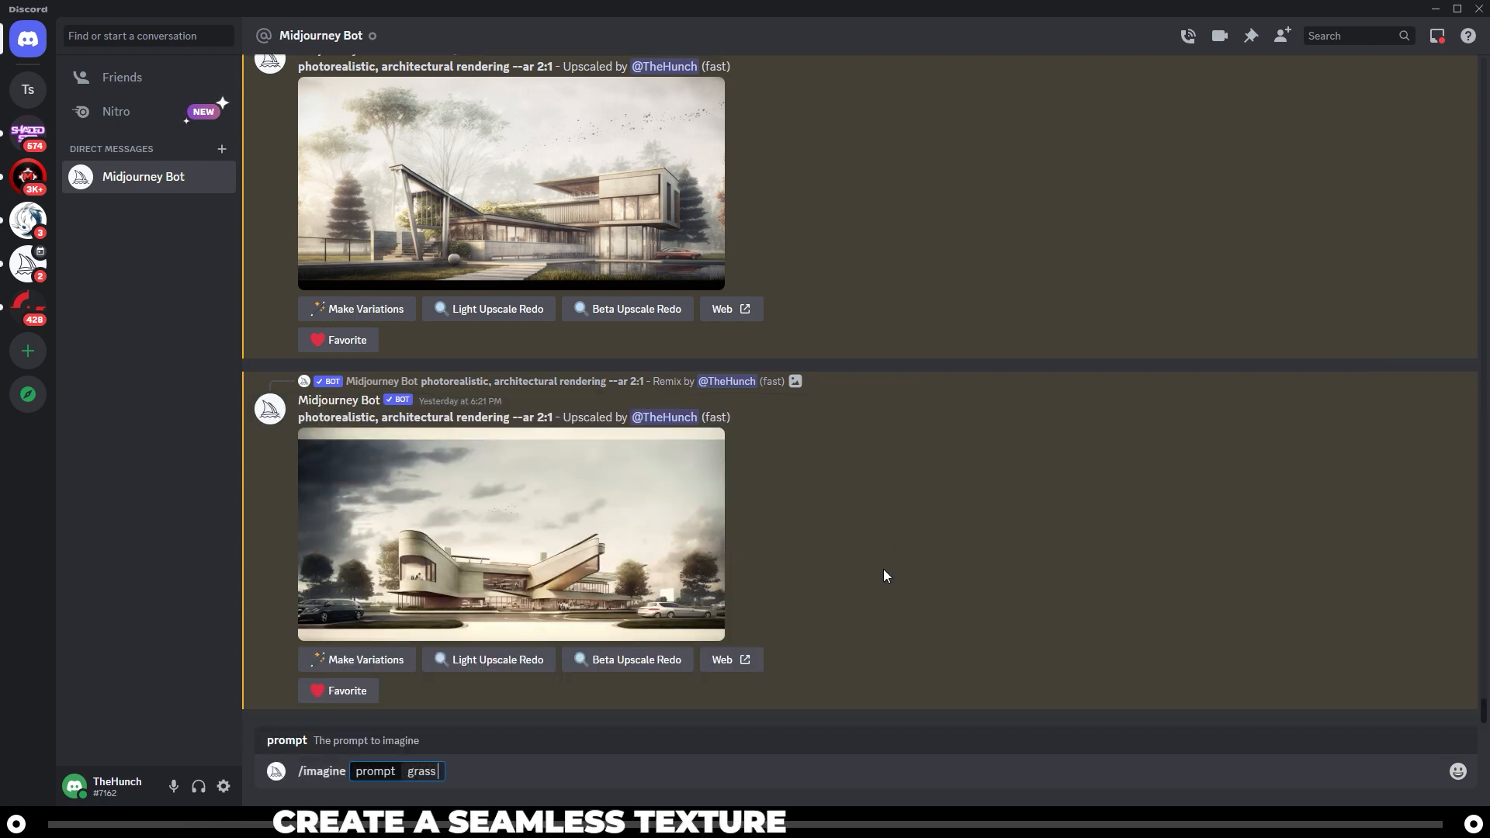
{"action": "type", "text": "--tile"}
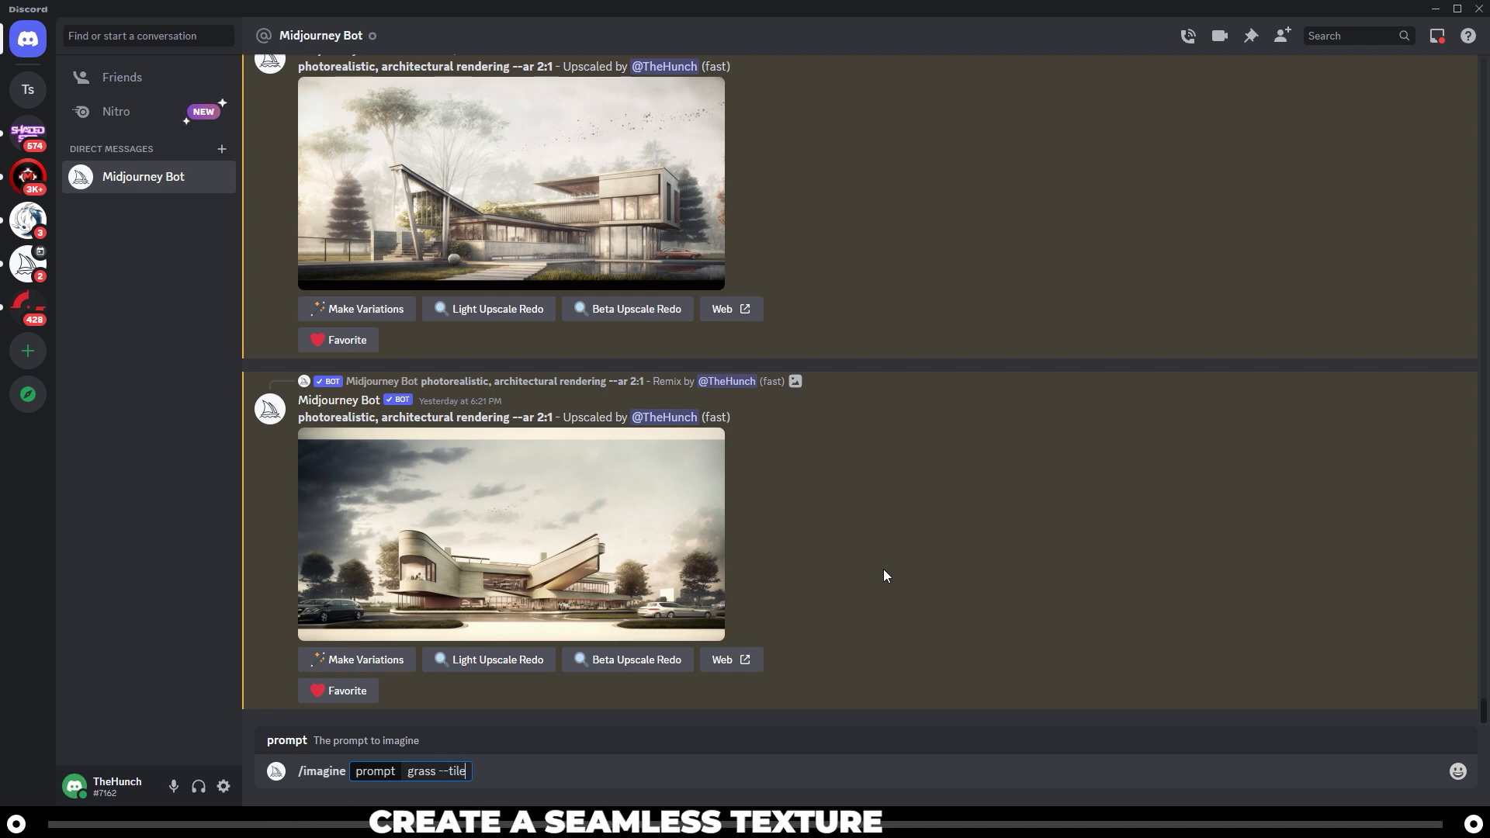
{"action": "type", "text": "--"}
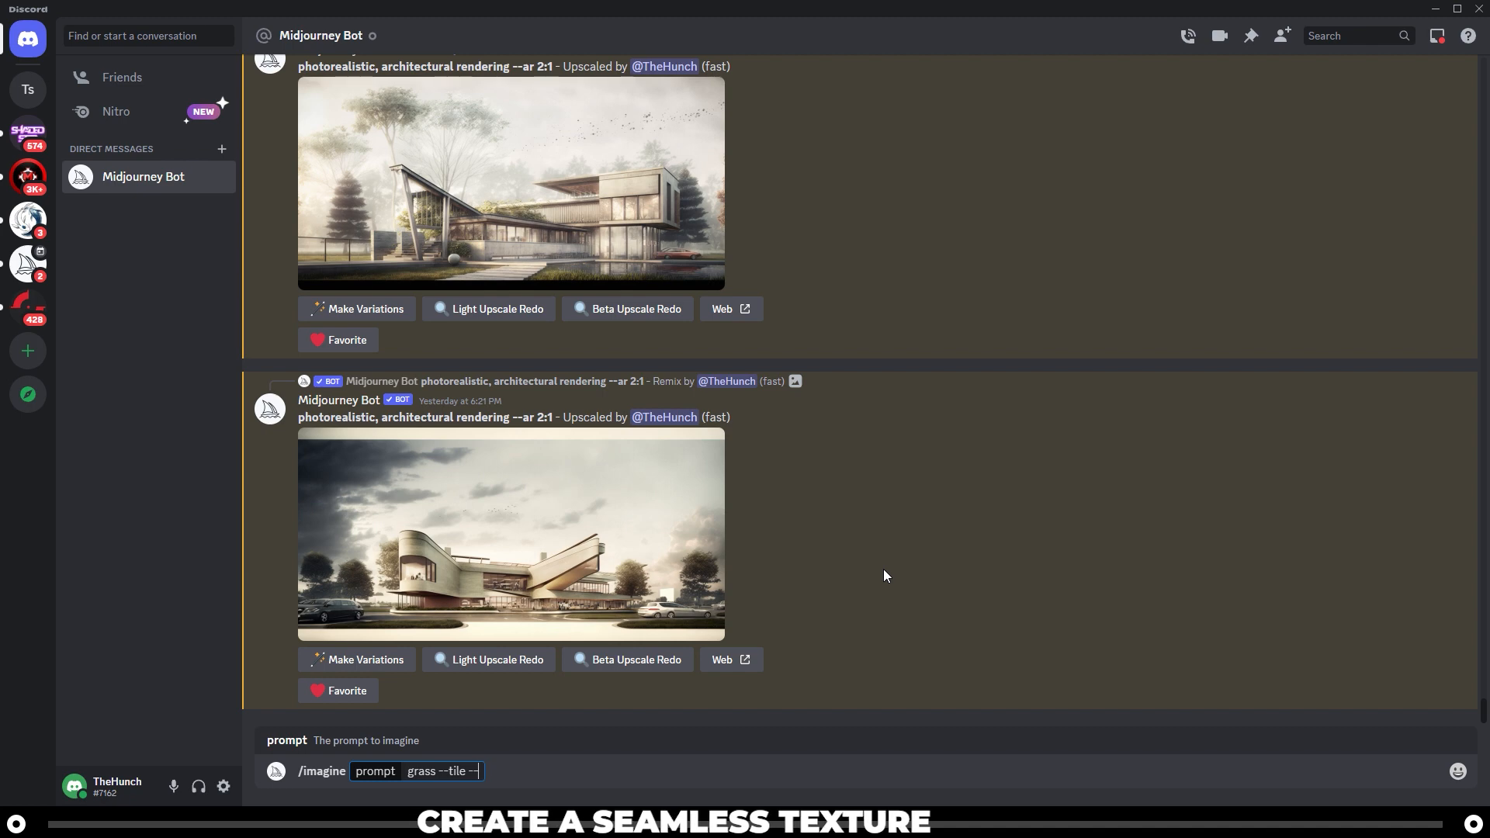
{"action": "type", "text": "ar"}
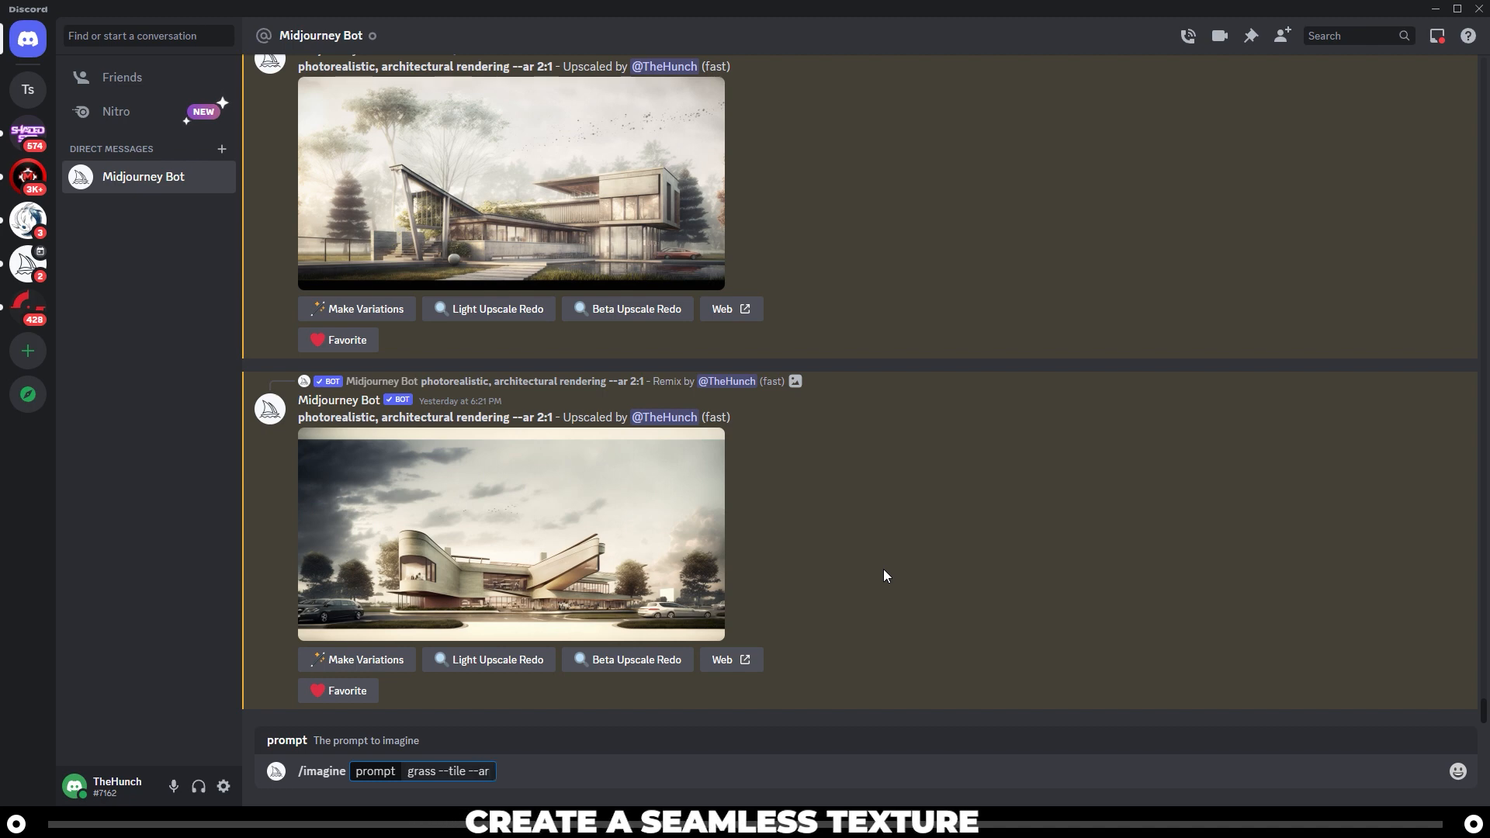
{"action": "type", "text": "1"}
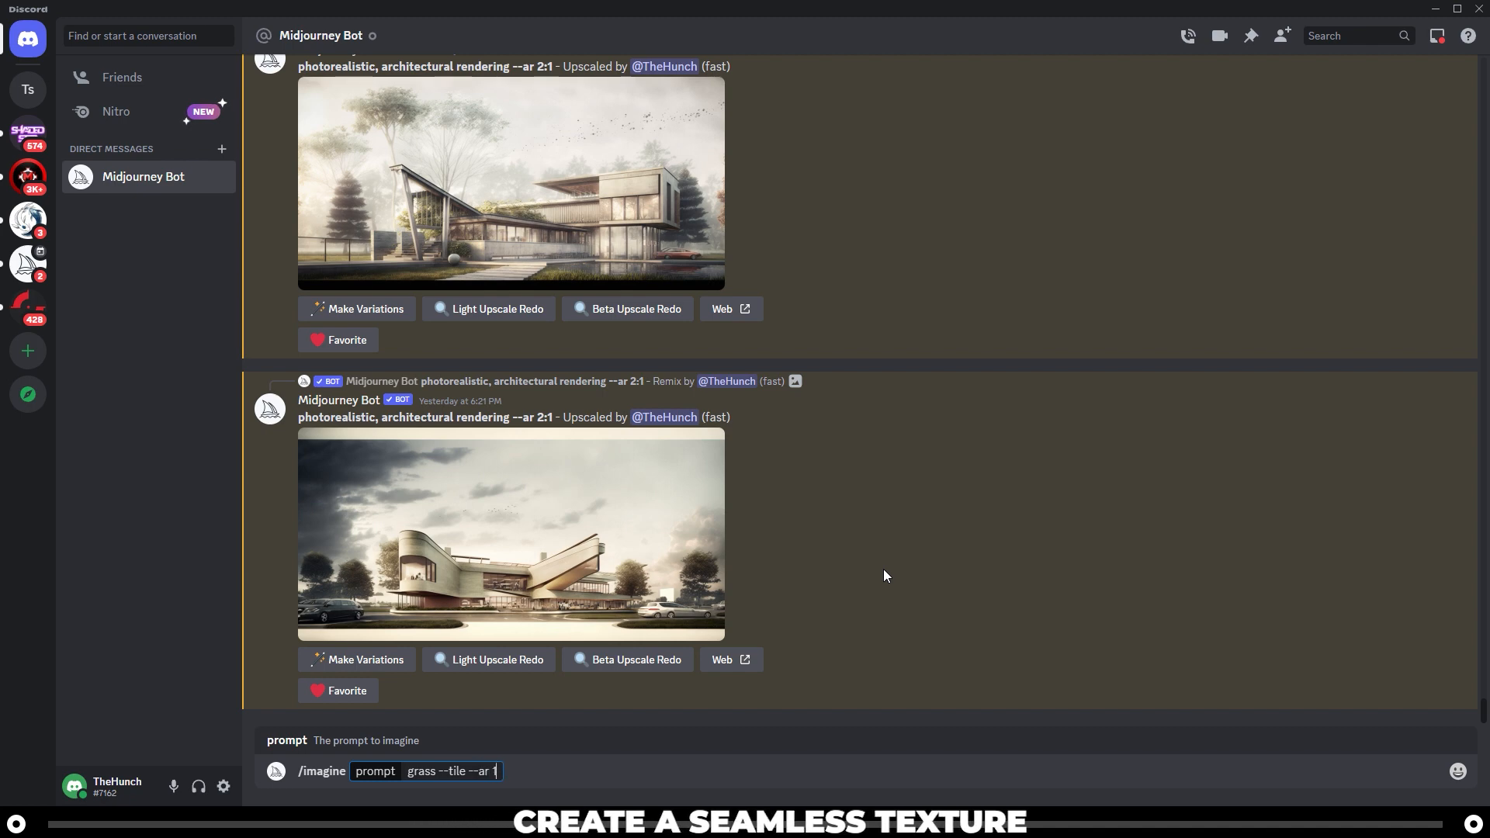
{"action": "type", "text": ":1"}
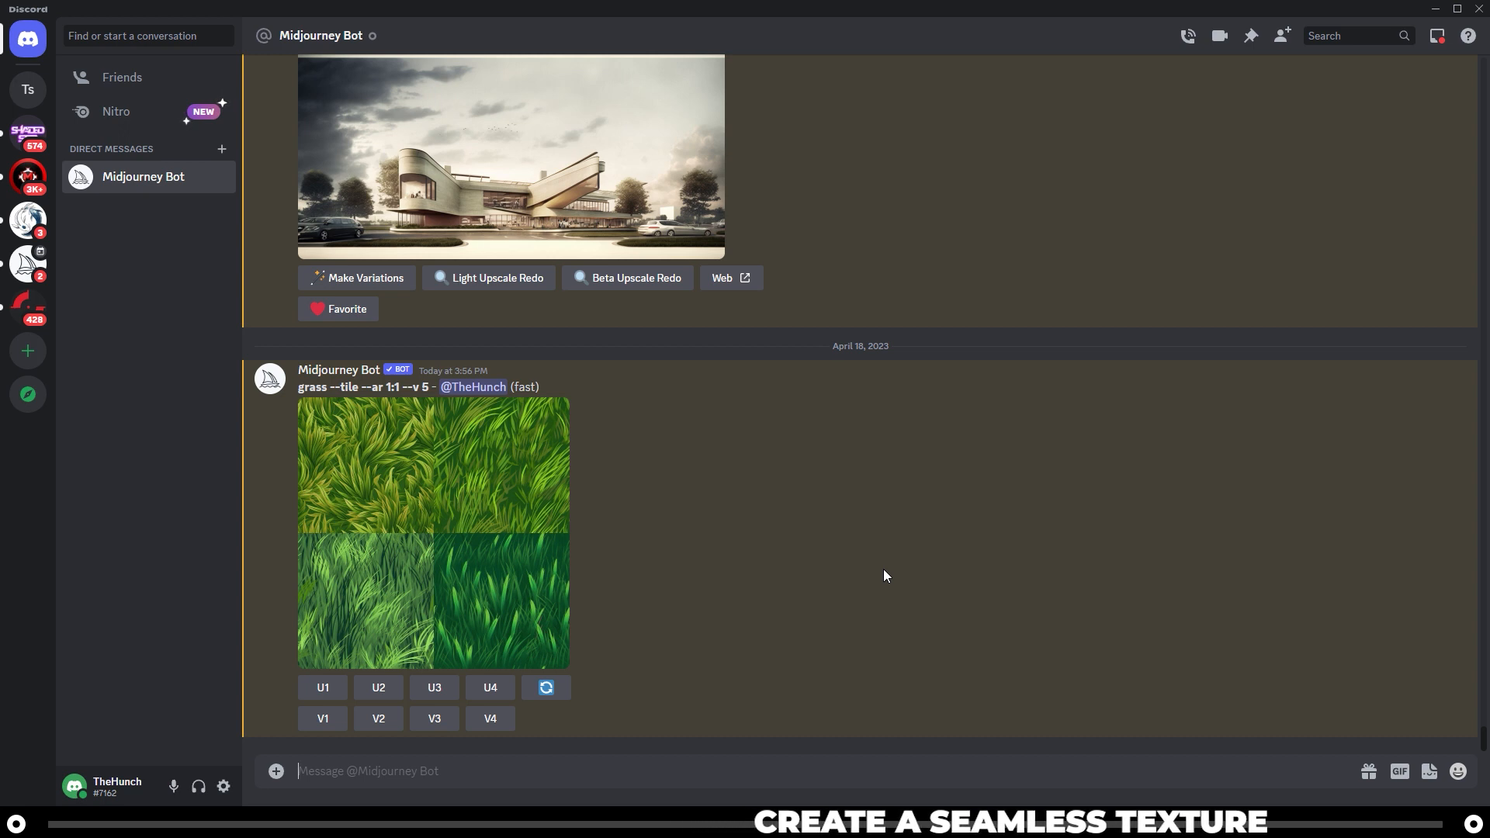
Step: Enlarge the generated grass texture grid for a closer look
{"action": "left_click", "coordinate": [433, 533]}
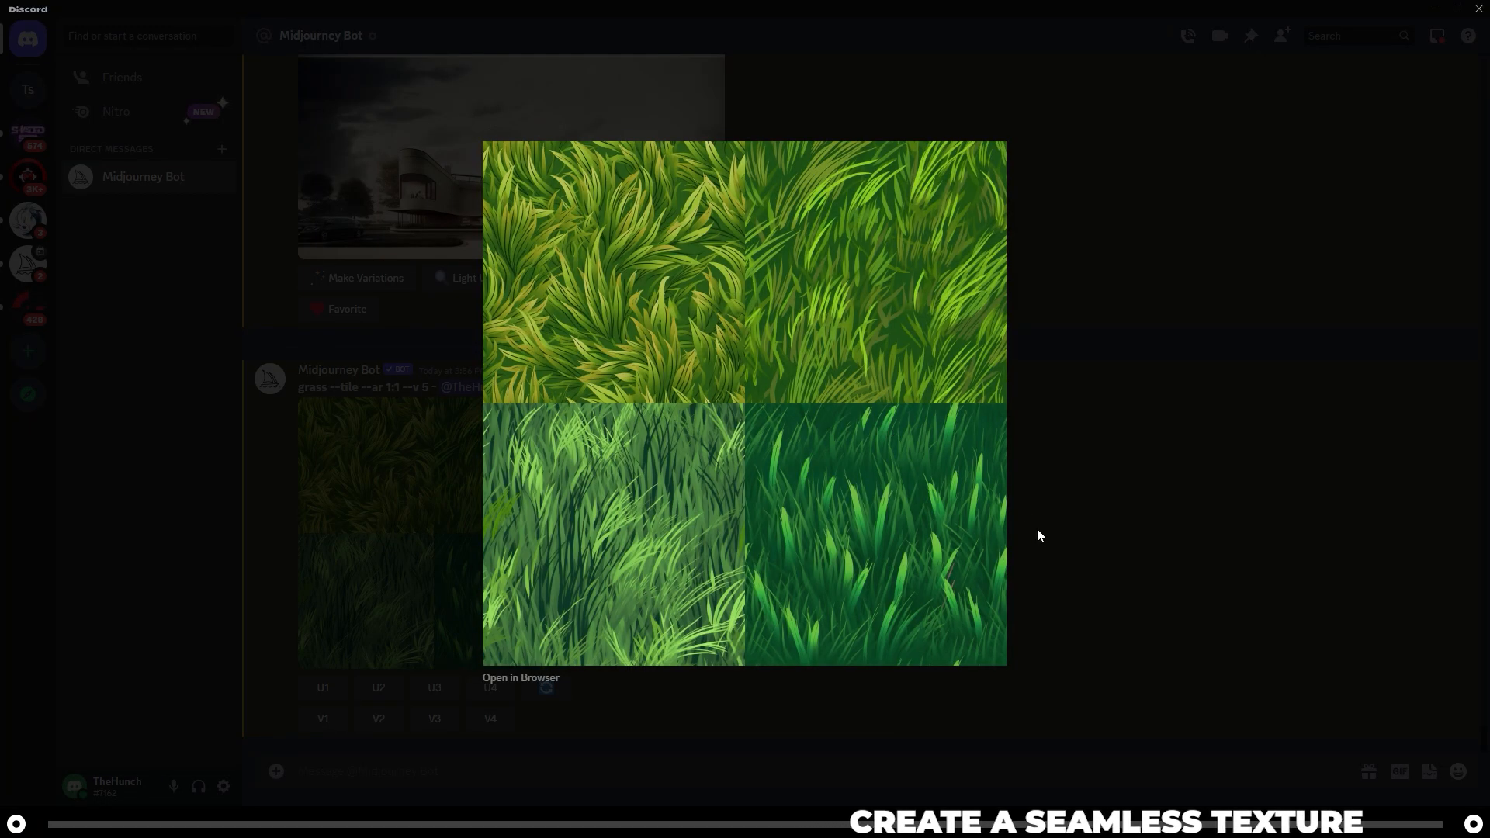
{"action": "mouse_move", "coordinate": [1040, 528]}
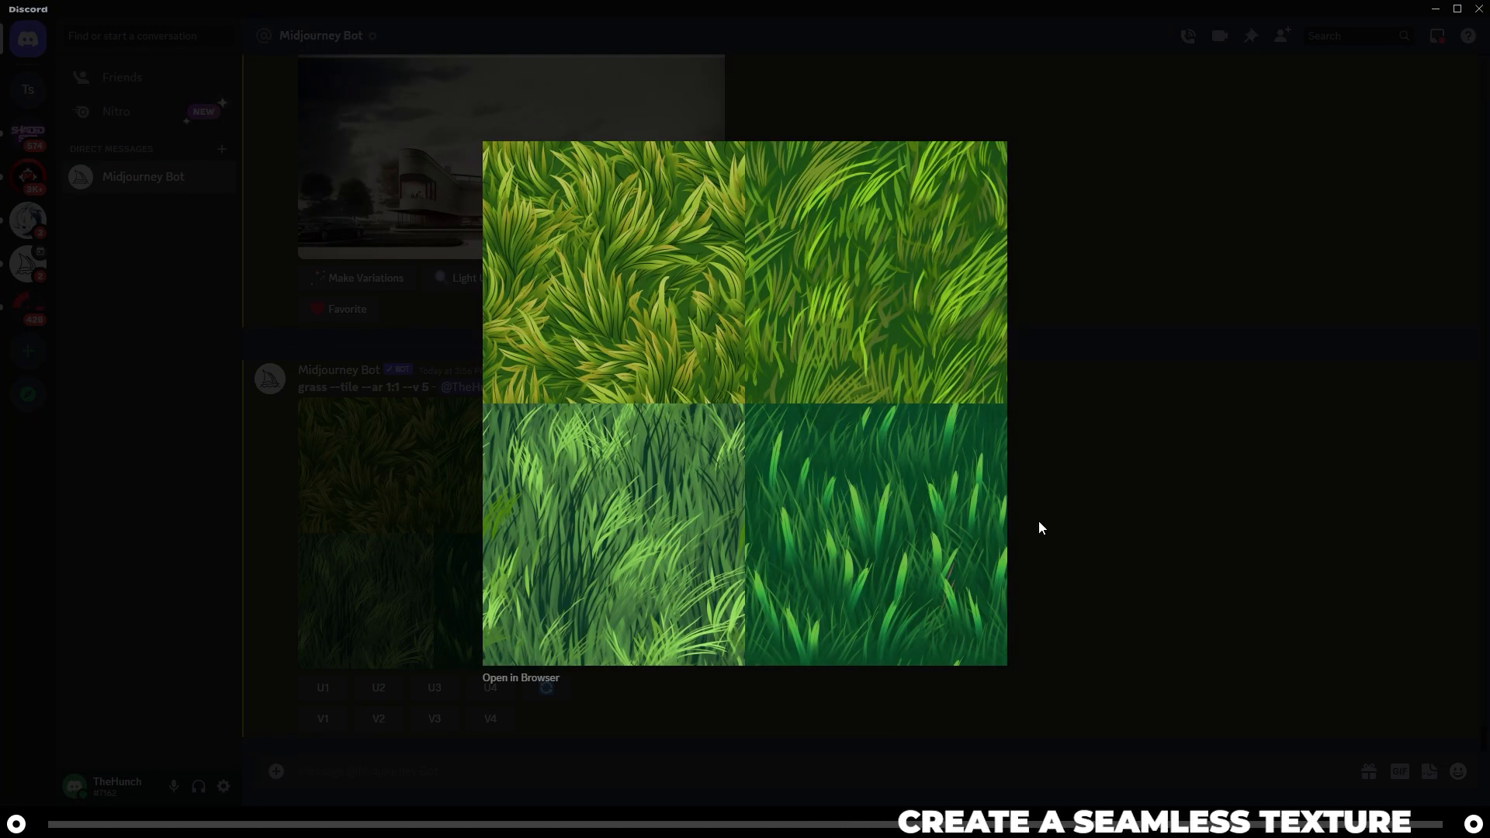
{"action": "mouse_move", "coordinate": [1079, 501]}
{"action": "type", "text": "/i"}
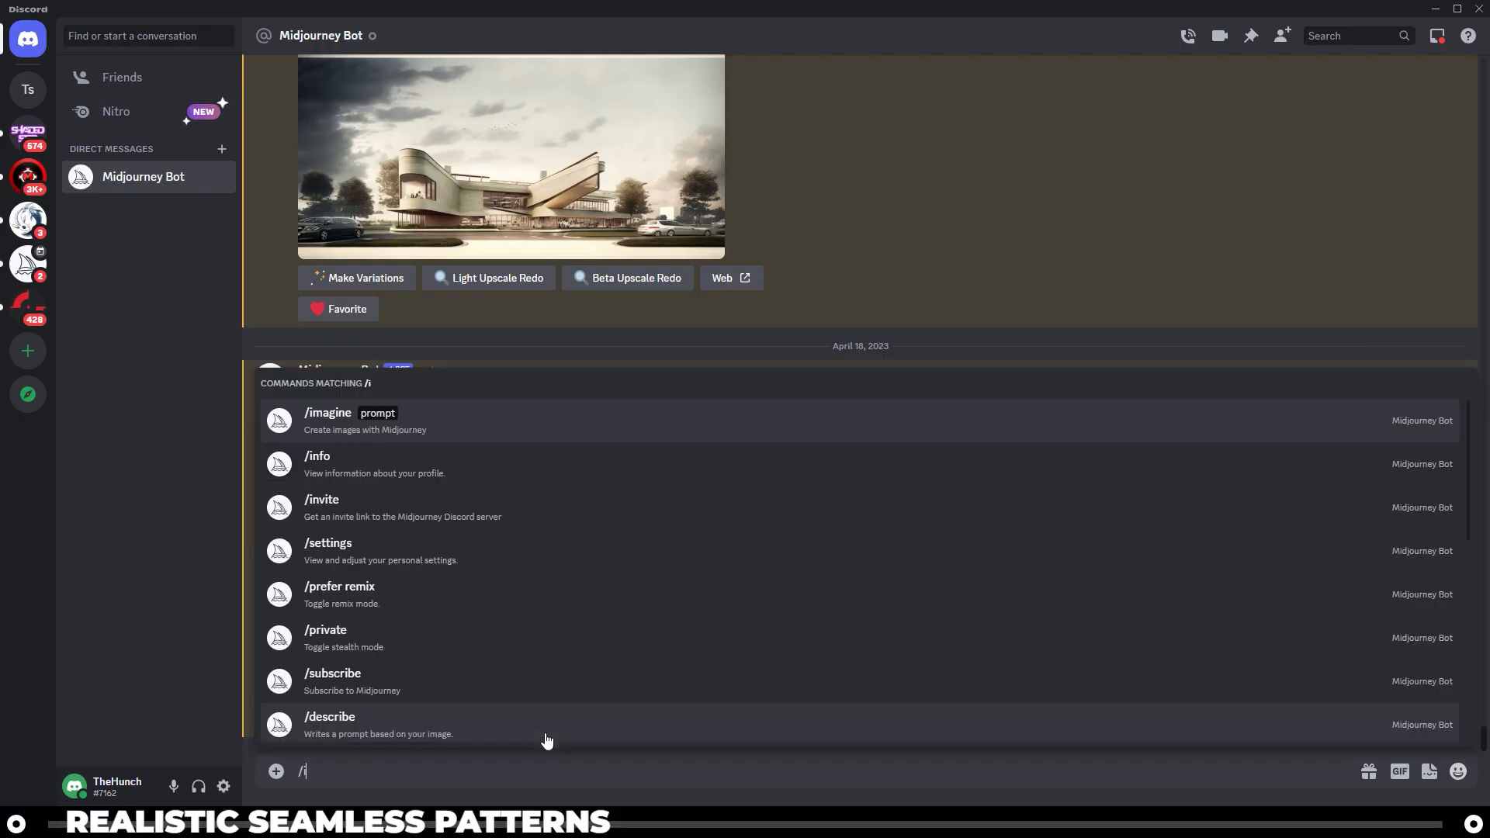
Step: Compose an /imagine prompt 'realistic grass --tile --ar 1:1', not yet submitted
{"action": "left_click", "coordinate": [328, 413]}
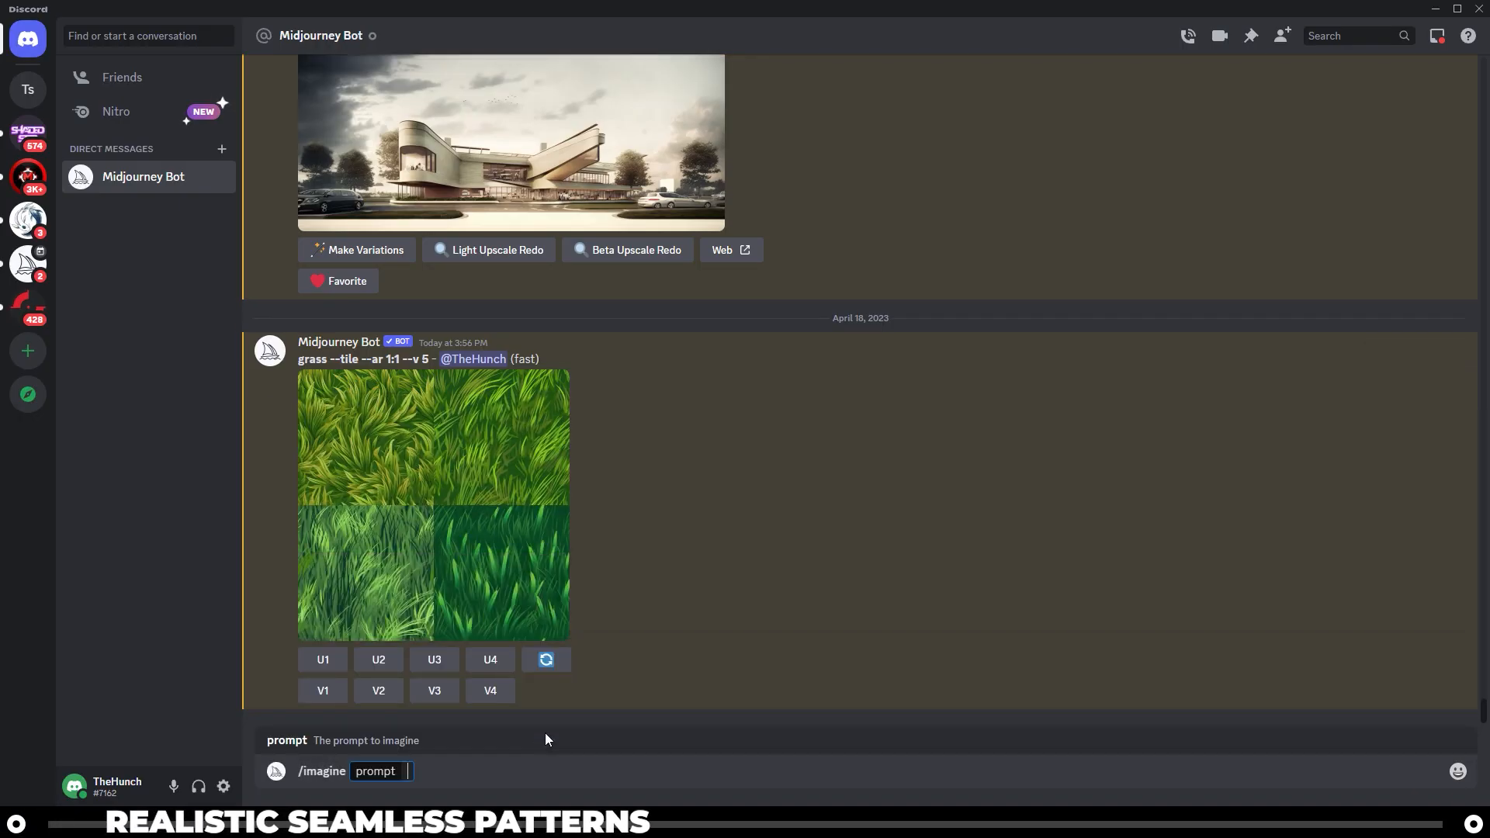
{"action": "type", "text": "realistic gr"}
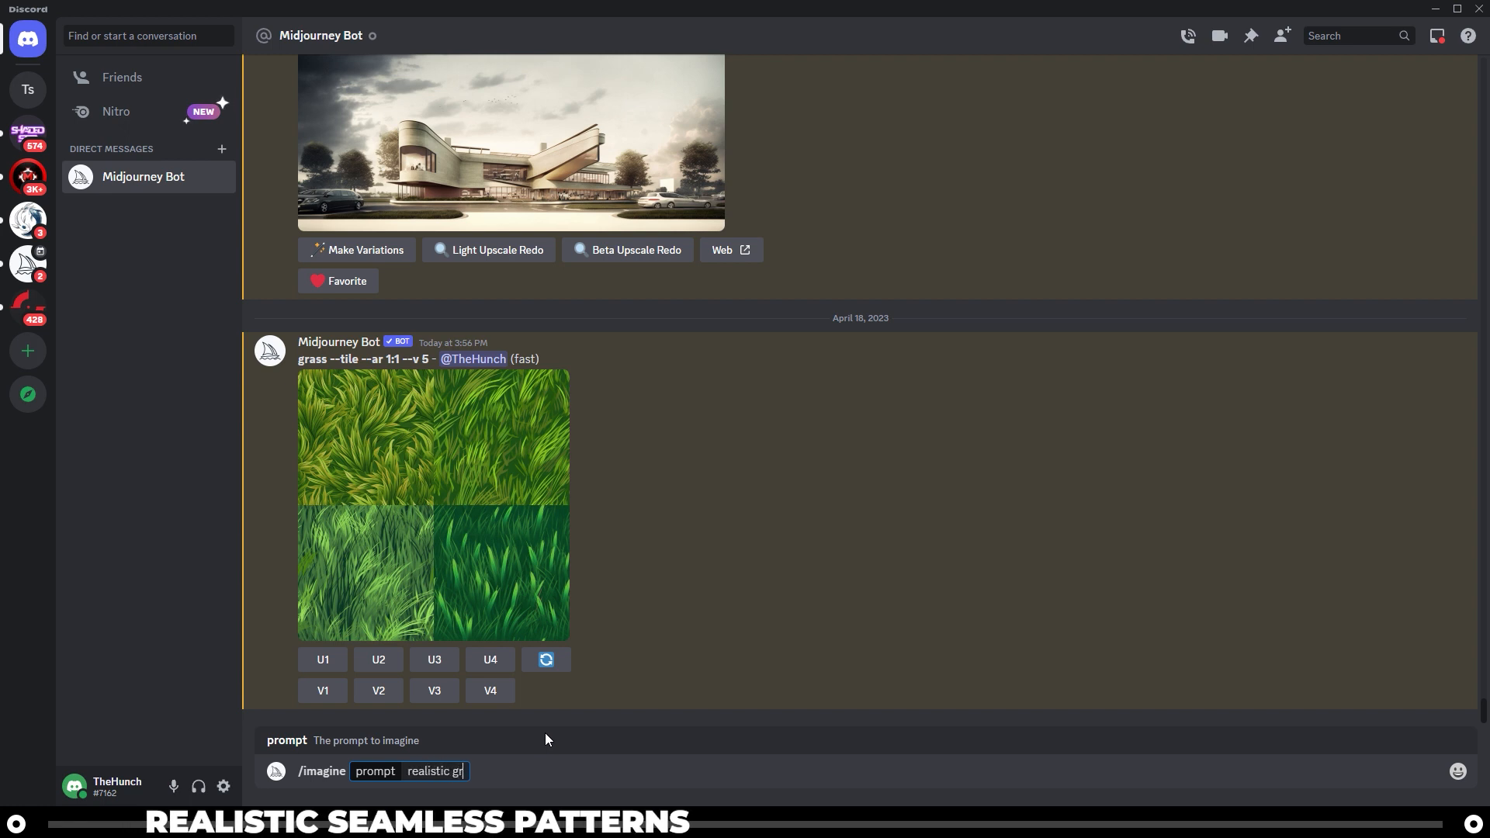
{"action": "type", "text": "ass"}
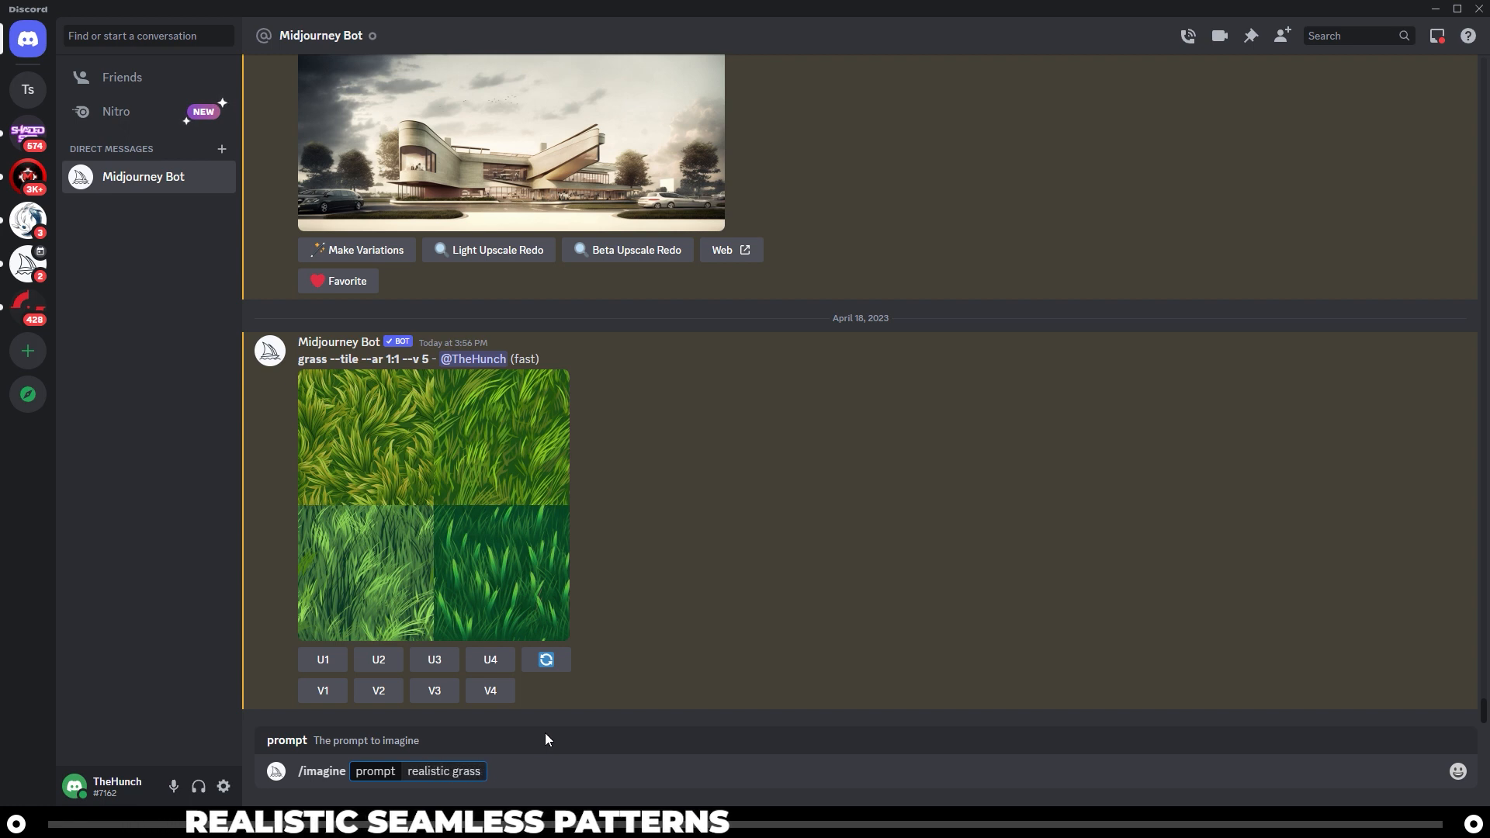
{"action": "type", "text": "--tile --"}
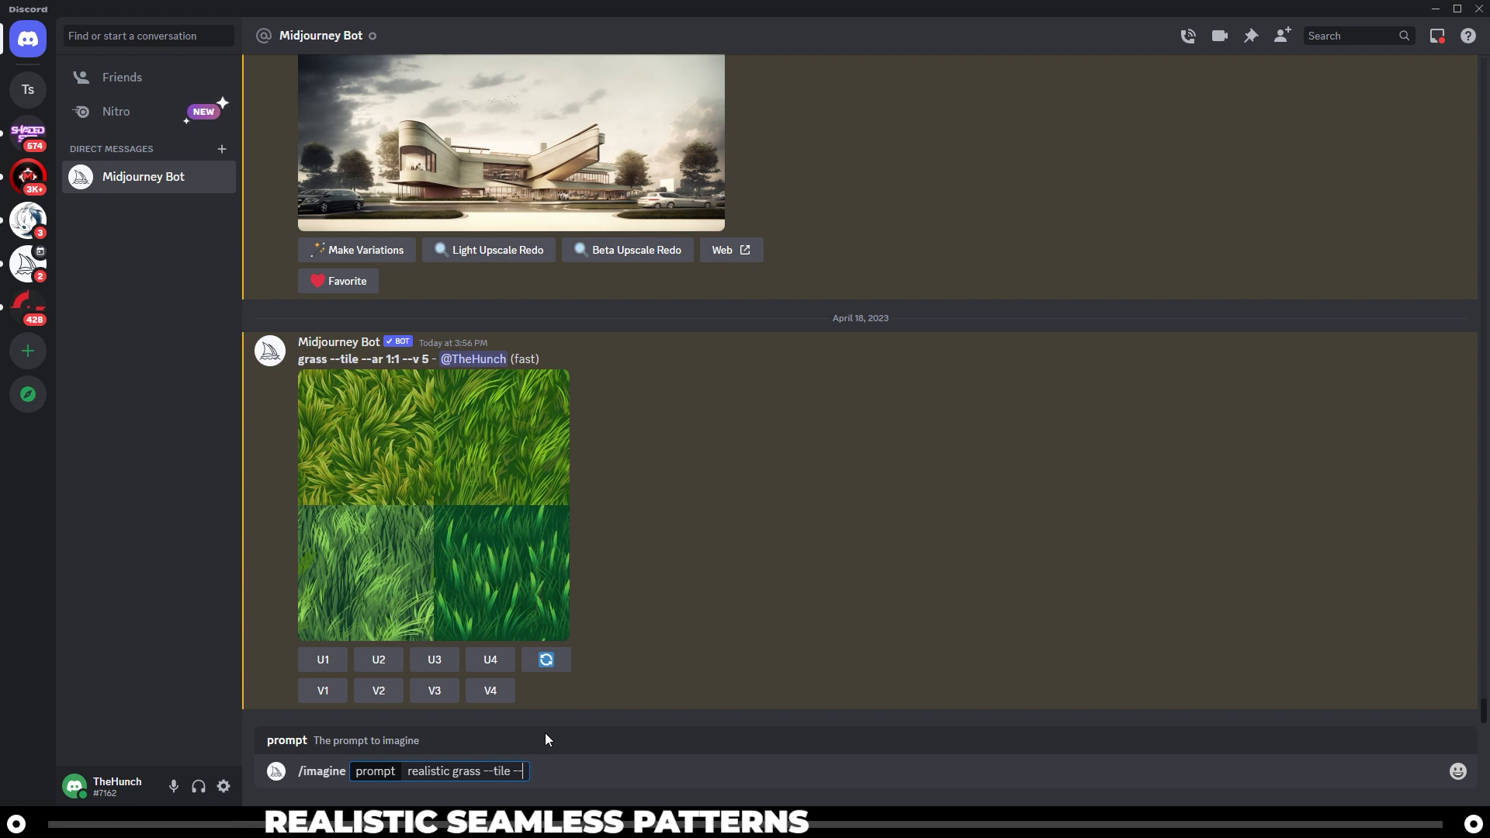
{"action": "type", "text": "ar"}
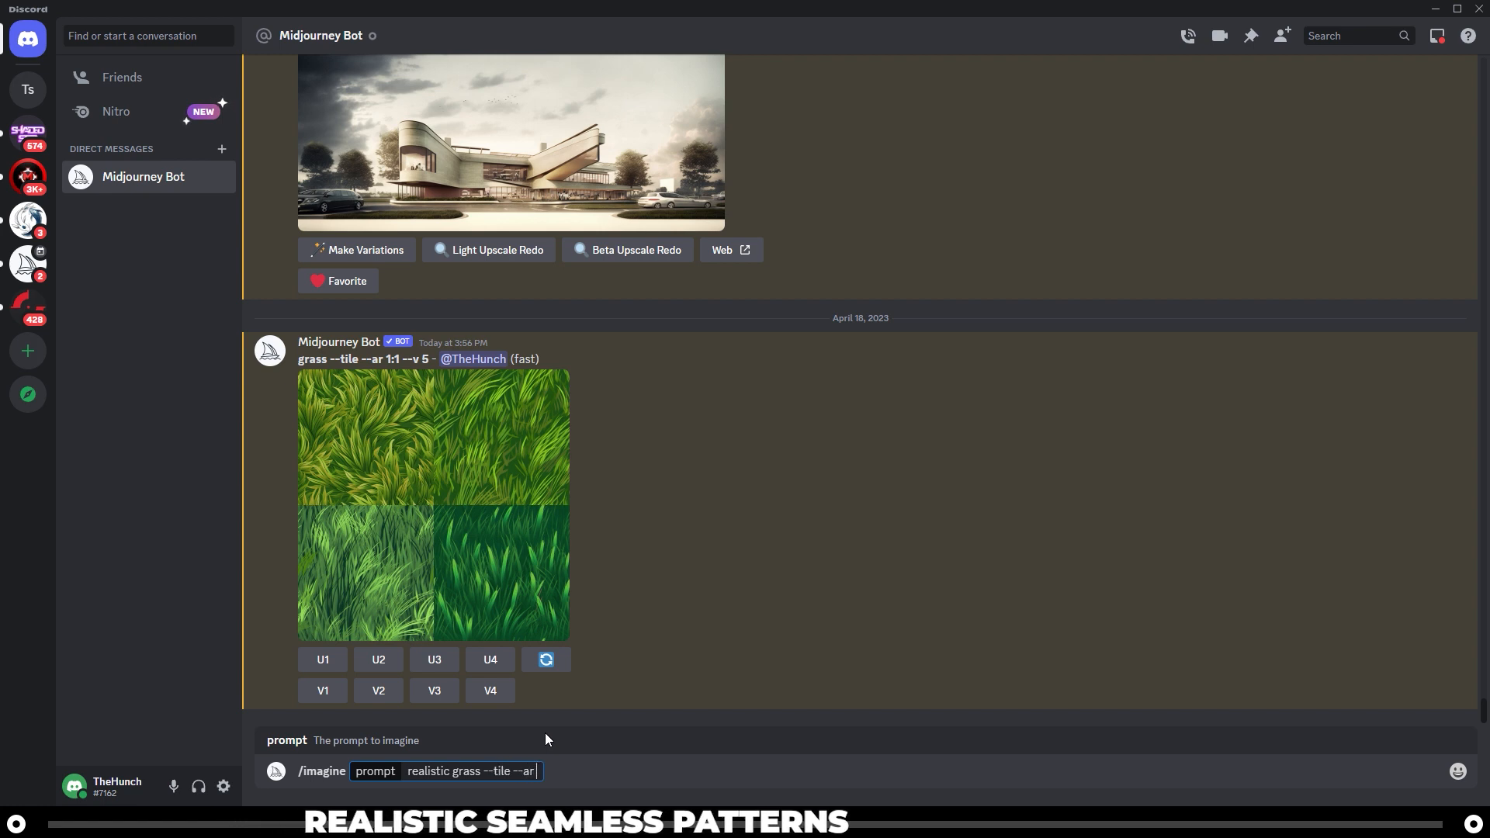
{"action": "type", "text": "1:1"}
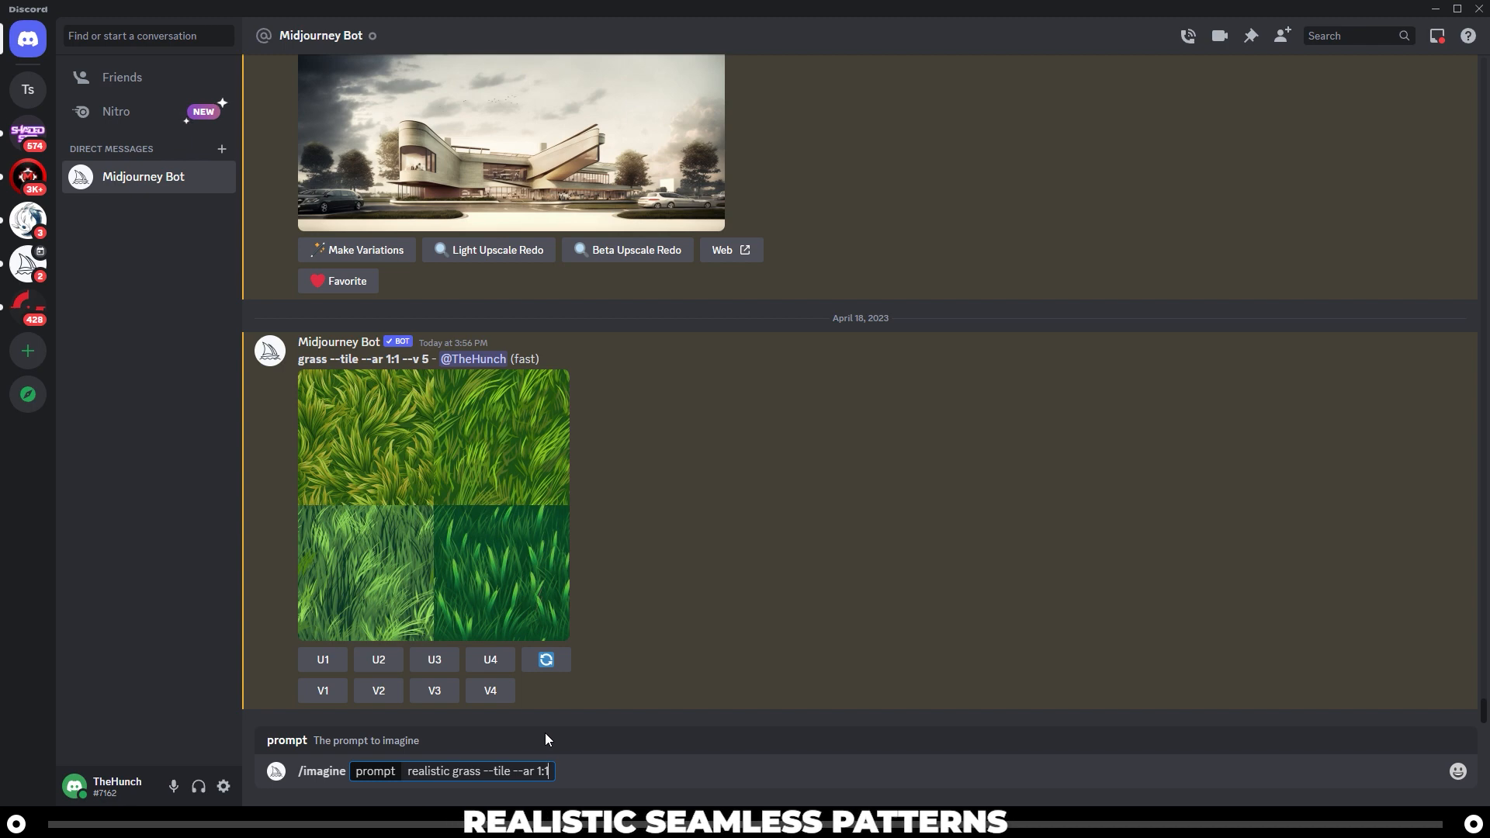
Step: Preview the realistic grass grid, then upscale its third variation with U3
{"action": "left_click", "coordinate": [433, 505]}
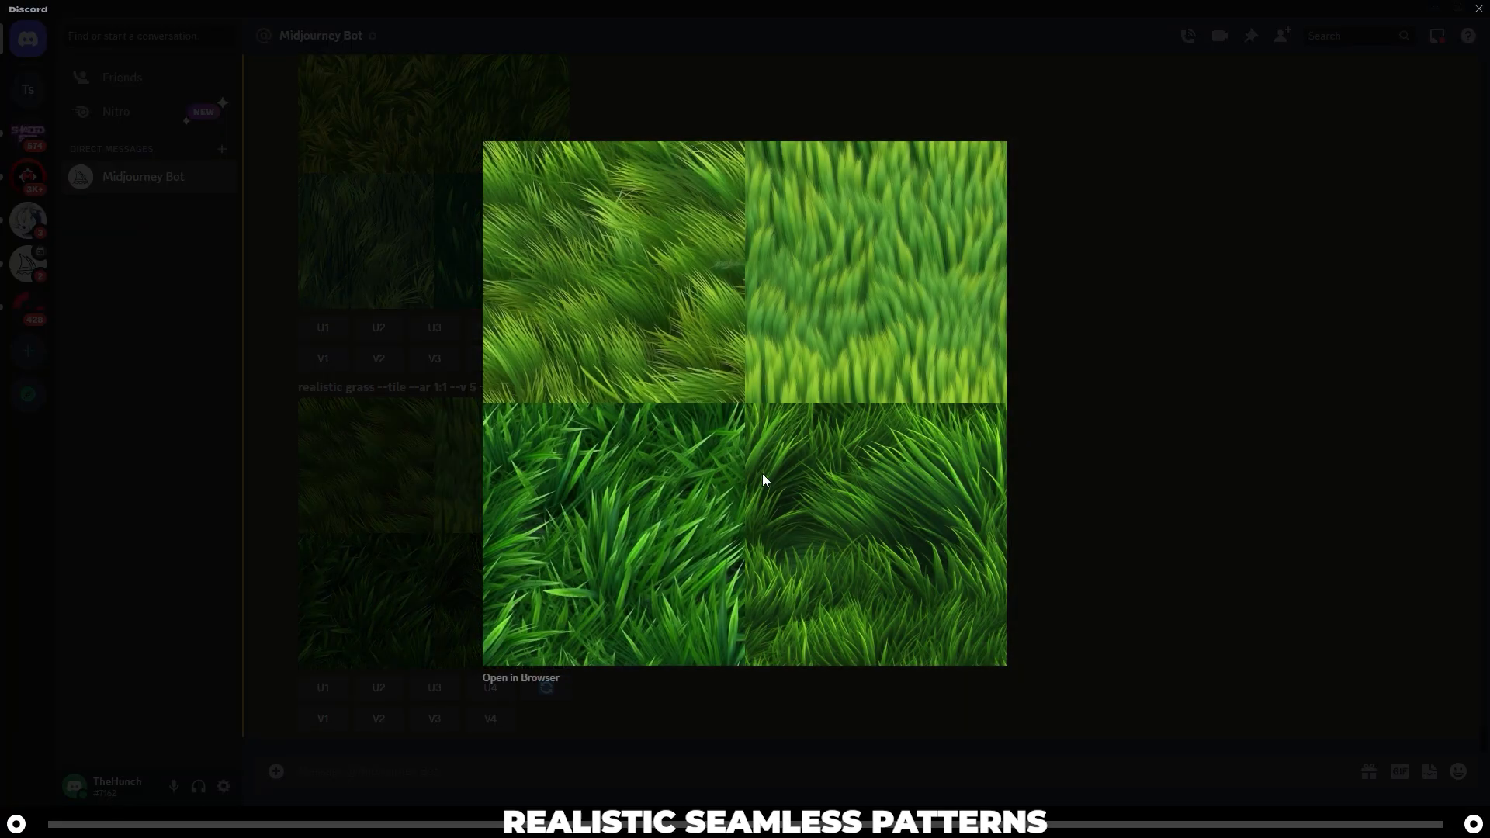
{"action": "mouse_move", "coordinate": [840, 554]}
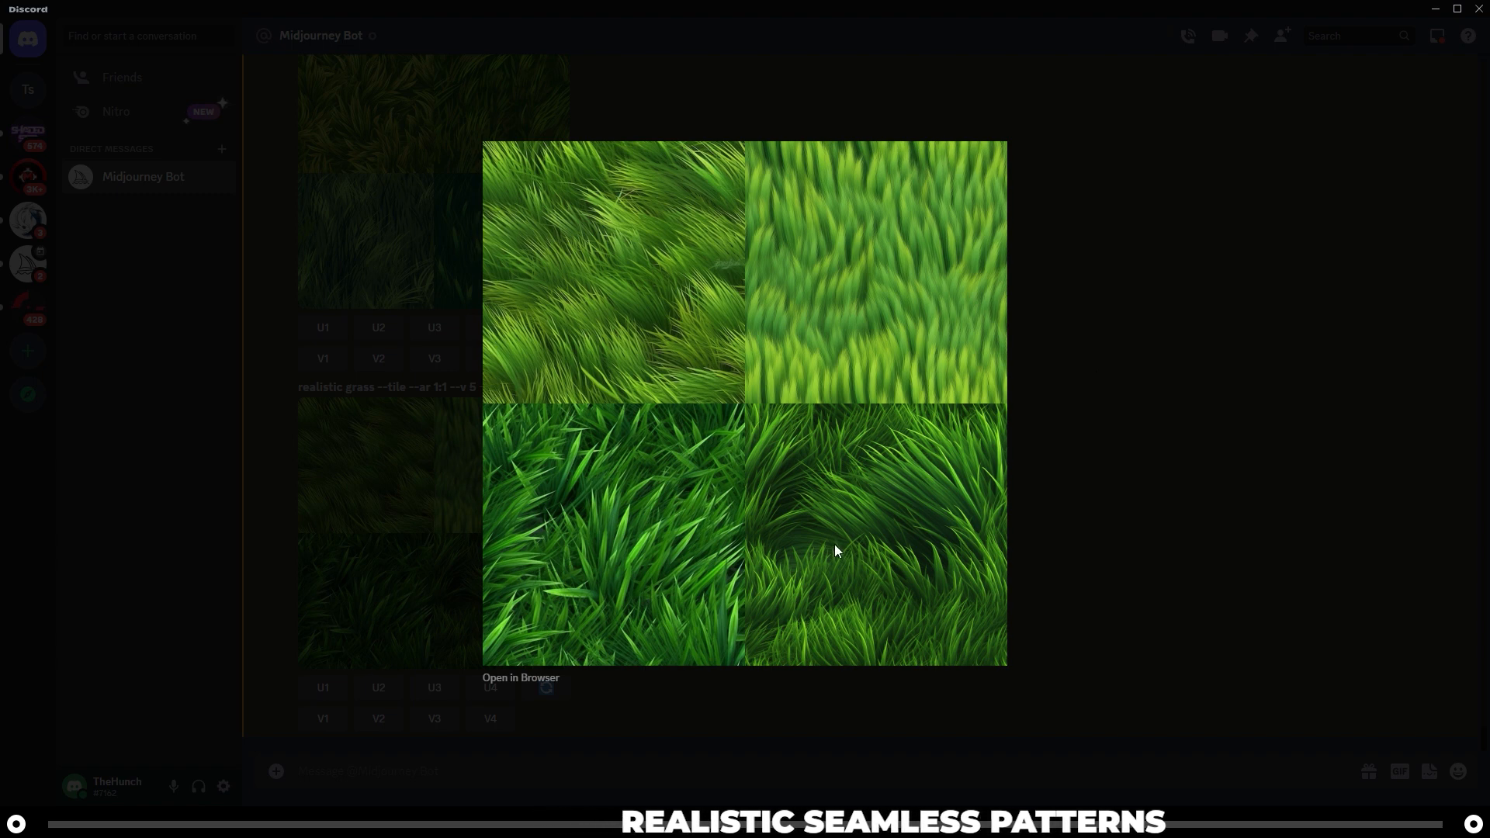
{"action": "mouse_move", "coordinate": [845, 541]}
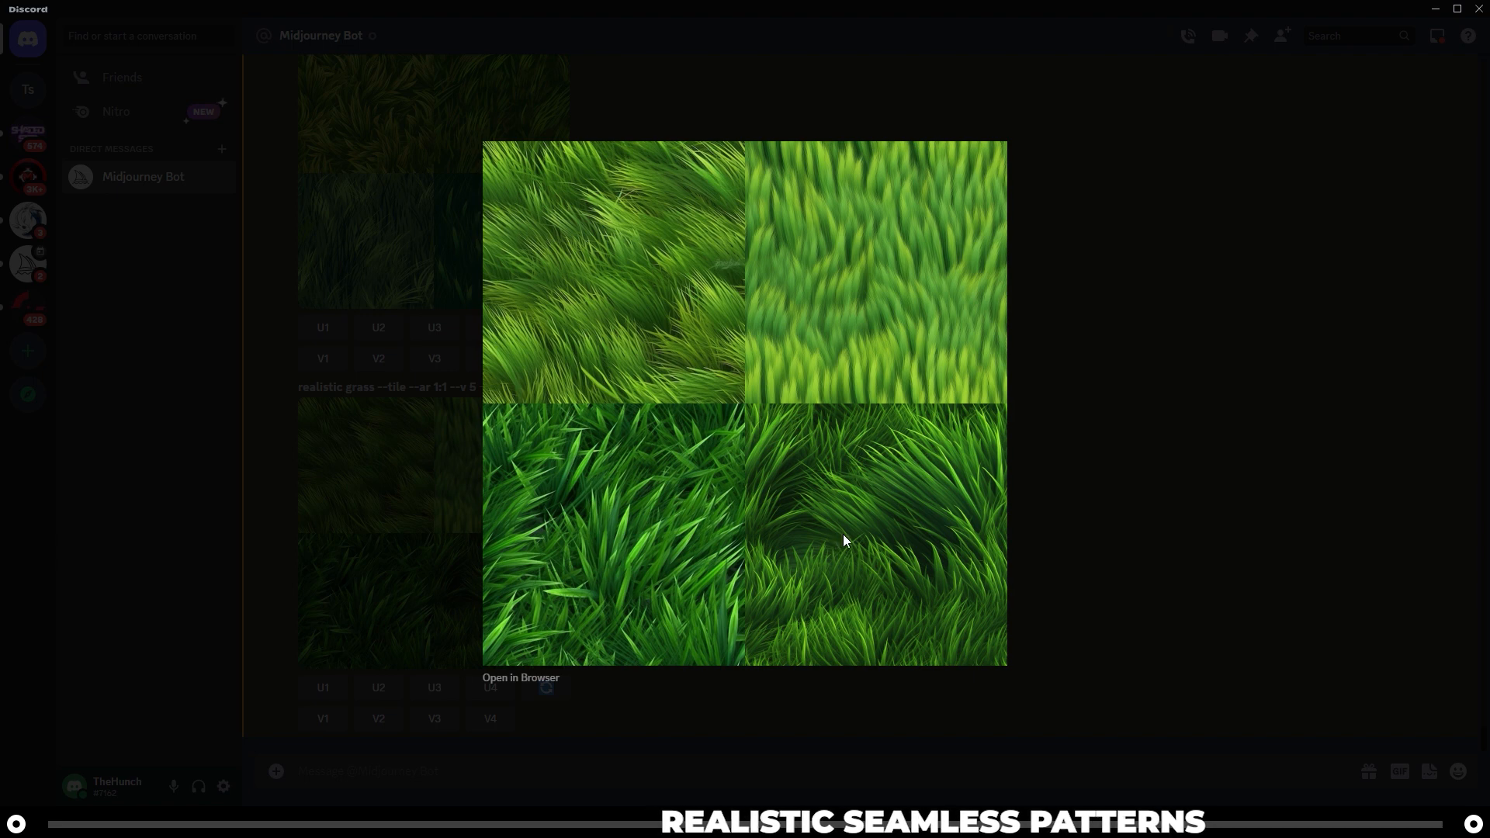
{"action": "mouse_move", "coordinate": [887, 382]}
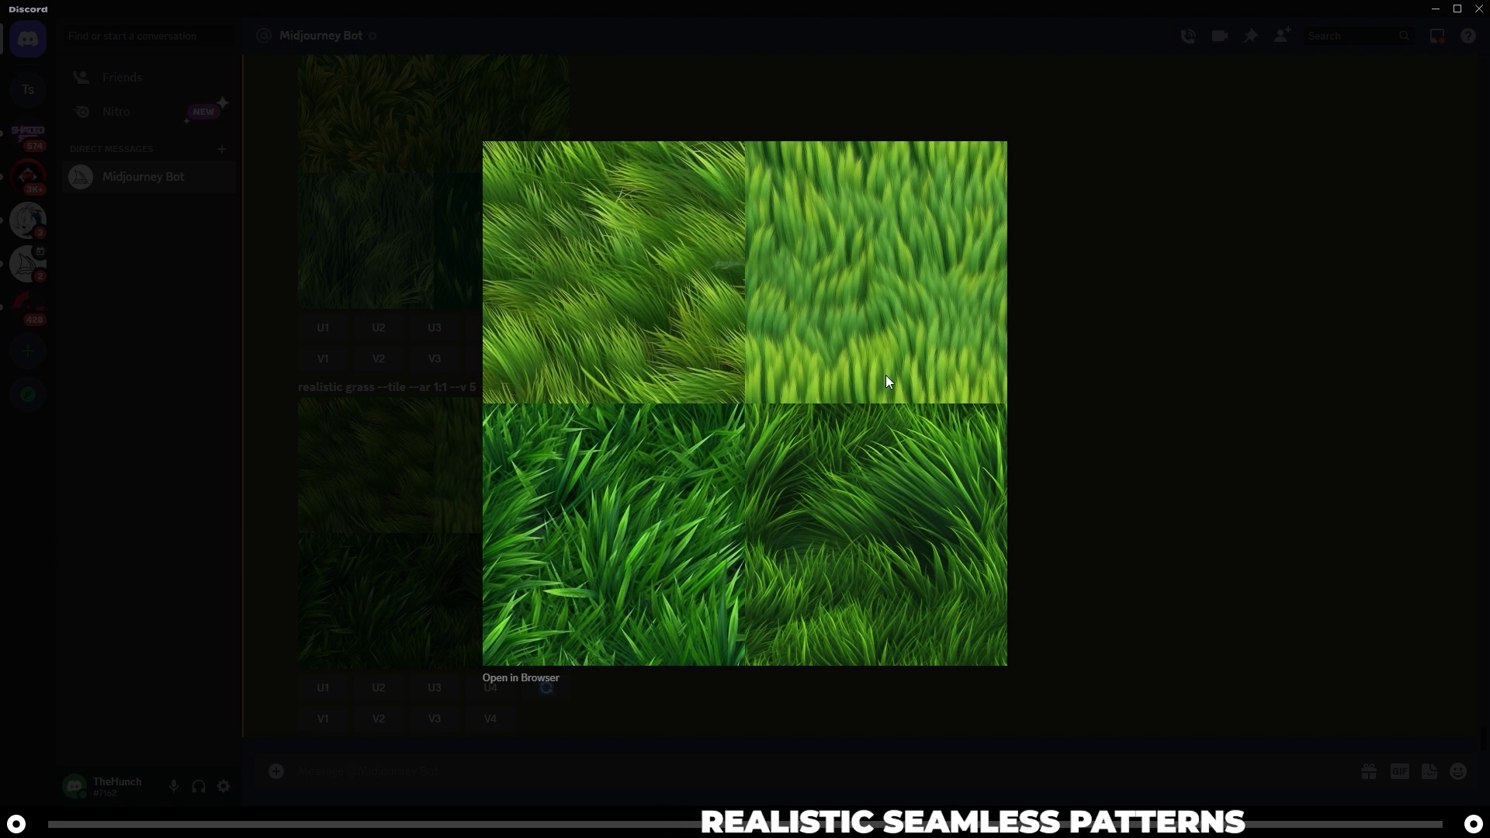
{"action": "mouse_move", "coordinate": [574, 539]}
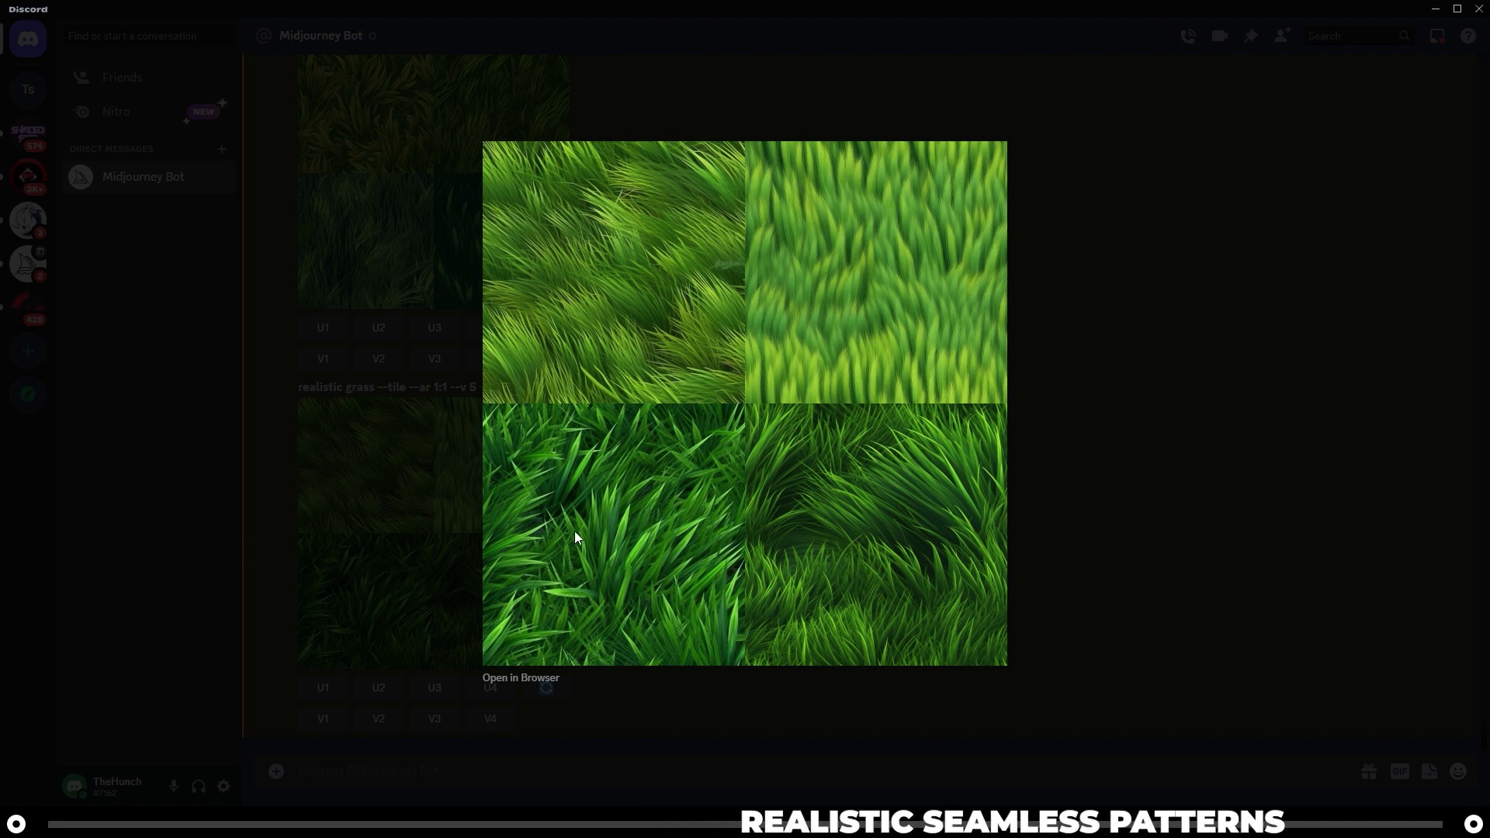
{"action": "left_click", "coordinate": [744, 404]}
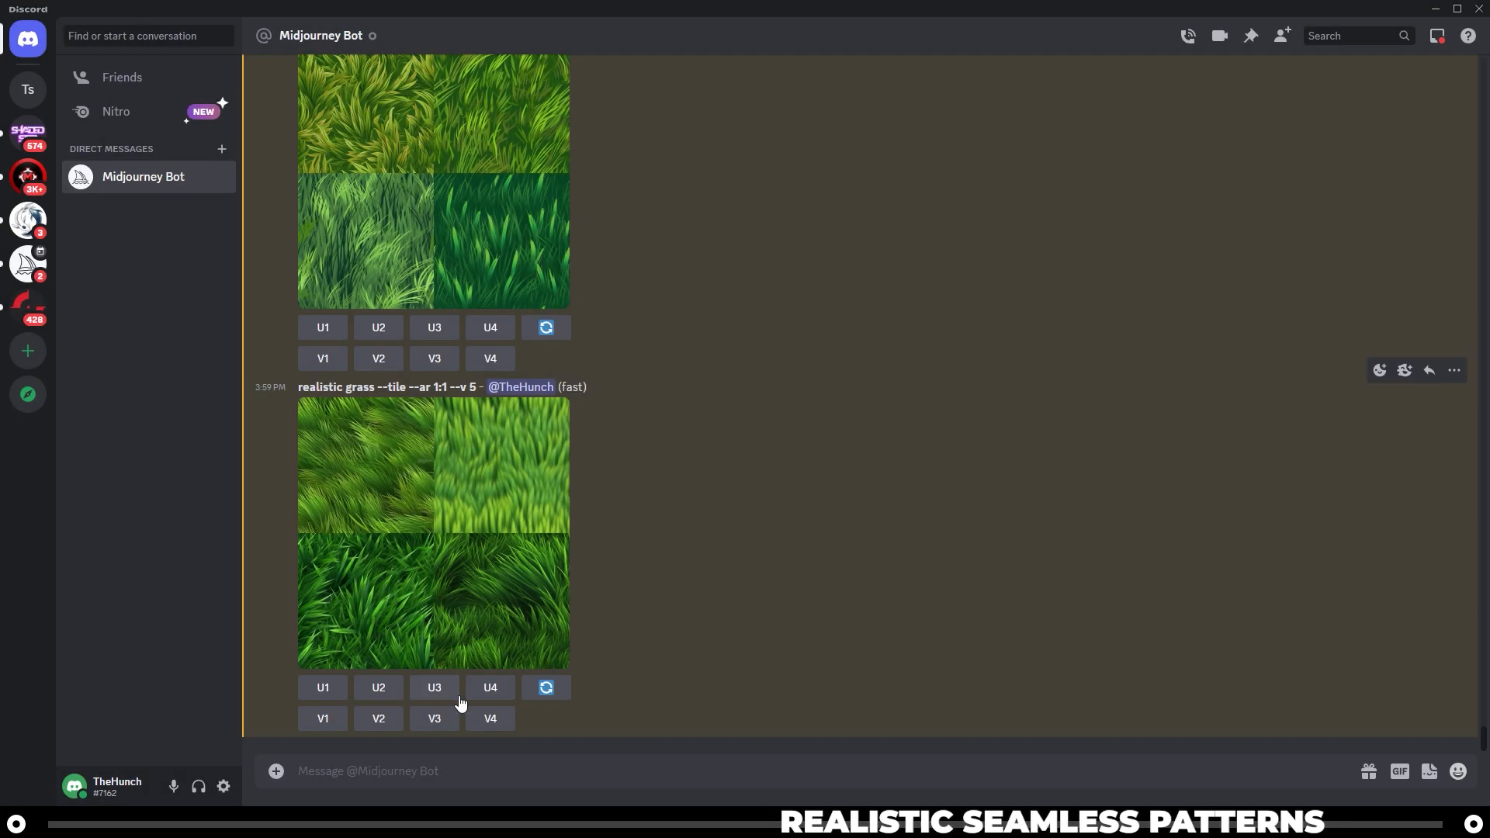
{"action": "left_click", "coordinate": [433, 688]}
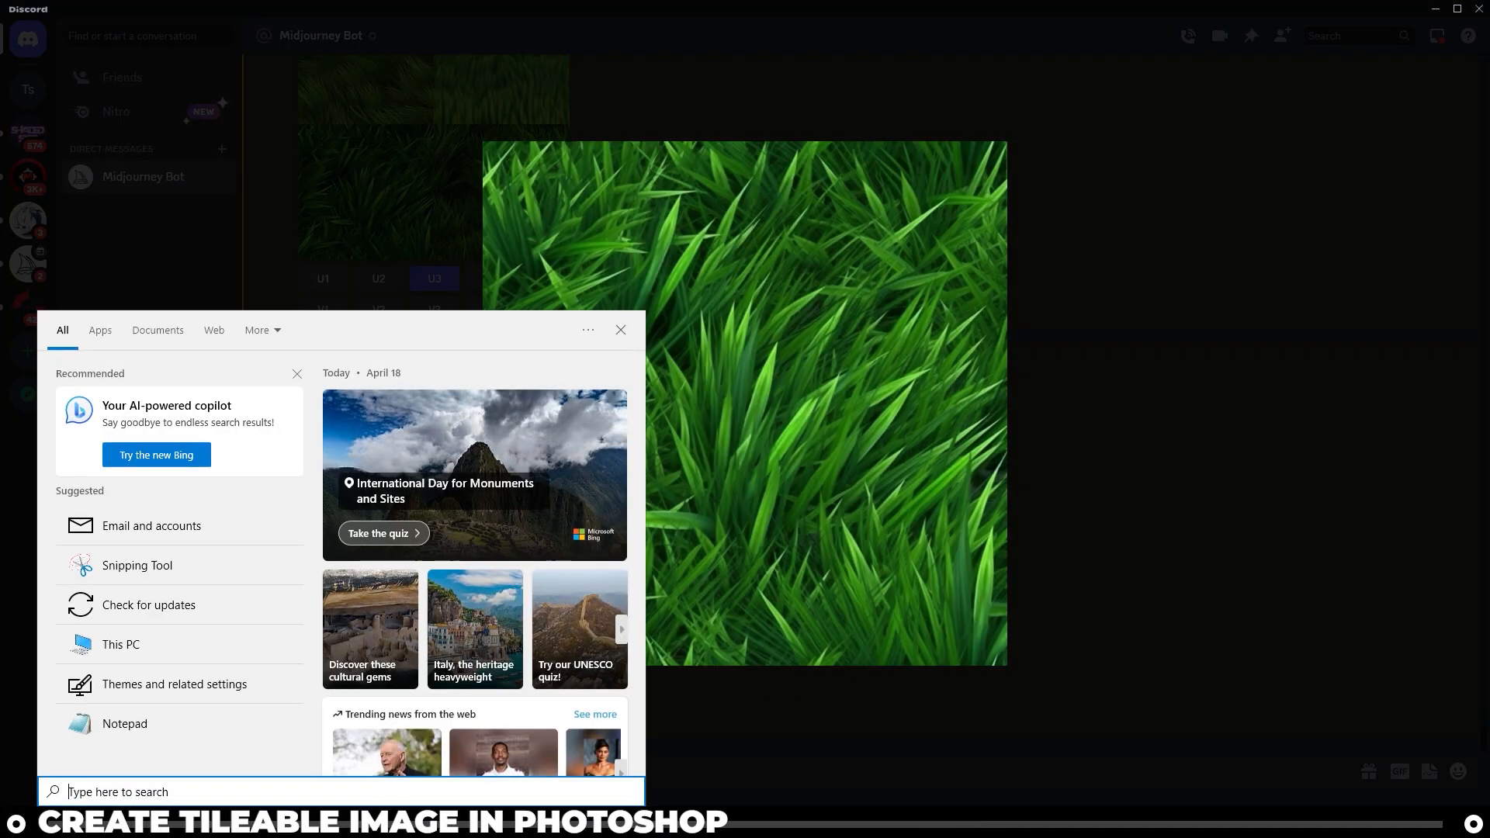
Step: Launch Photoshop and open the downloaded realistic grass PNG from Downloads
{"action": "type", "text": "photosh"}
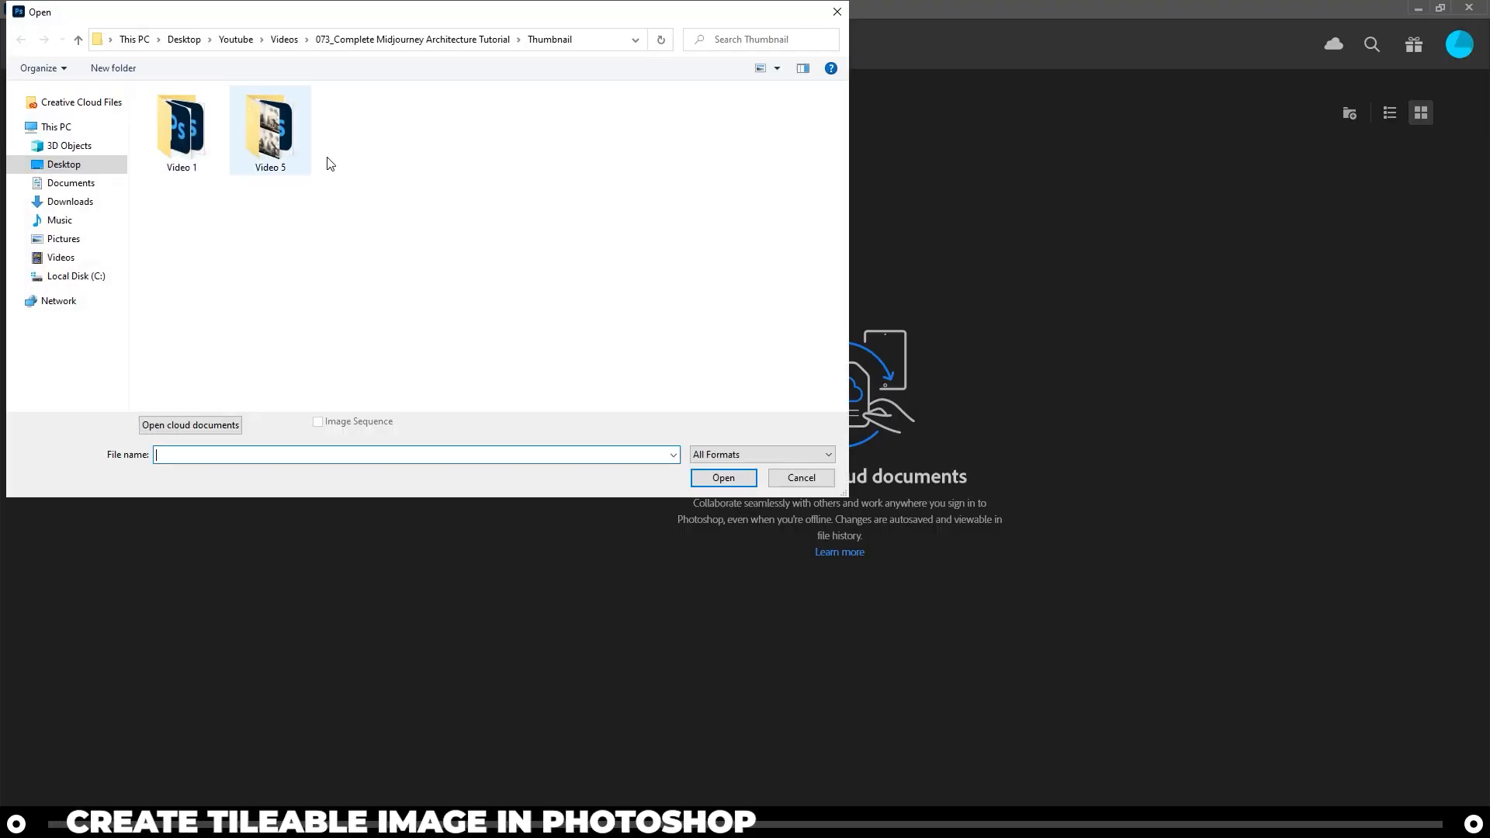
{"action": "left_click", "coordinate": [70, 201]}
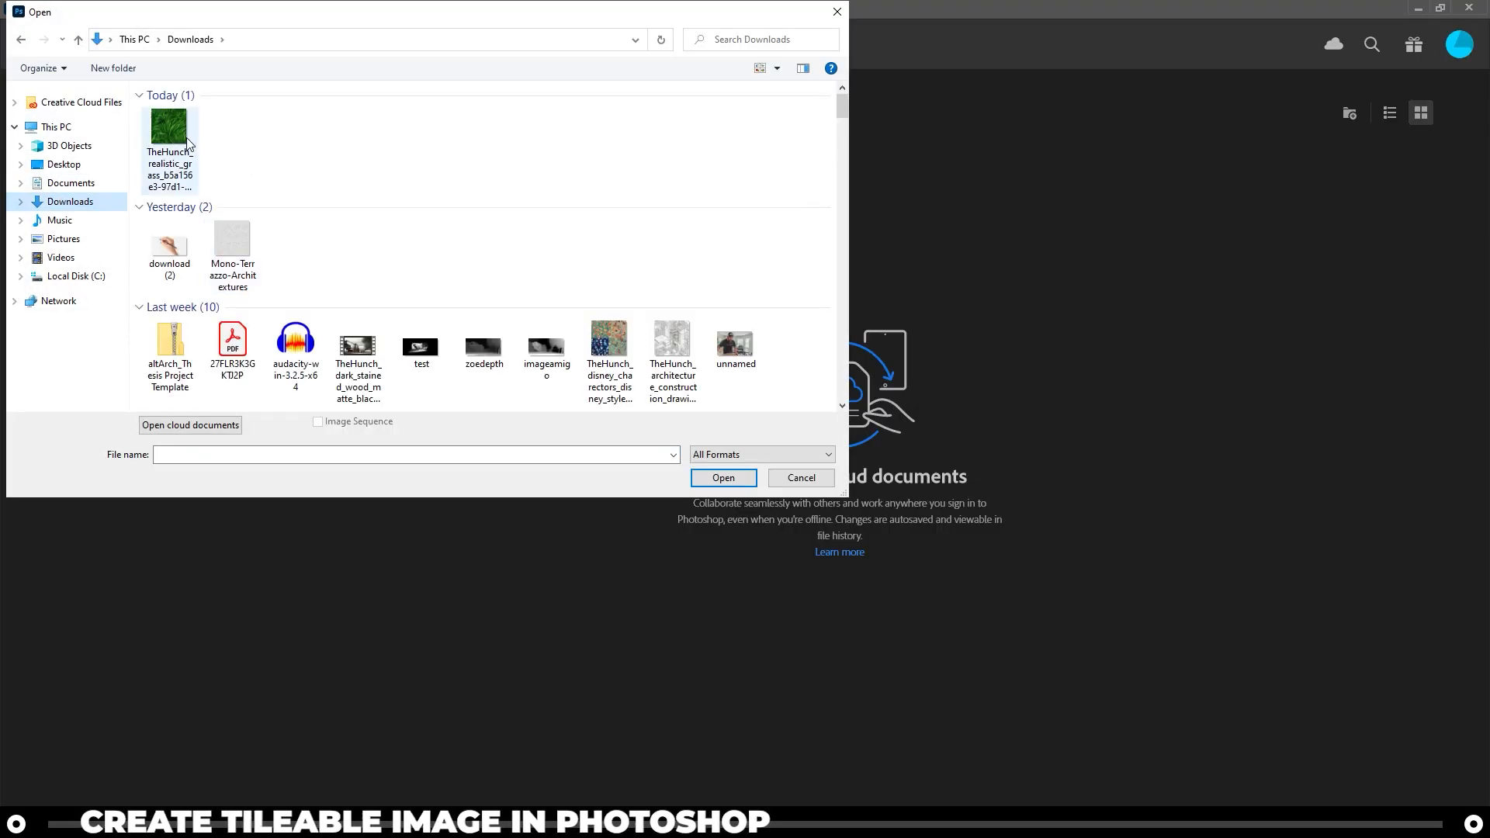
{"action": "left_click", "coordinate": [722, 477]}
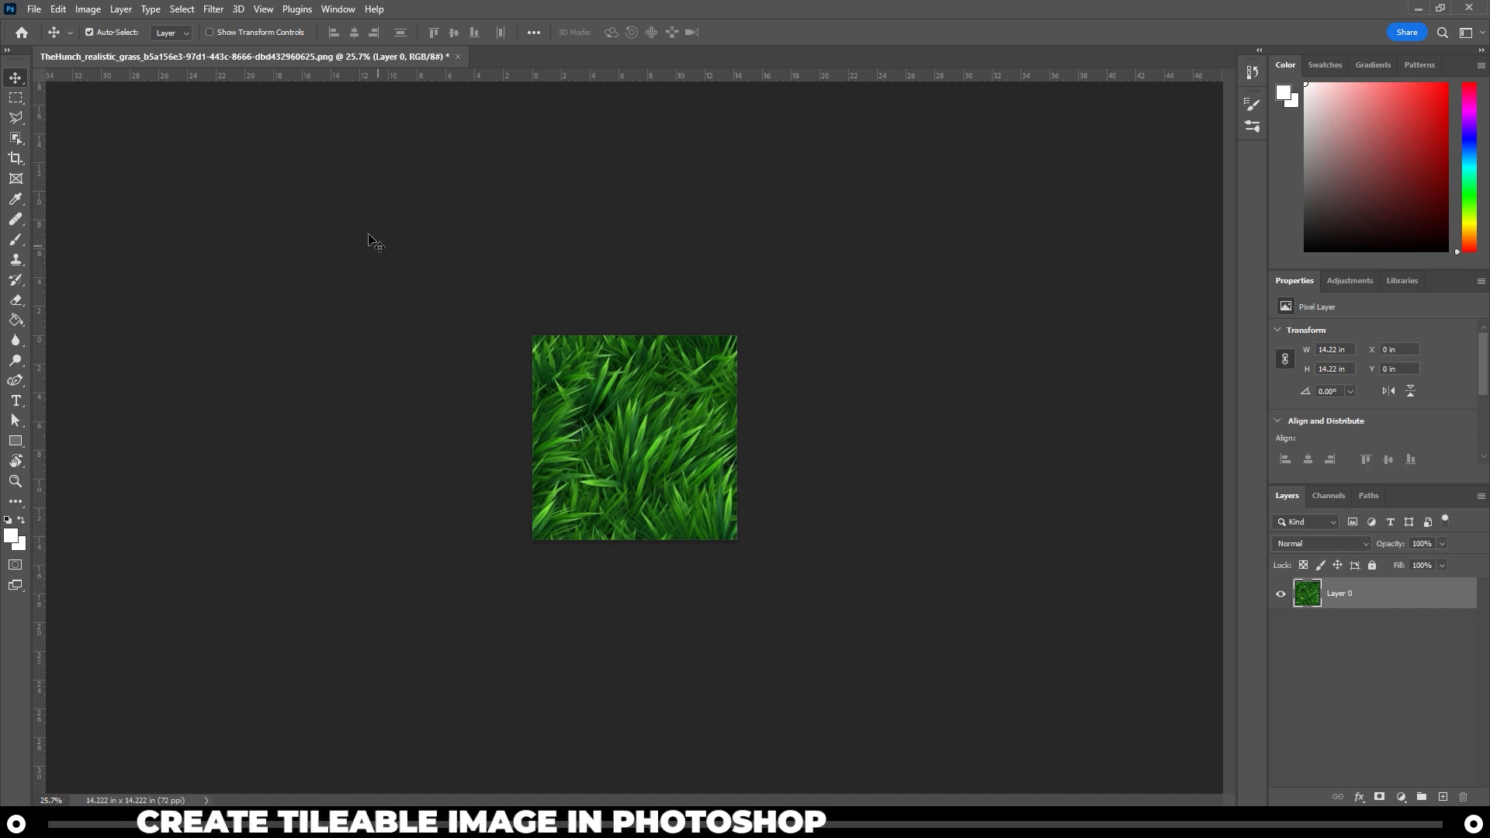
Step: Set Canvas Size to 300 percent width and height and apply it
{"action": "left_click", "coordinate": [87, 10]}
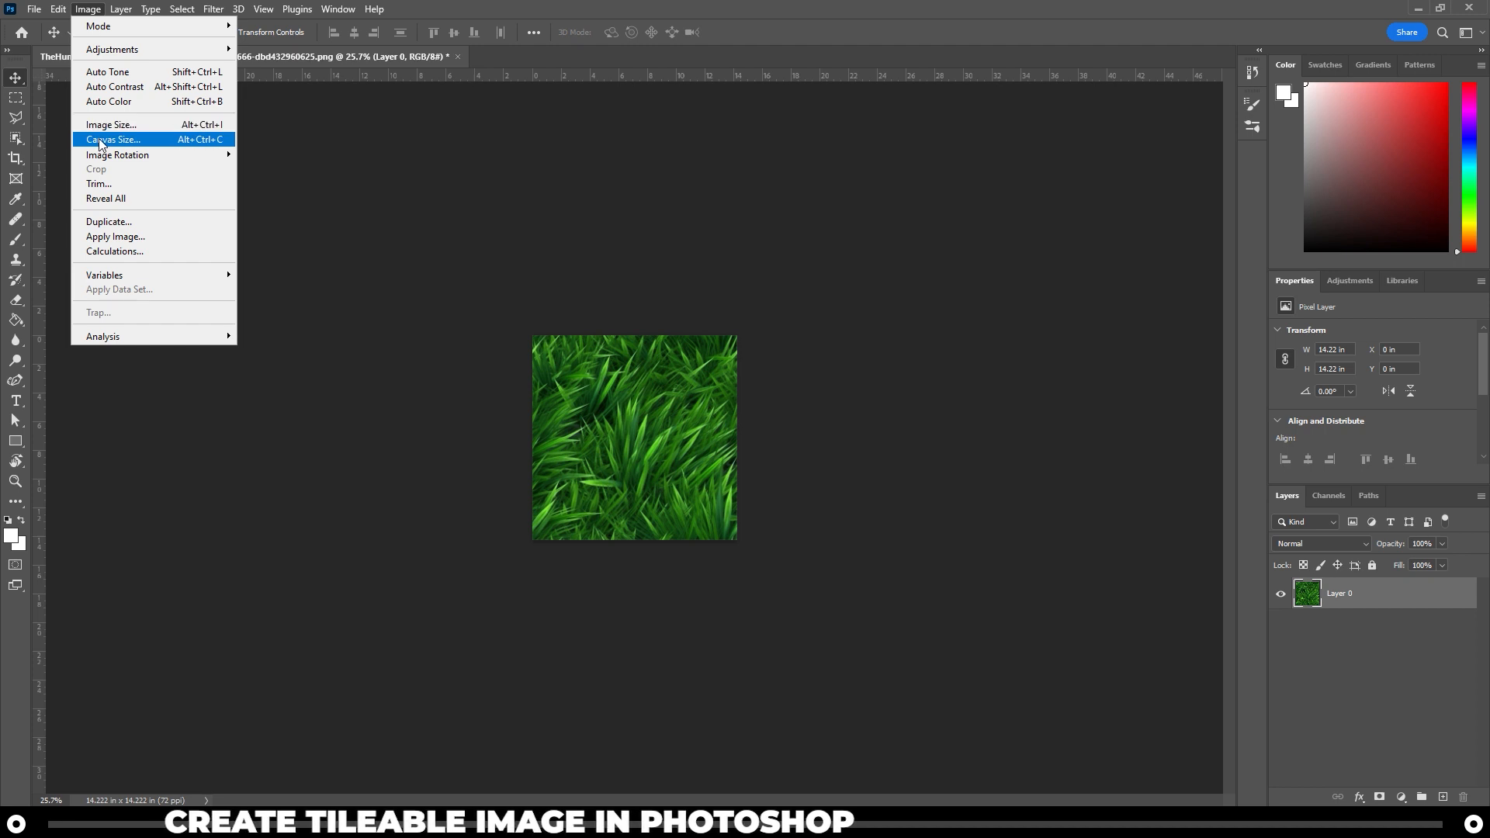
{"action": "left_click", "coordinate": [112, 138]}
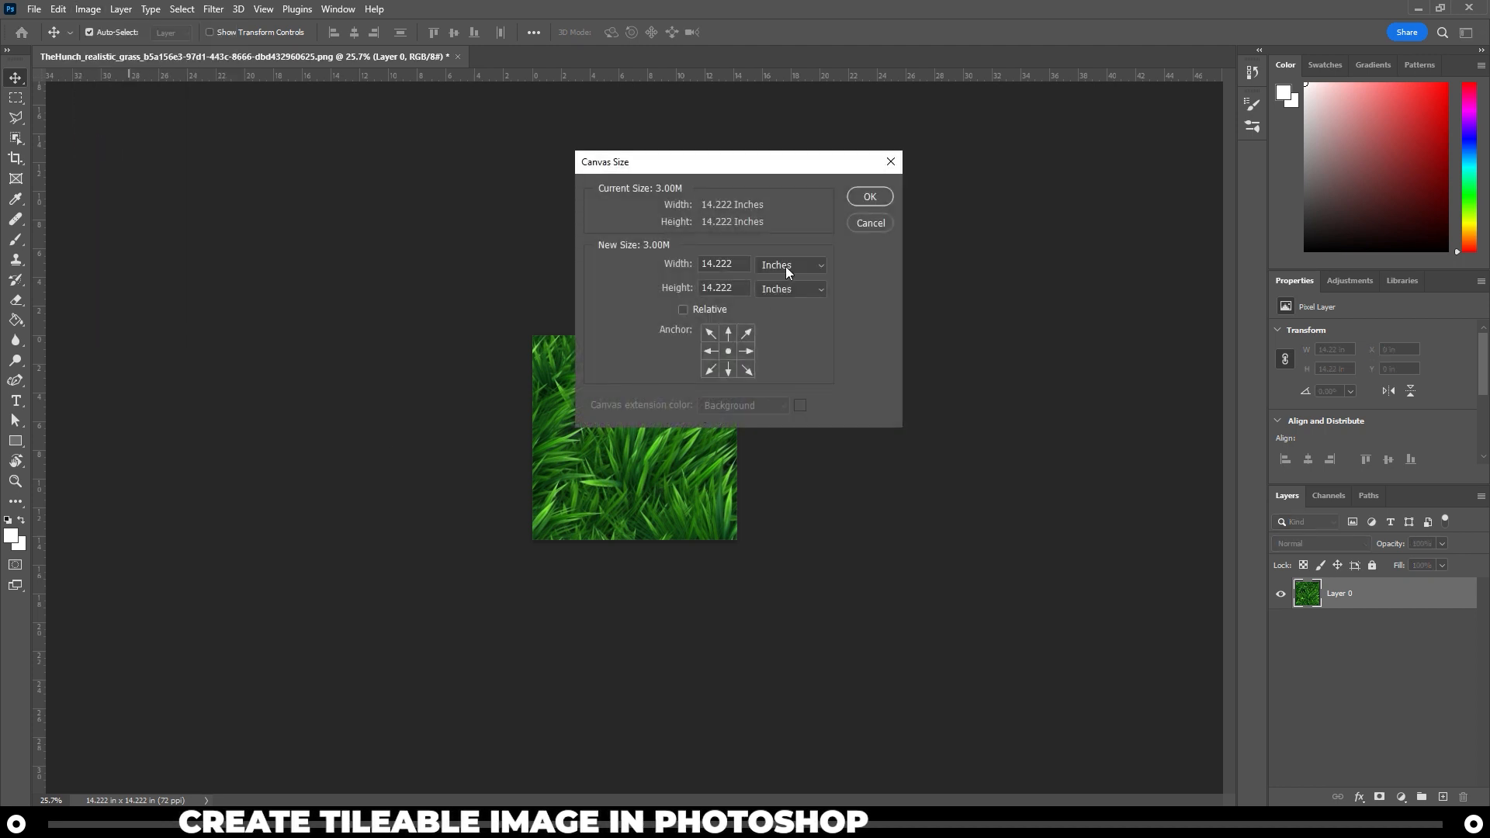
{"action": "left_click", "coordinate": [790, 264]}
{"action": "type", "text": "300"}
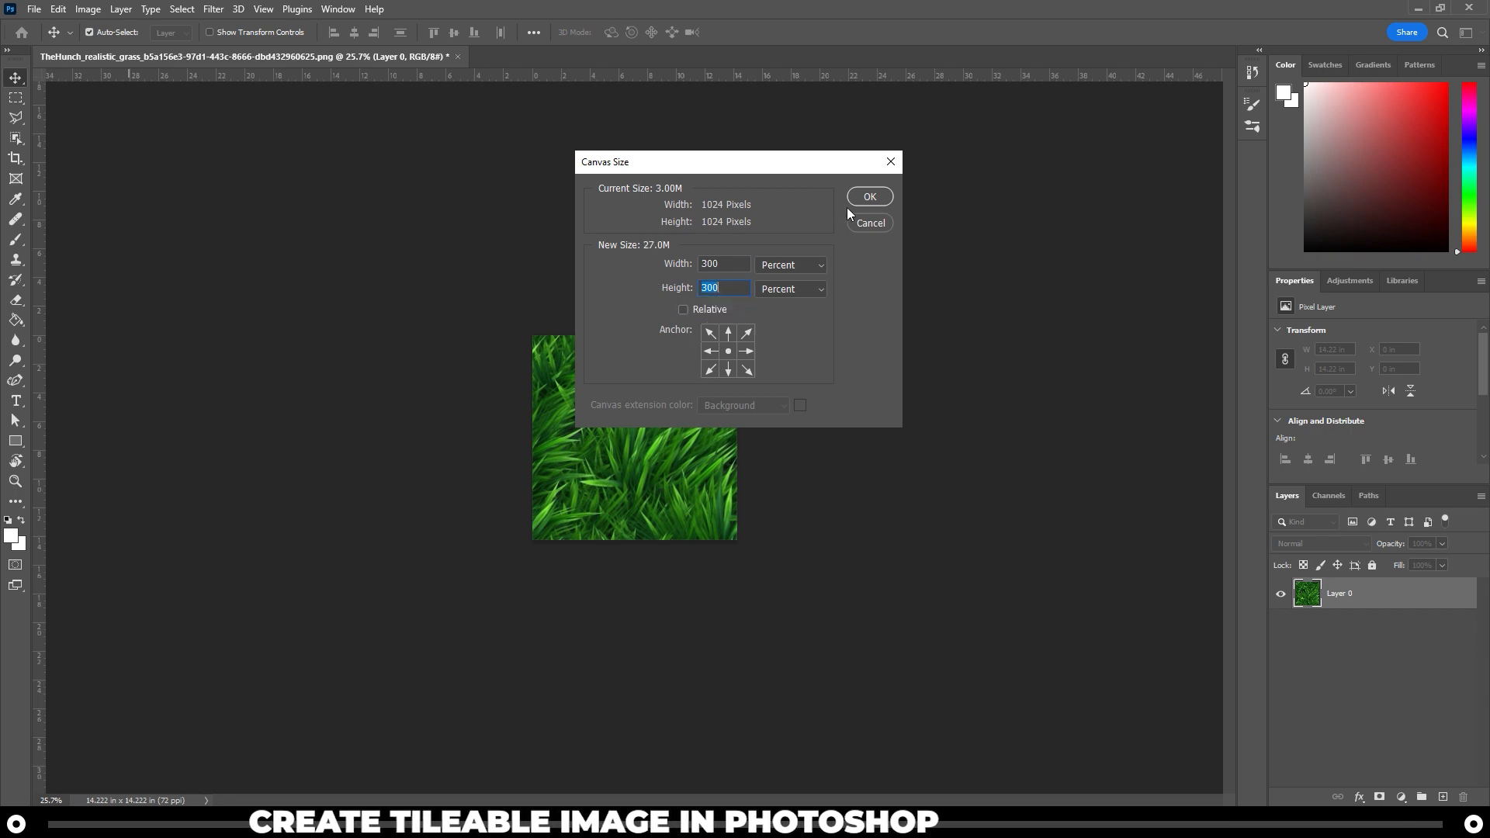
{"action": "left_click", "coordinate": [868, 197]}
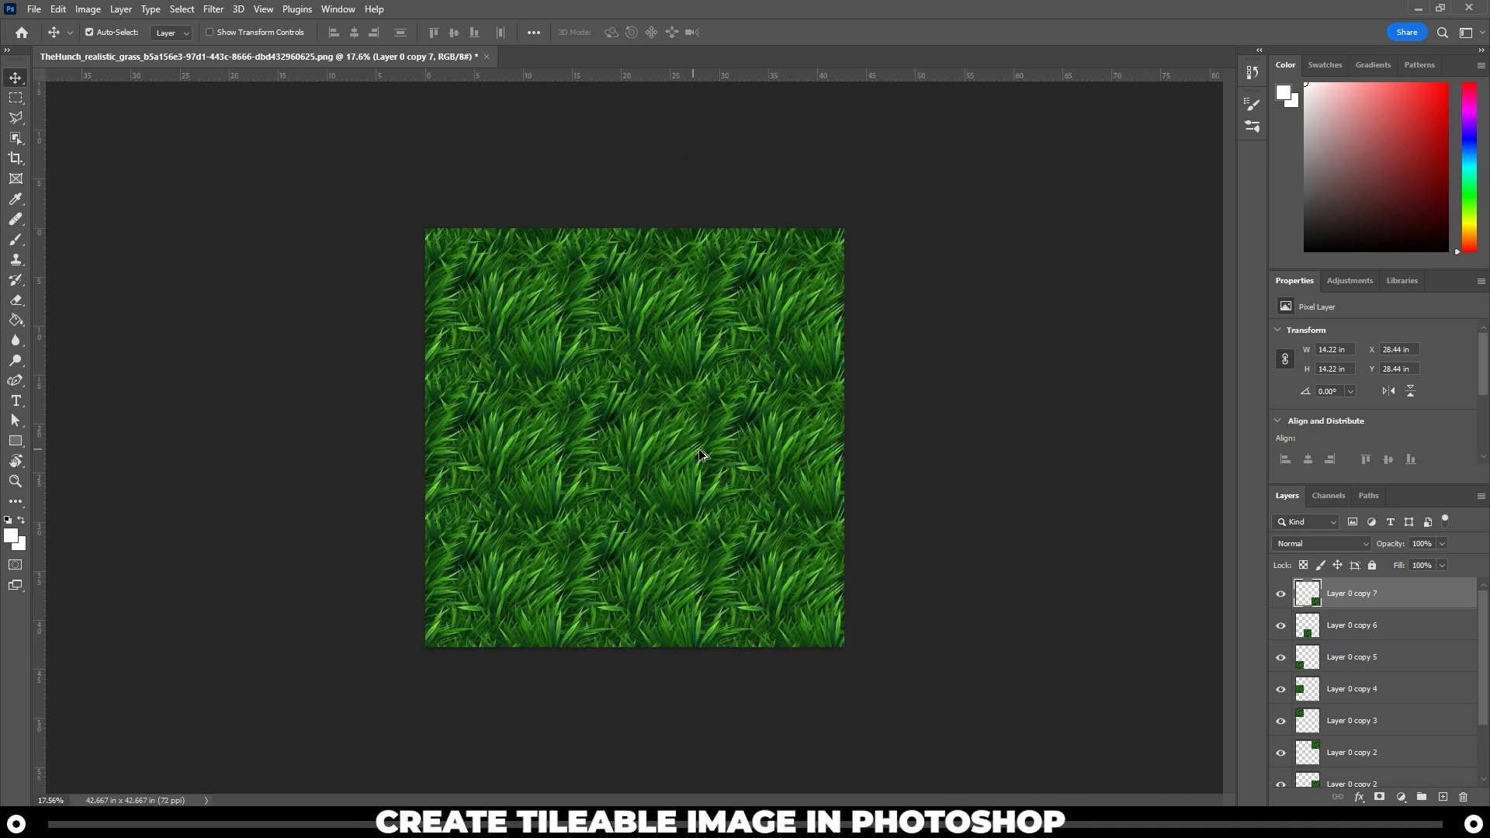
Step: Duplicate the grass layer into copies positioned to fill the 3×3 canvas
{"action": "scroll", "scroll_direction": "down", "scroll_amount": 3}
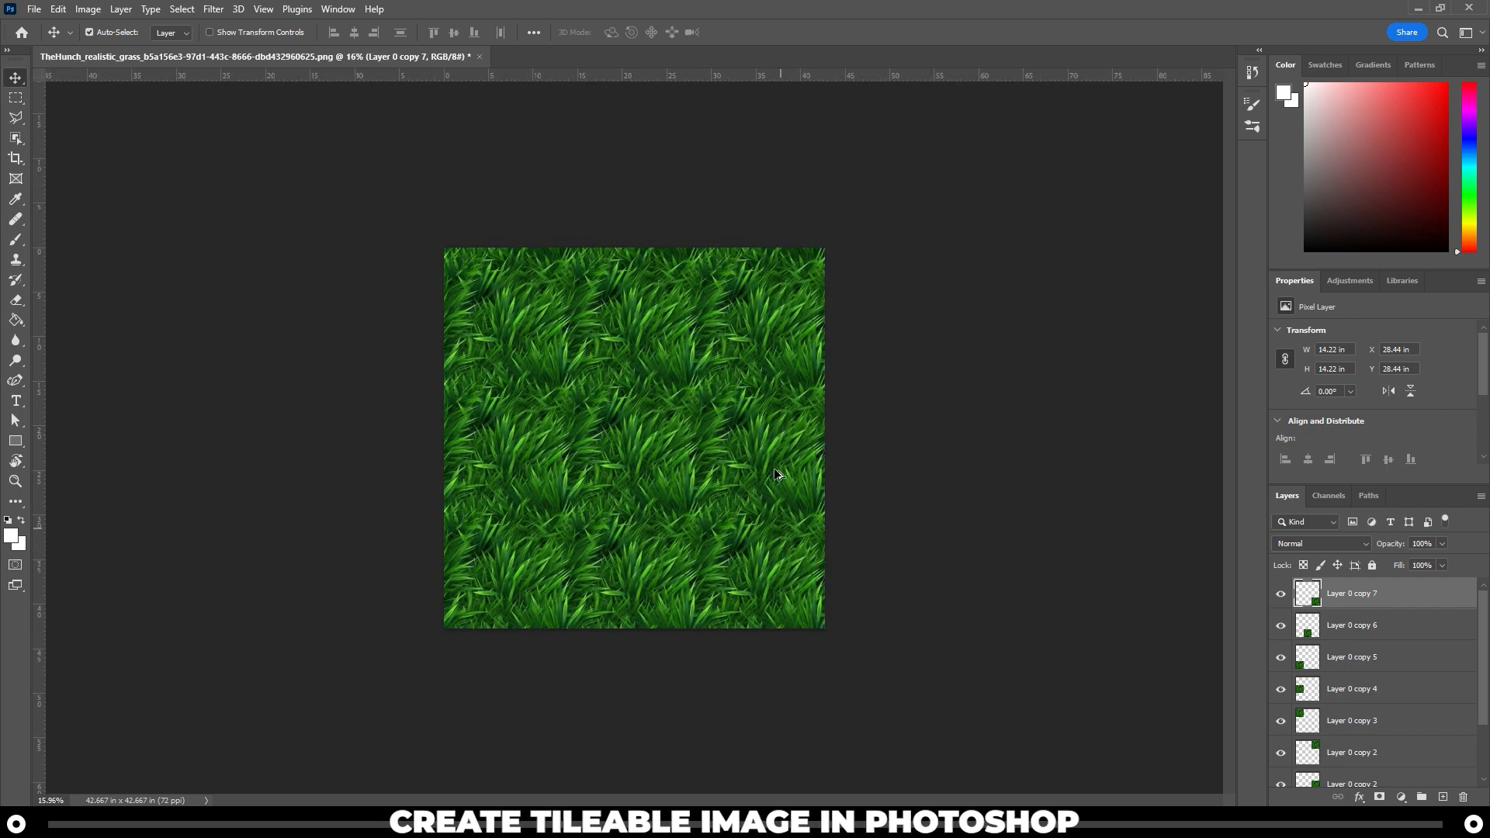
{"action": "mouse_move", "coordinate": [573, 417]}
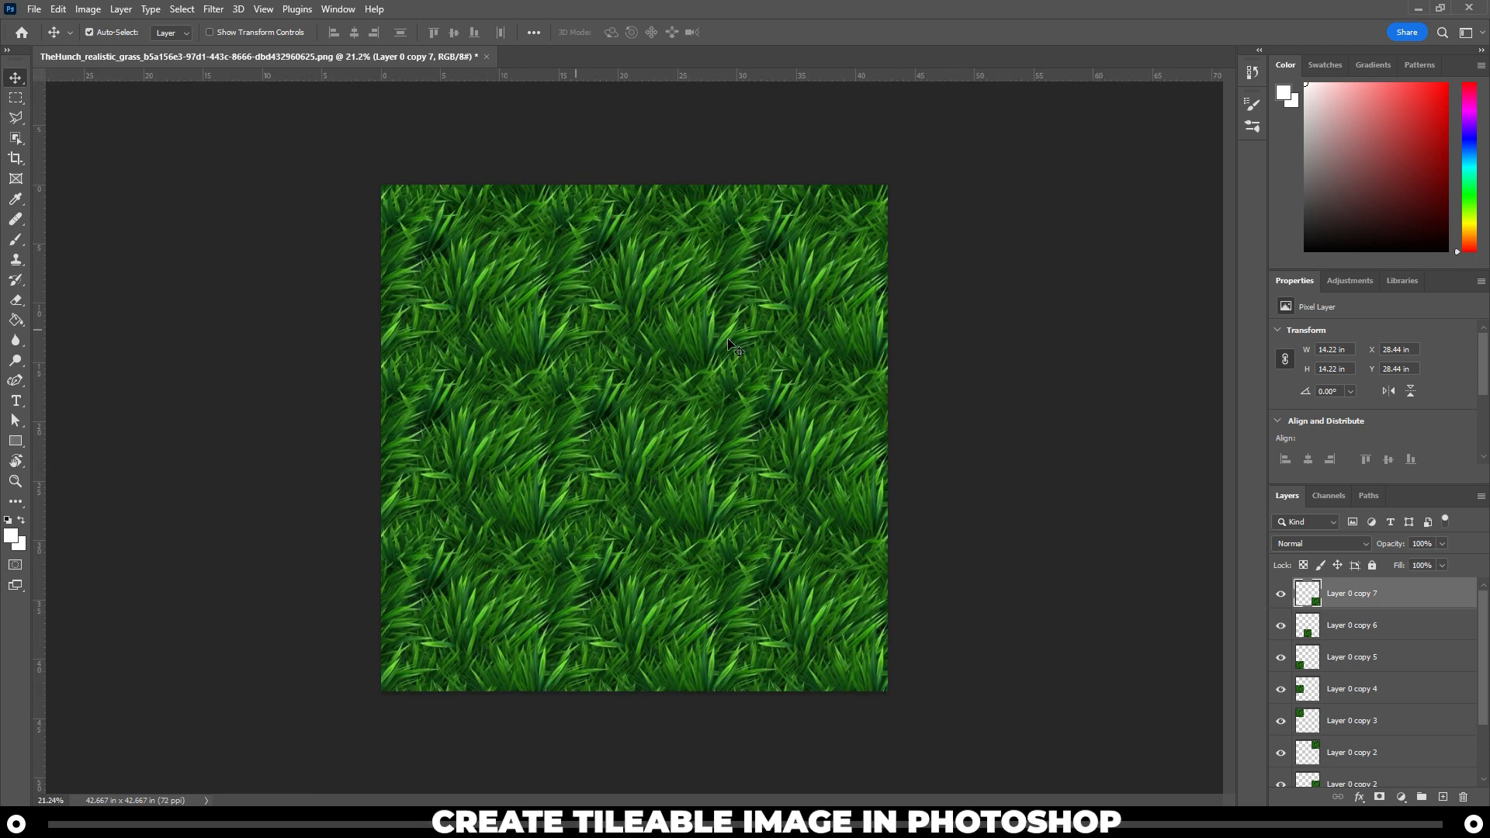
{"action": "mouse_move", "coordinate": [193, 345]}
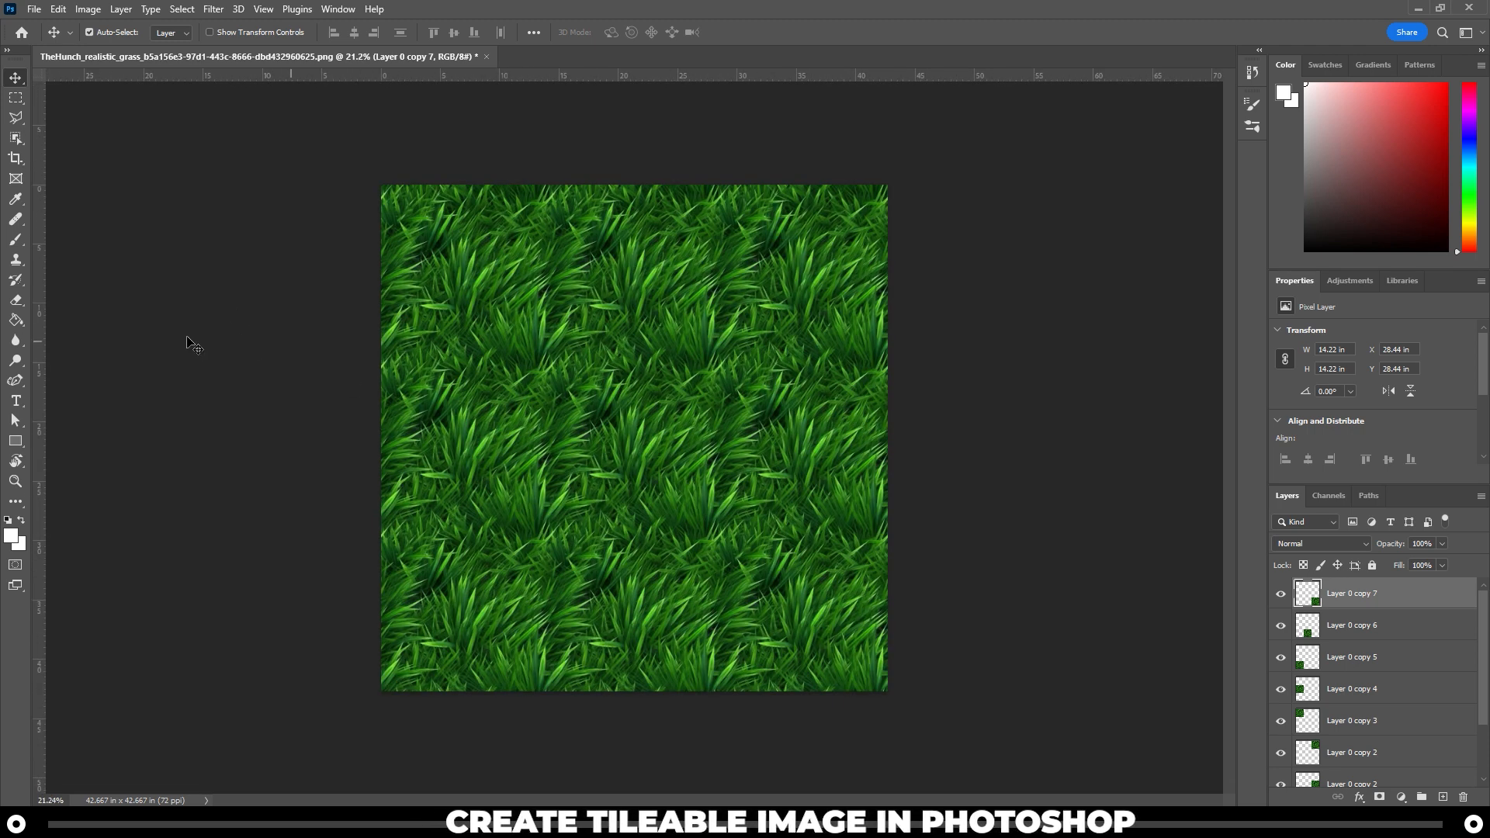
Step: Merge the tile layers and paint out seams with the Content-Aware Spot Healing Brush
{"action": "left_click", "coordinate": [15, 219]}
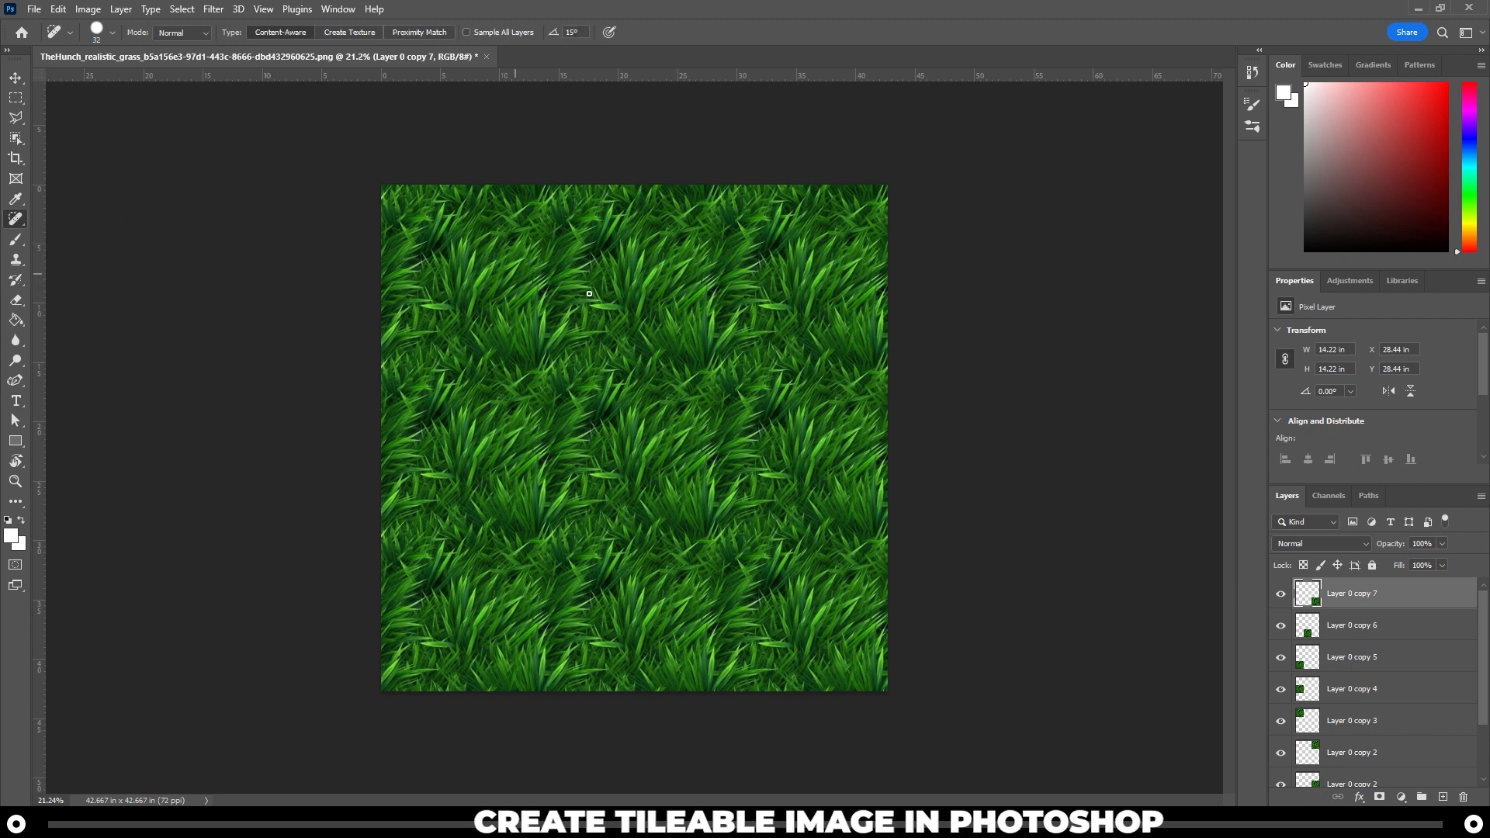
{"action": "mouse_move", "coordinate": [564, 315]}
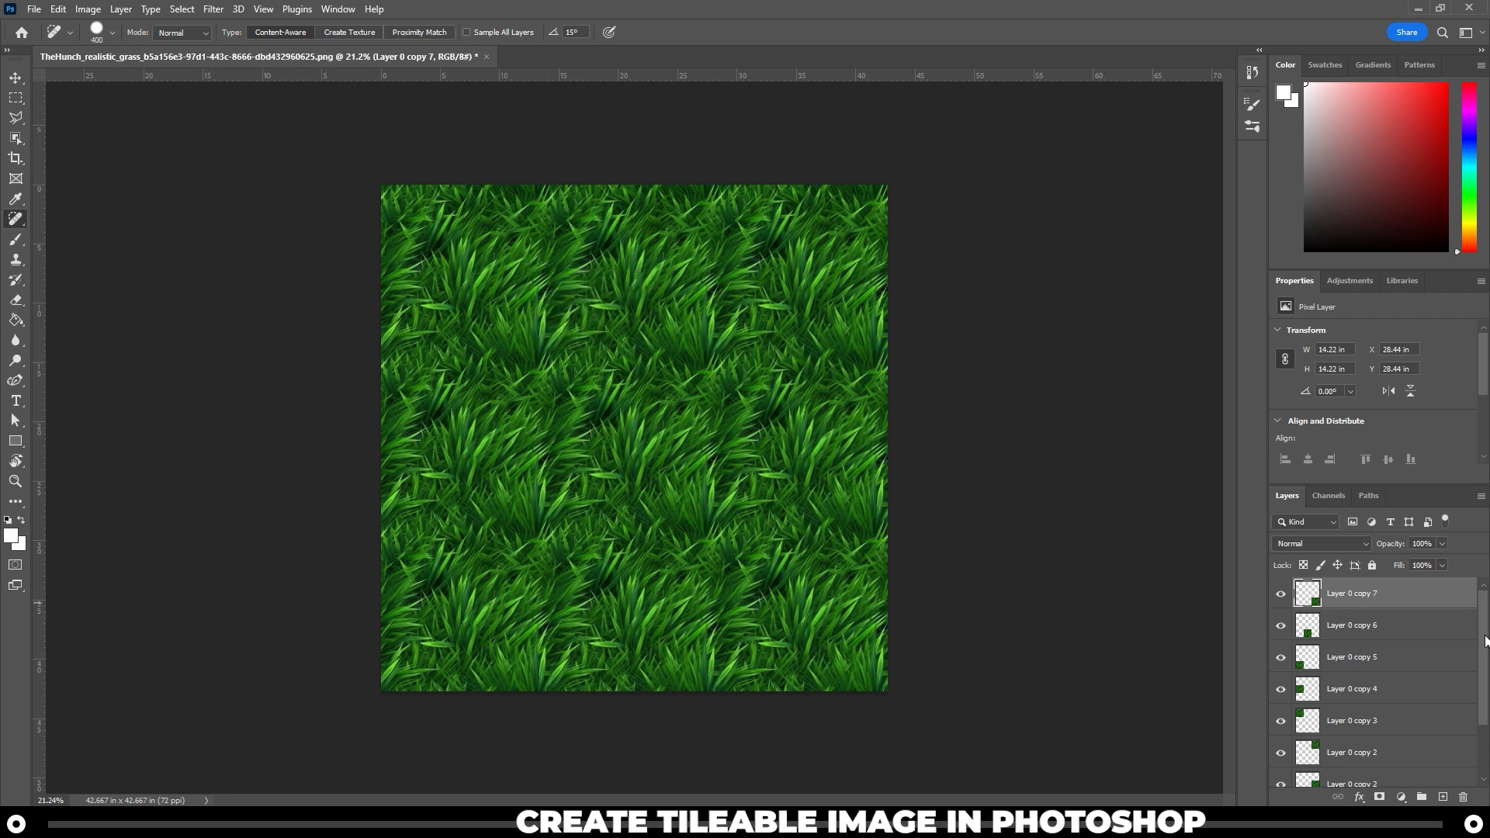
{"action": "scroll", "scroll_direction": "down", "scroll_amount": 3}
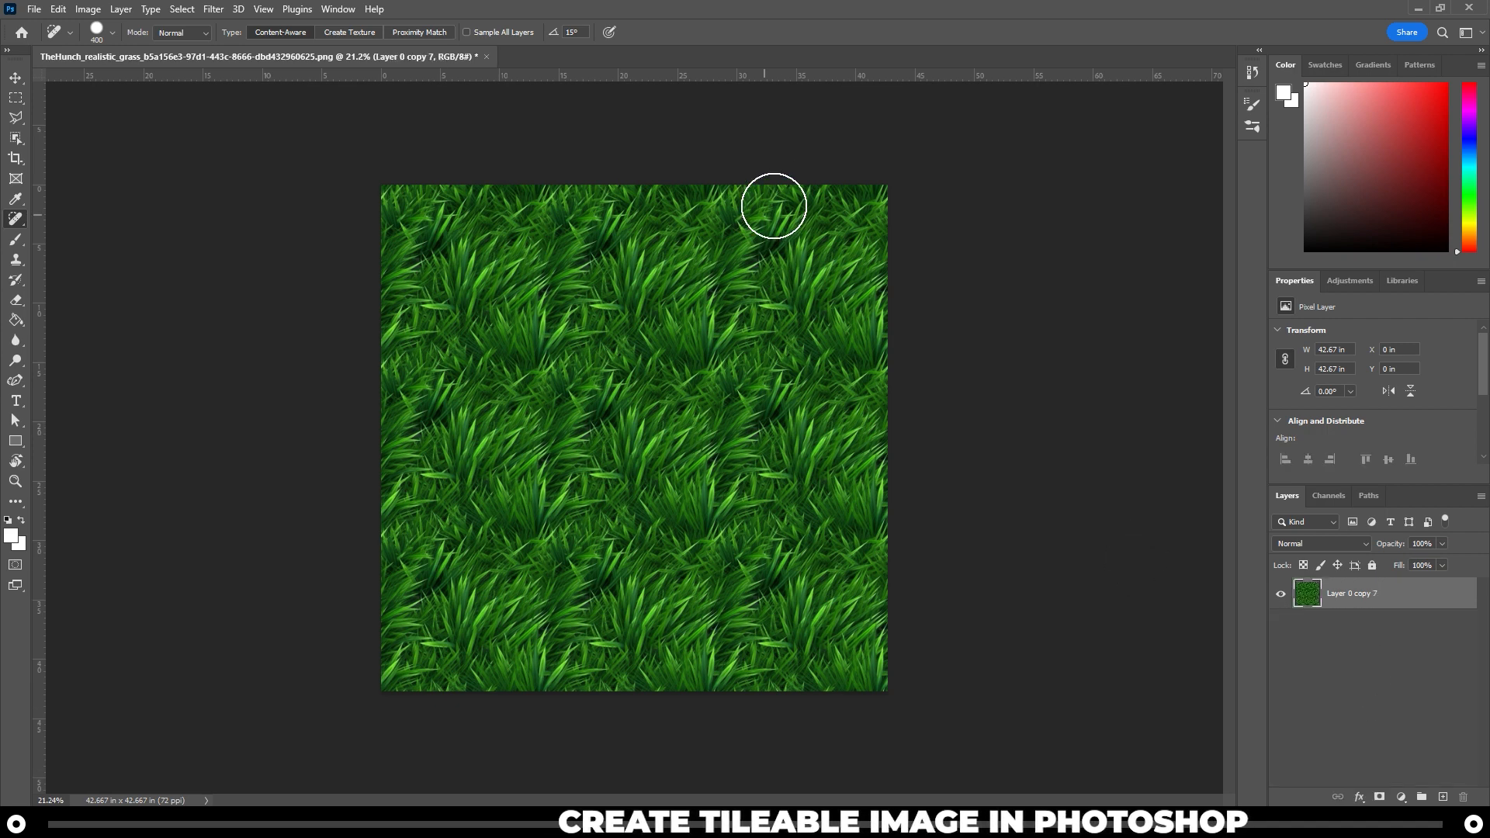
{"action": "mouse_move", "coordinate": [748, 167]}
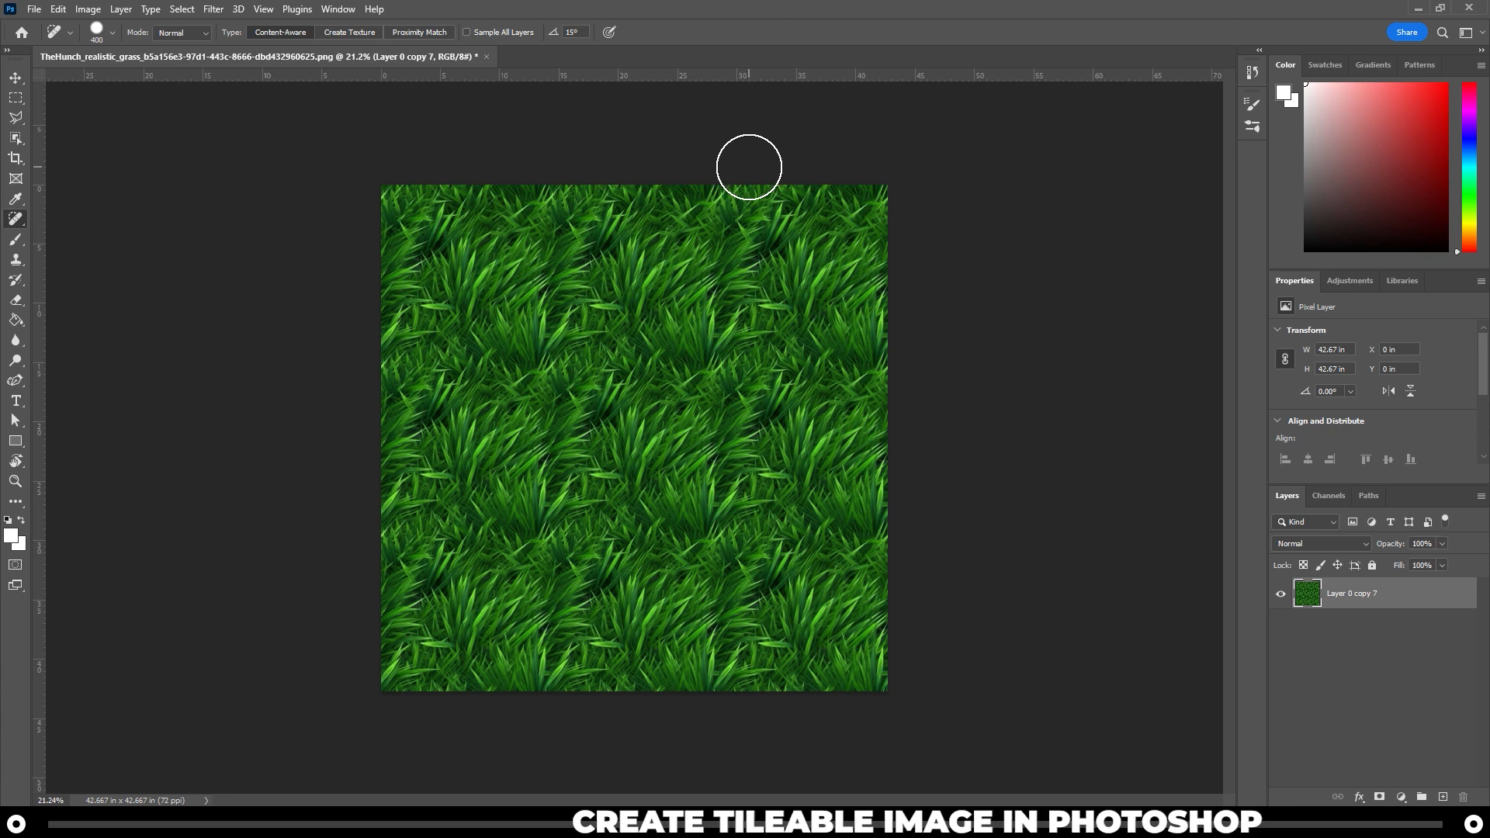
{"action": "mouse_move", "coordinate": [730, 452]}
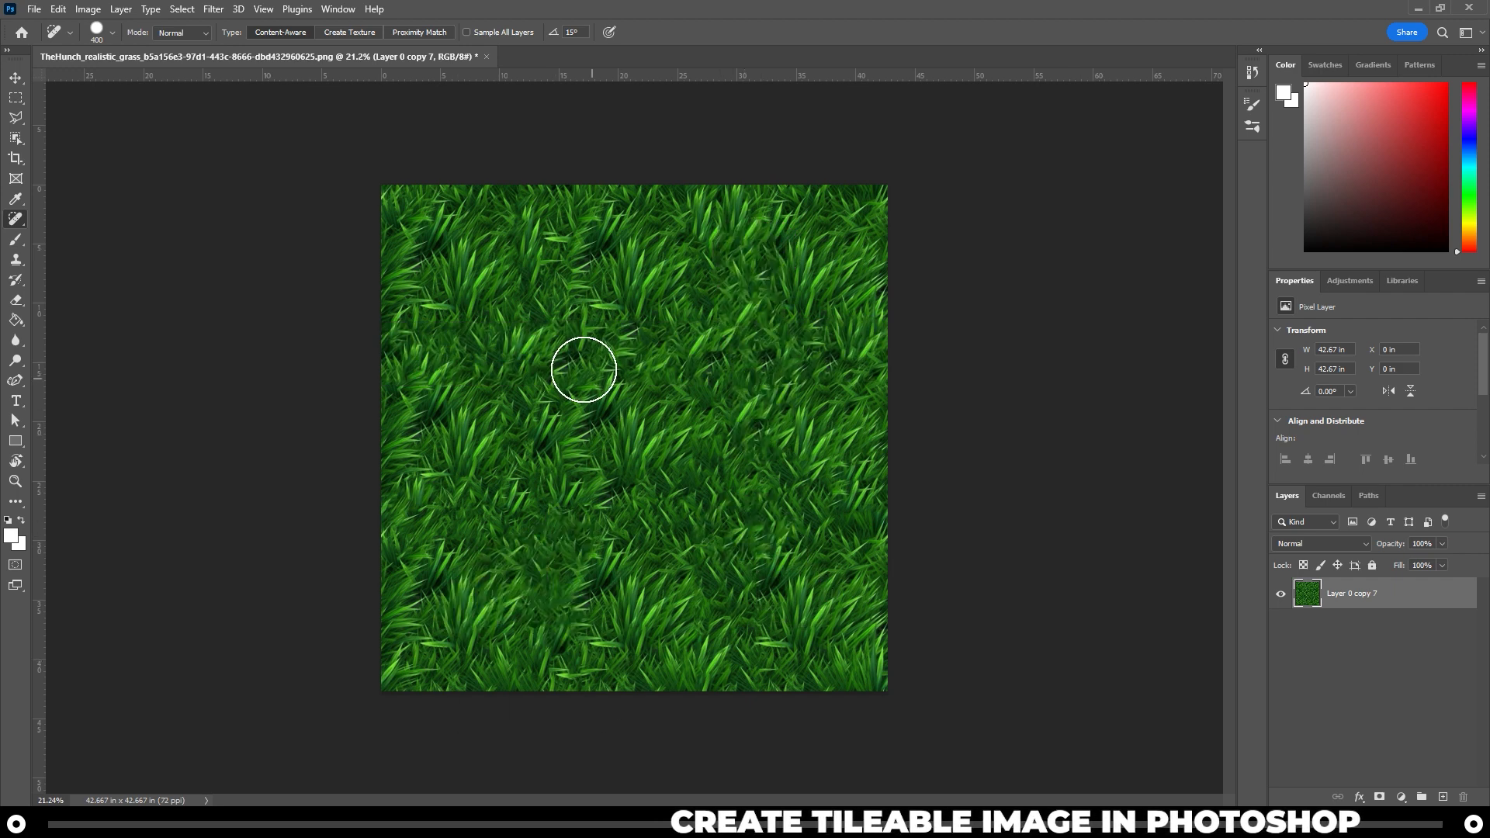
{"action": "scroll", "scroll_direction": "down", "scroll_amount": 3}
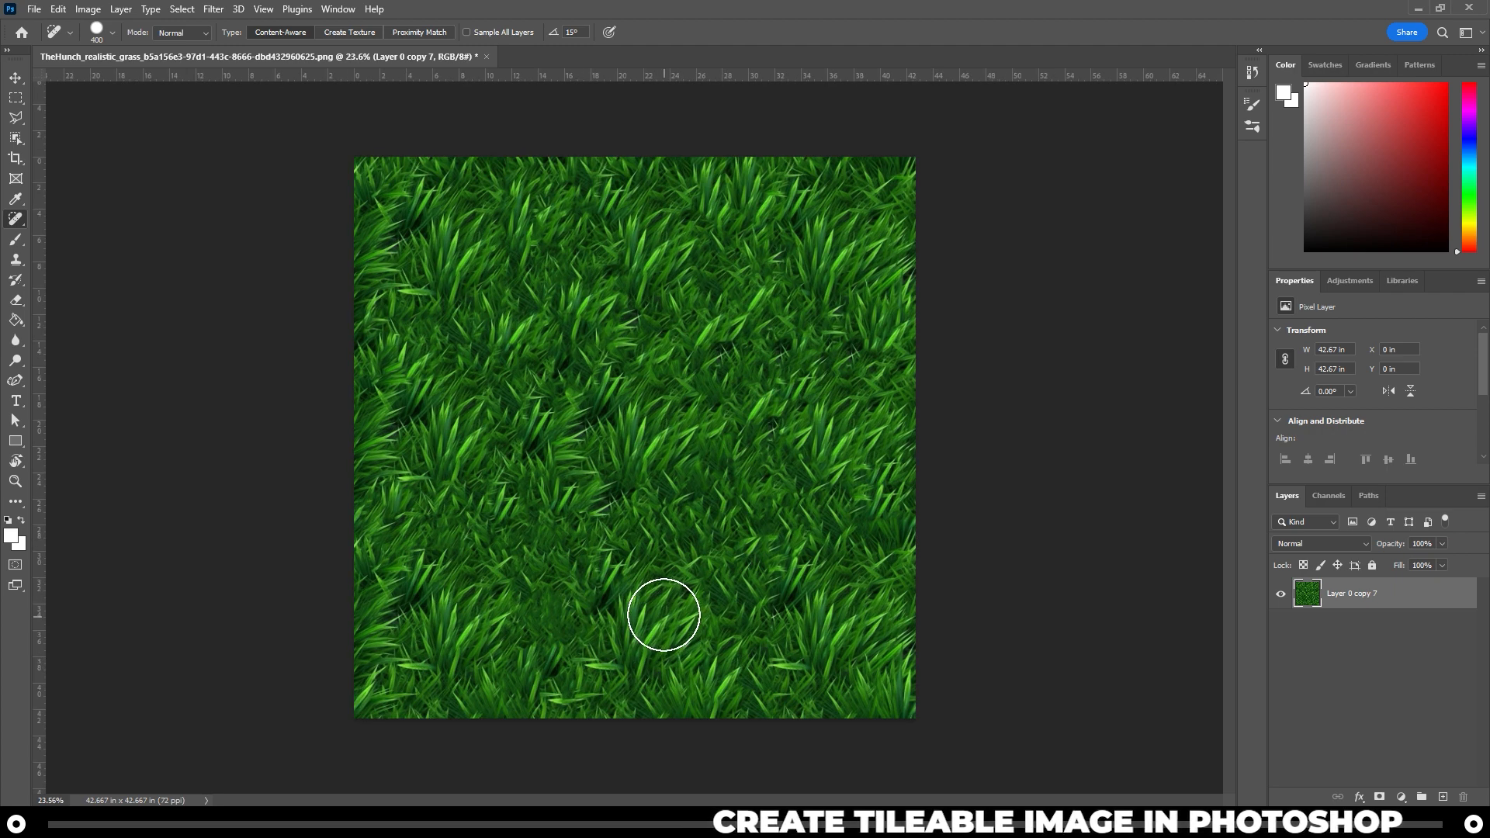
Step: Save a copy of the seamless grass texture as a PNG in Downloads
{"action": "left_click", "coordinate": [33, 9]}
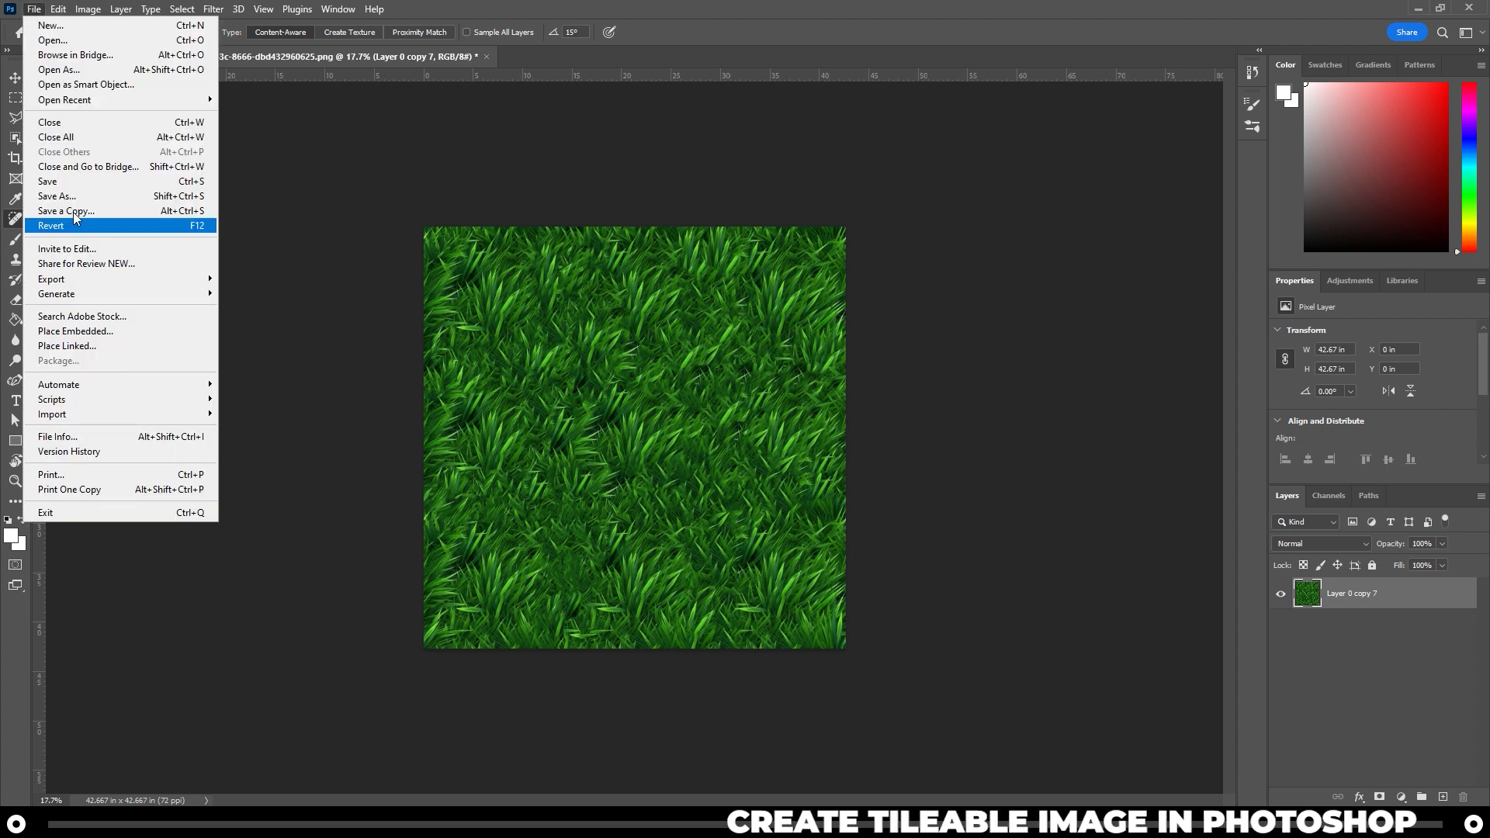
{"action": "left_click", "coordinate": [65, 210]}
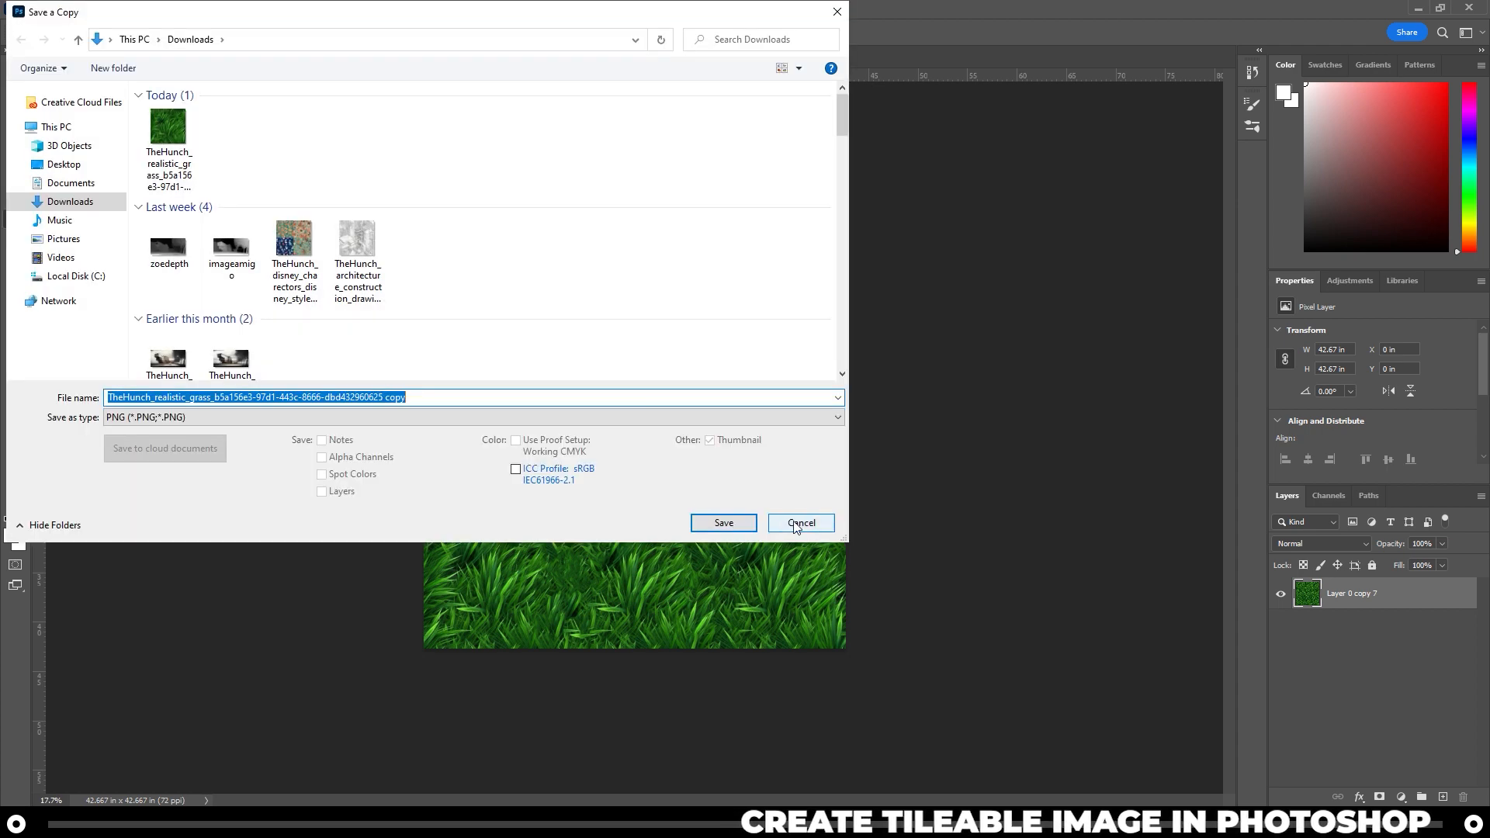
{"action": "left_click", "coordinate": [470, 418]}
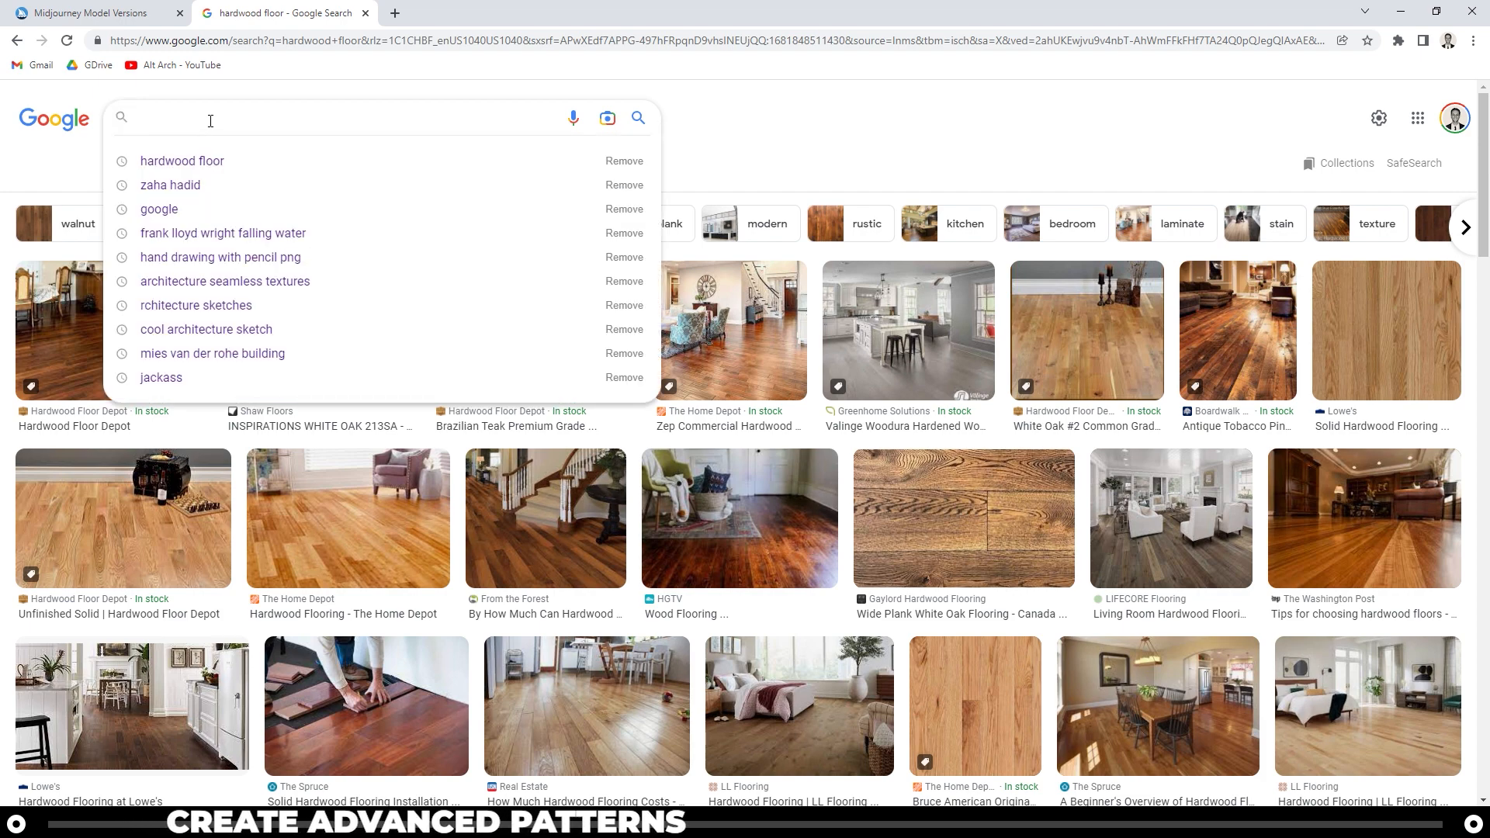
Step: Search Google Images for 'hard wood floor texture' and copy the Vecteezy plank preview's image address
{"action": "type", "text": "hard wood floor"}
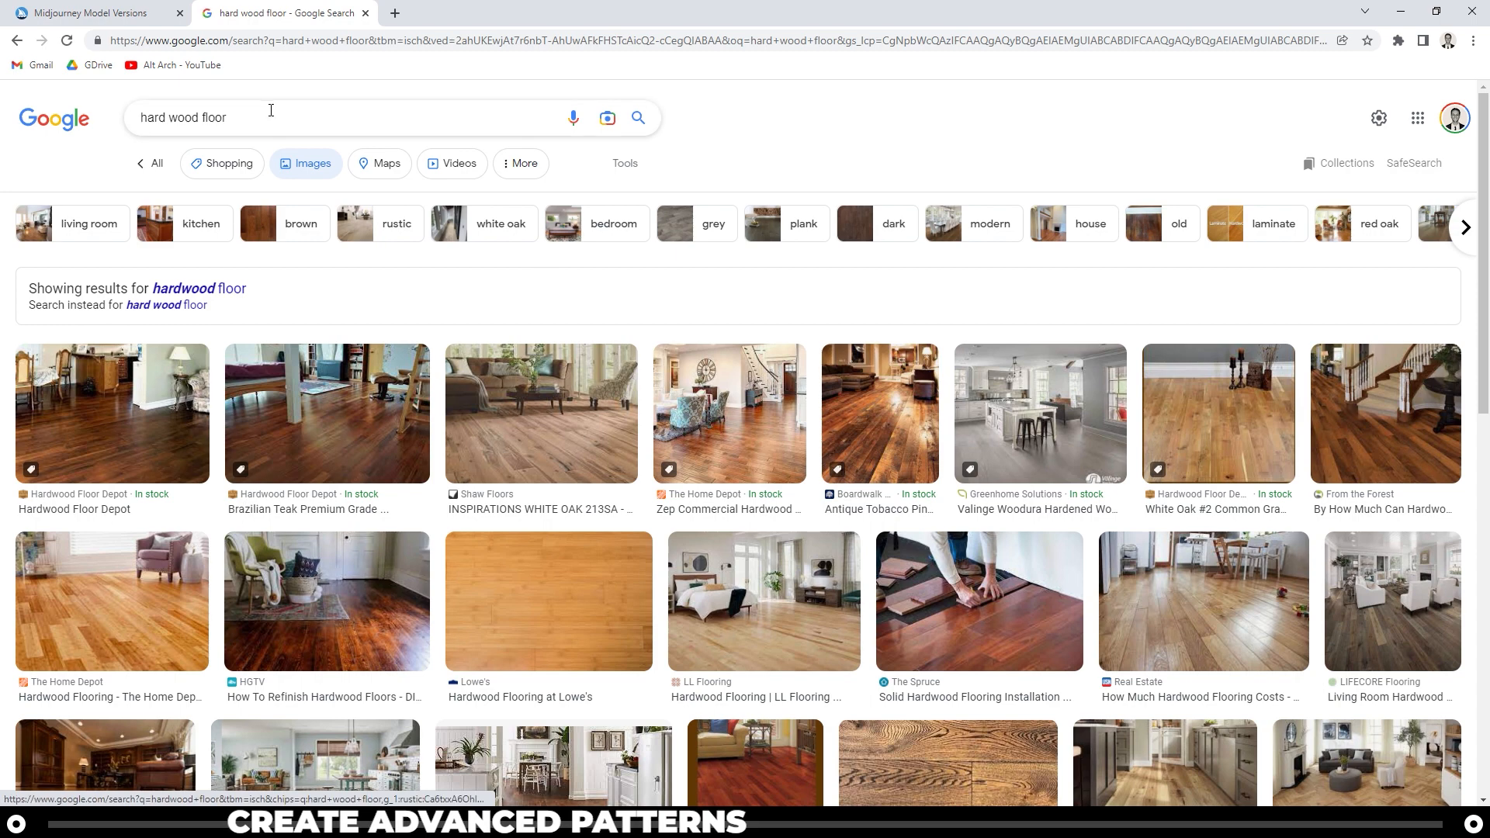
{"action": "type", "text": "texture"}
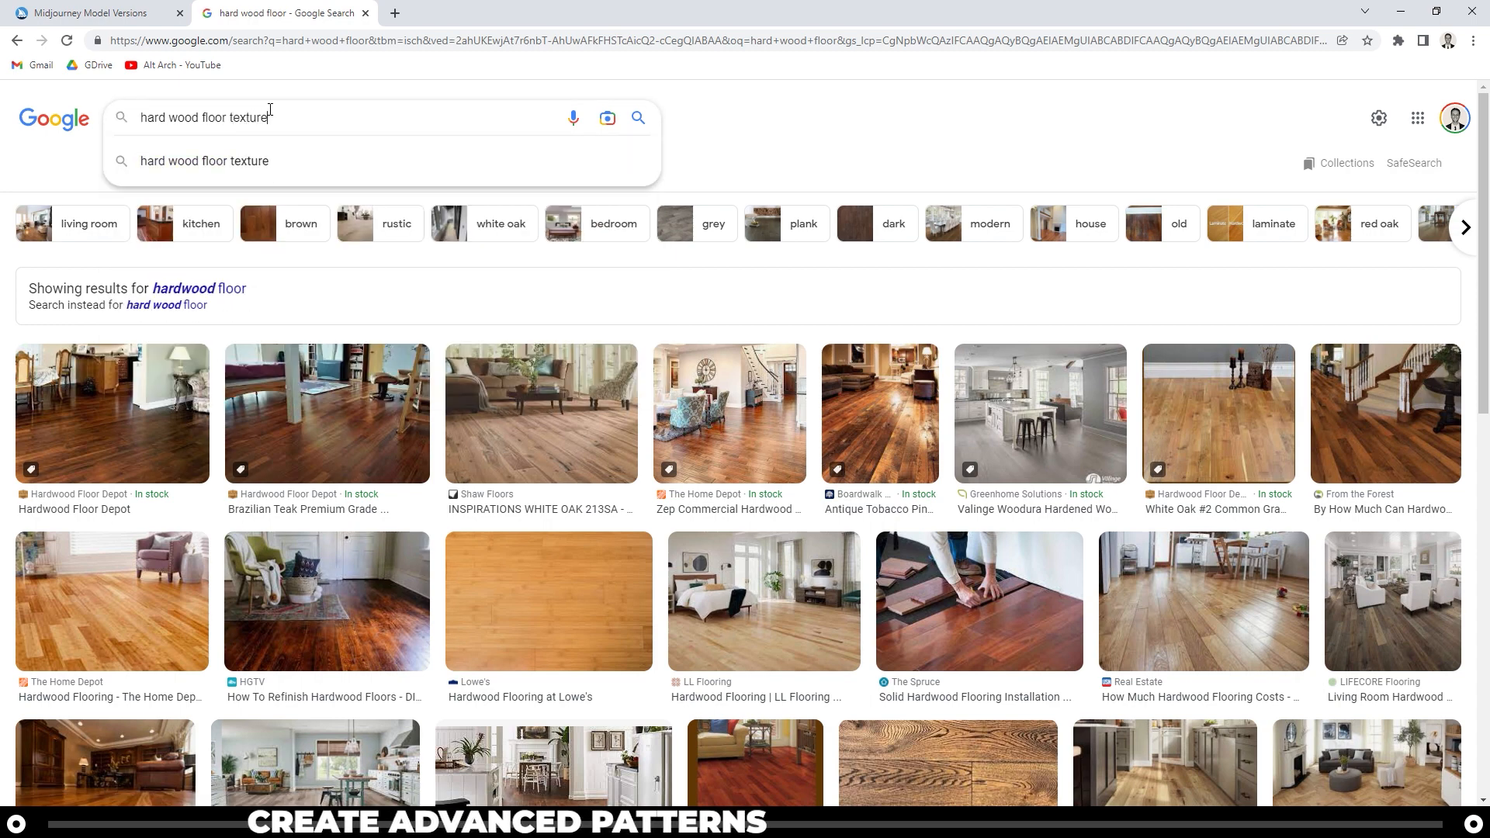
{"action": "left_click", "coordinate": [204, 160]}
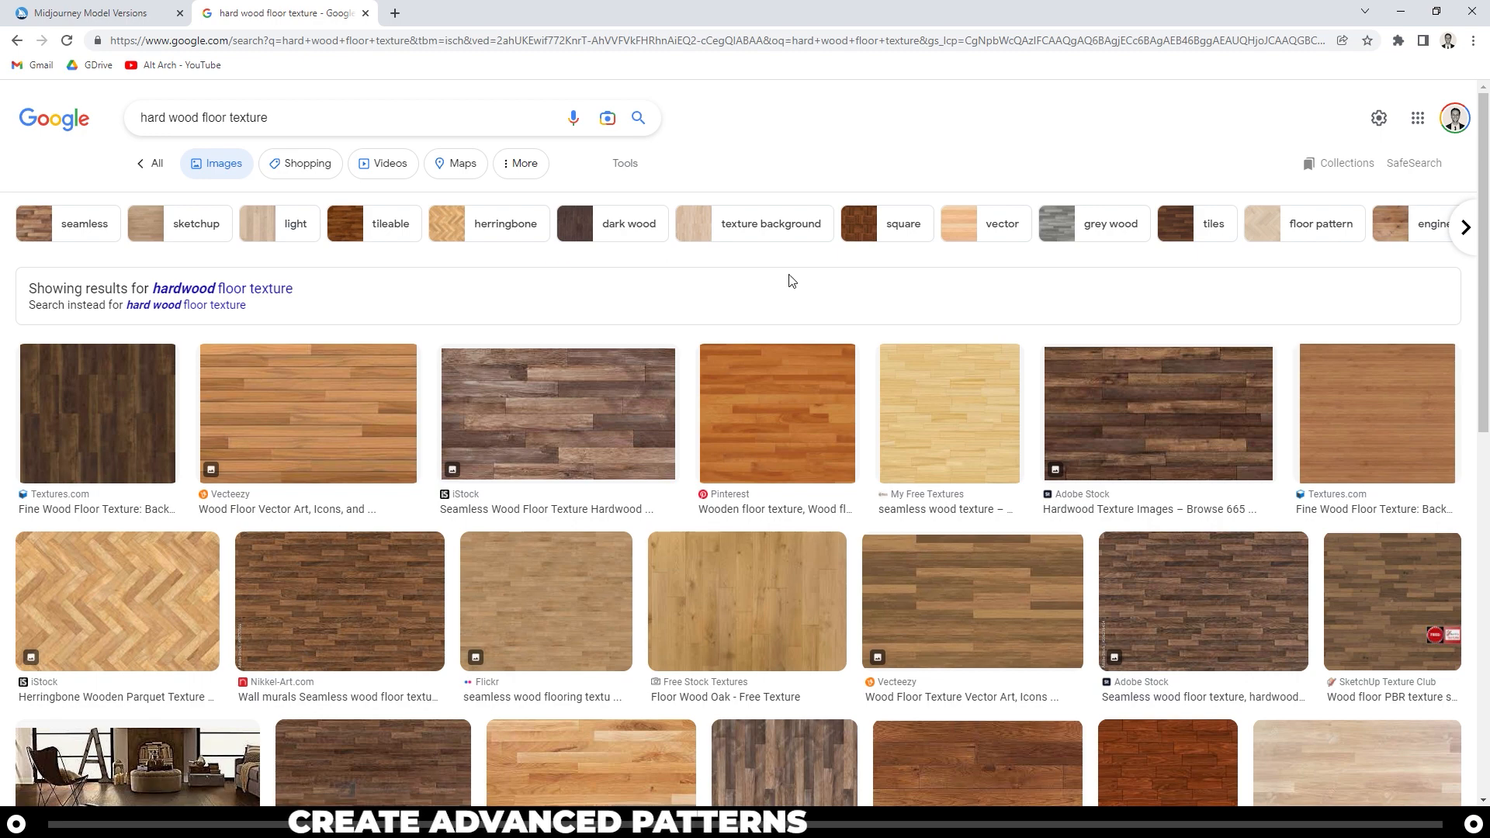
{"action": "left_click", "coordinate": [308, 413]}
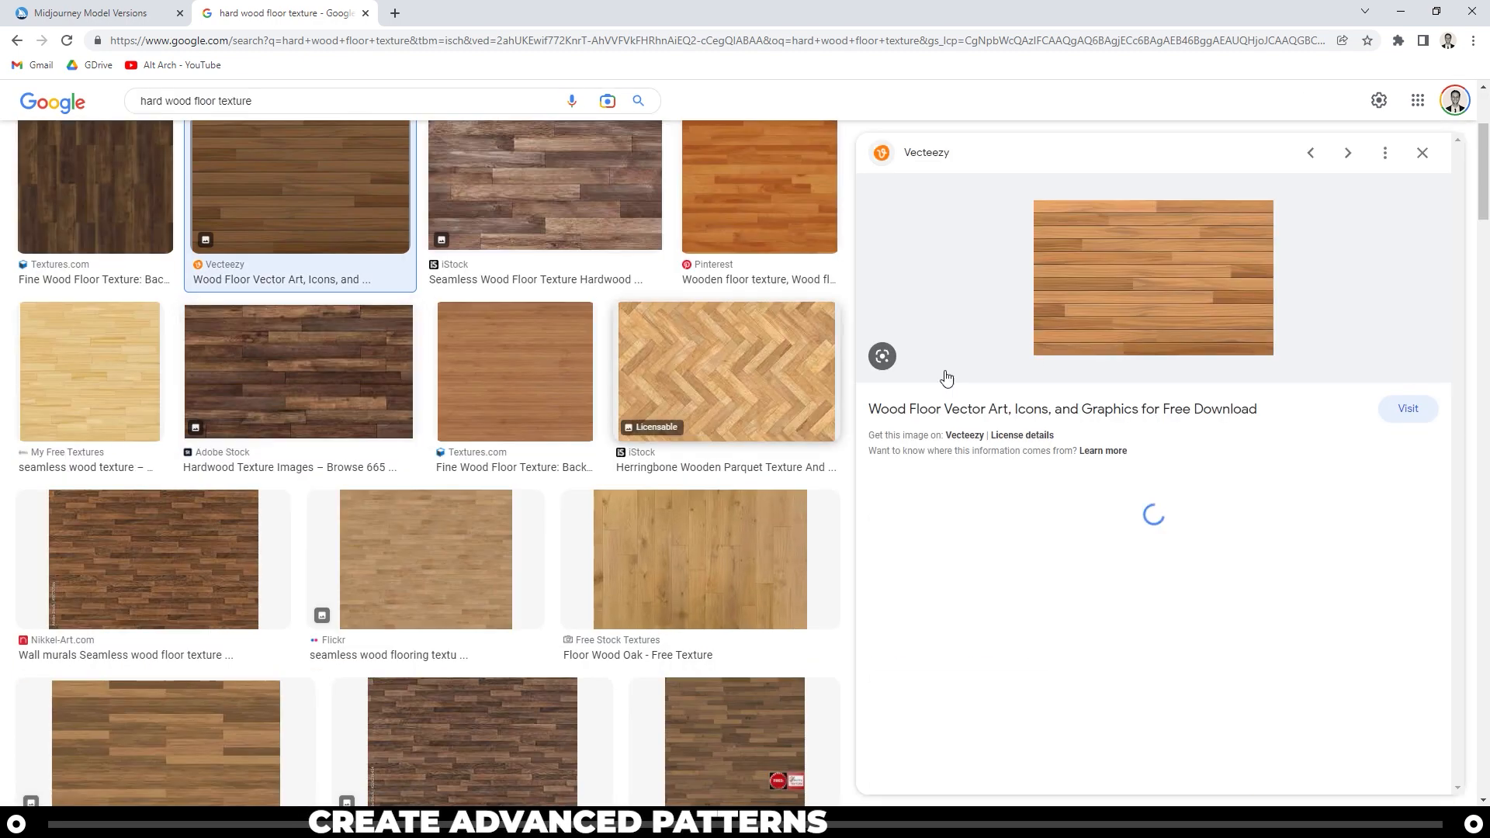
{"action": "right_click", "coordinate": [1154, 277]}
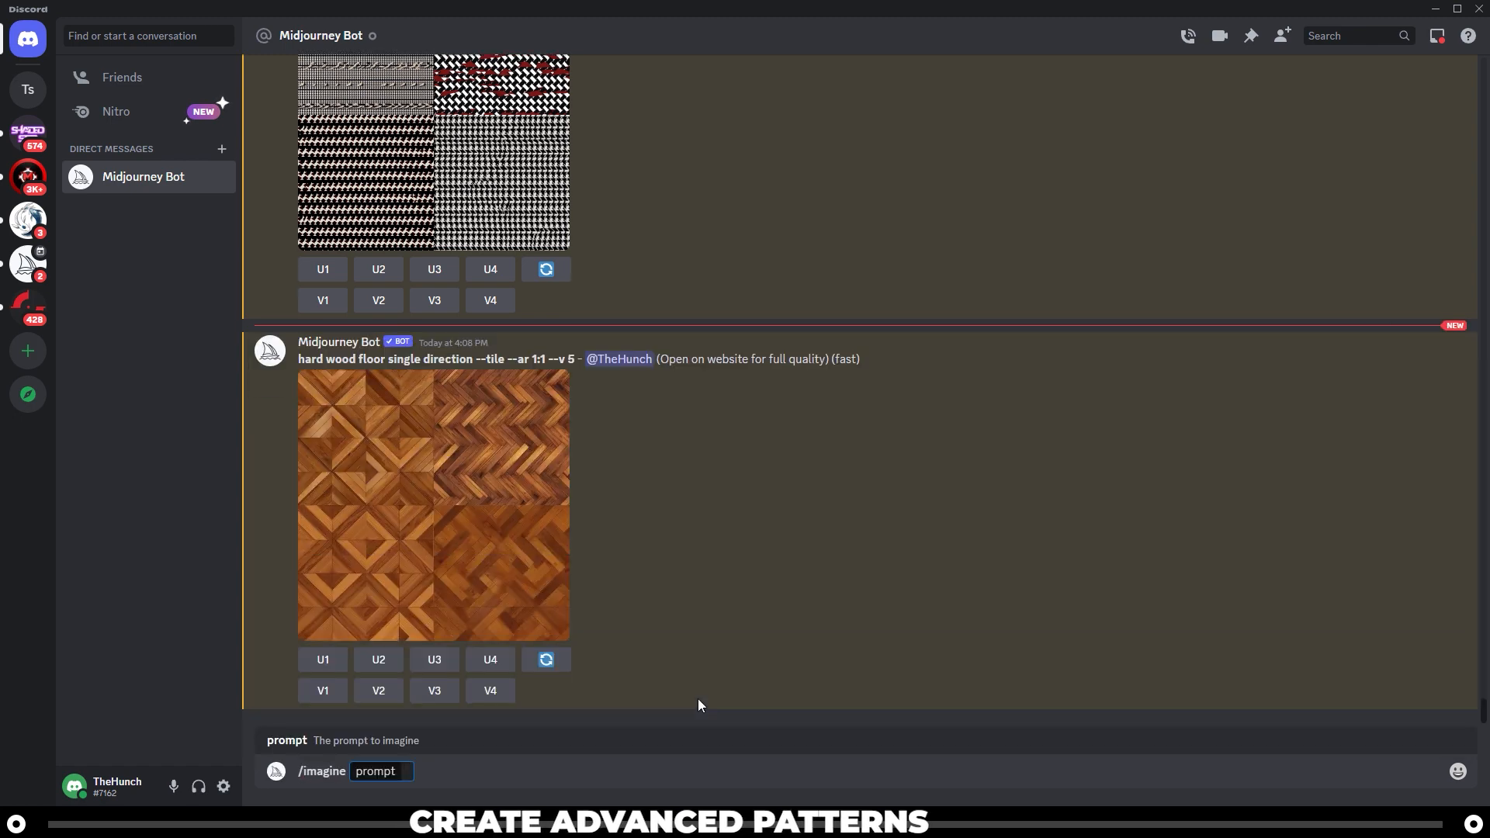
Step: Send /imagine with the Vecteezy wood-floor URL plus 'hard wood floor texture --tile --ar 1:1 --v 5'
{"action": "type", "text": "https://static.vecteezy.com/system/resources/thumbnails/008/774/157/small/illustration-beauty-wood-wall-floor-texture-pattern-background-vector.jpg"}
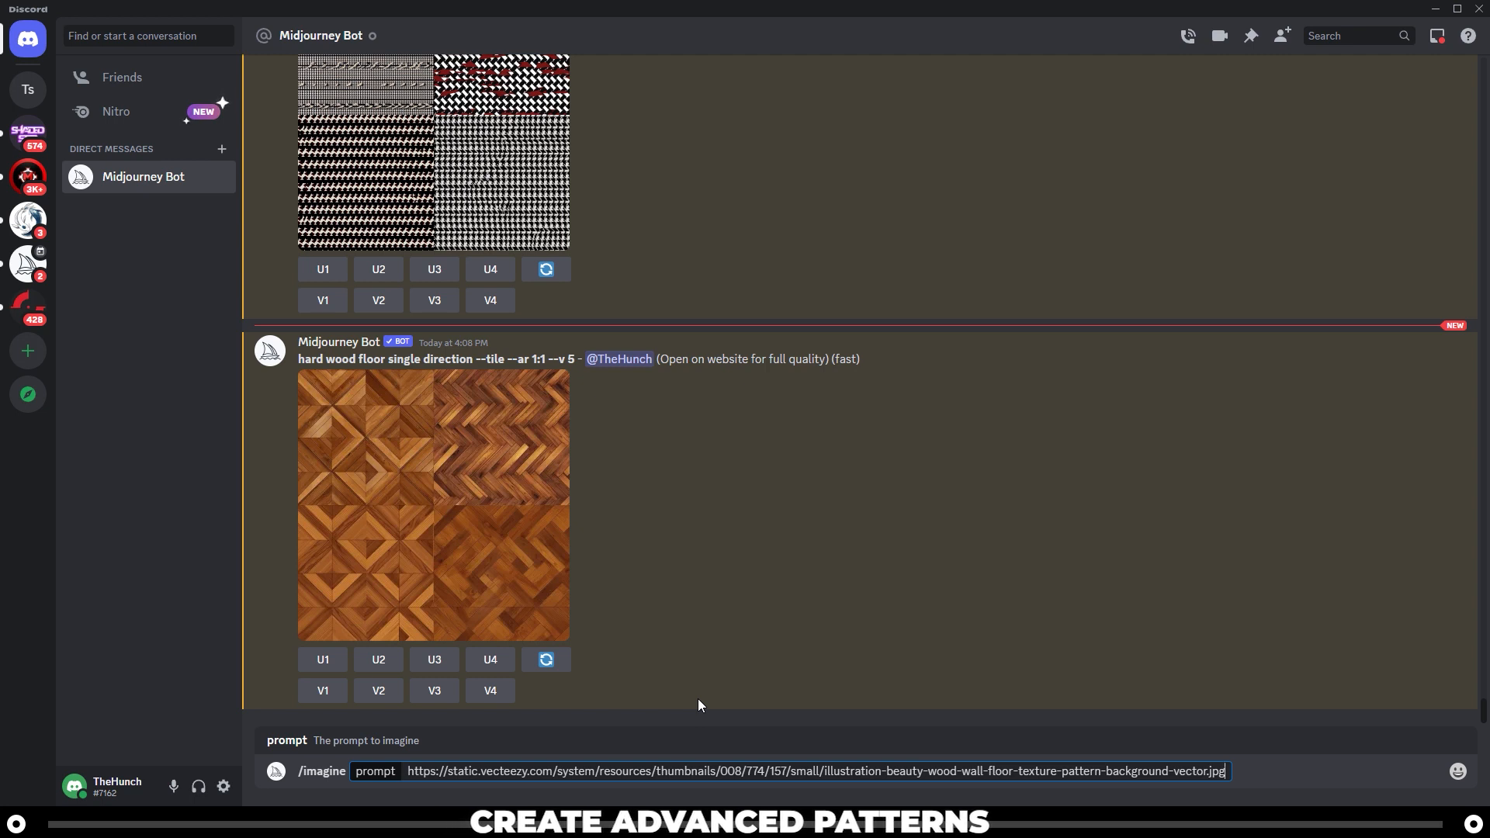
{"action": "type", "text": "hard"}
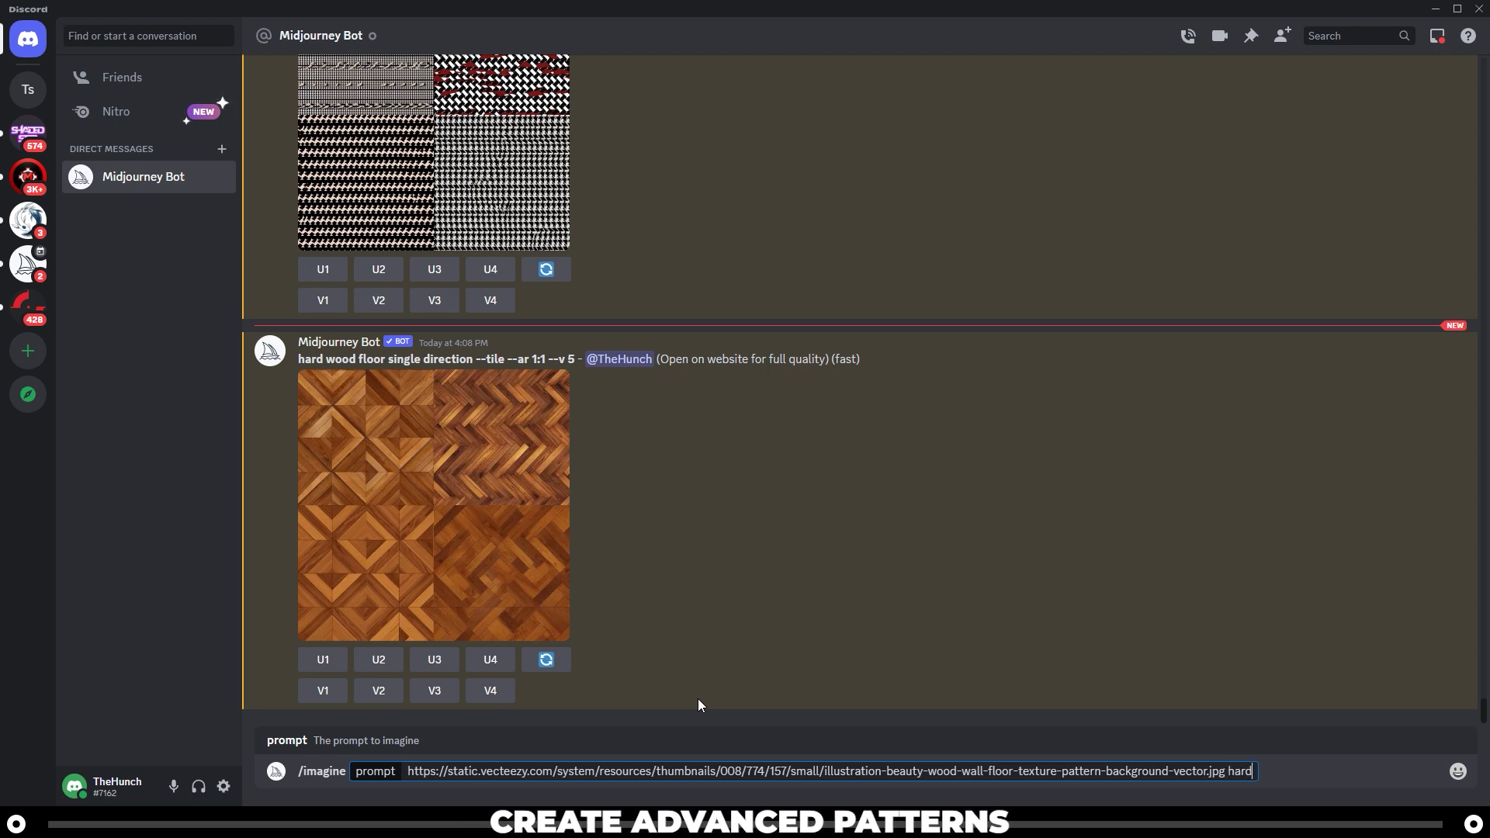
{"action": "type", "text": "wood floor"}
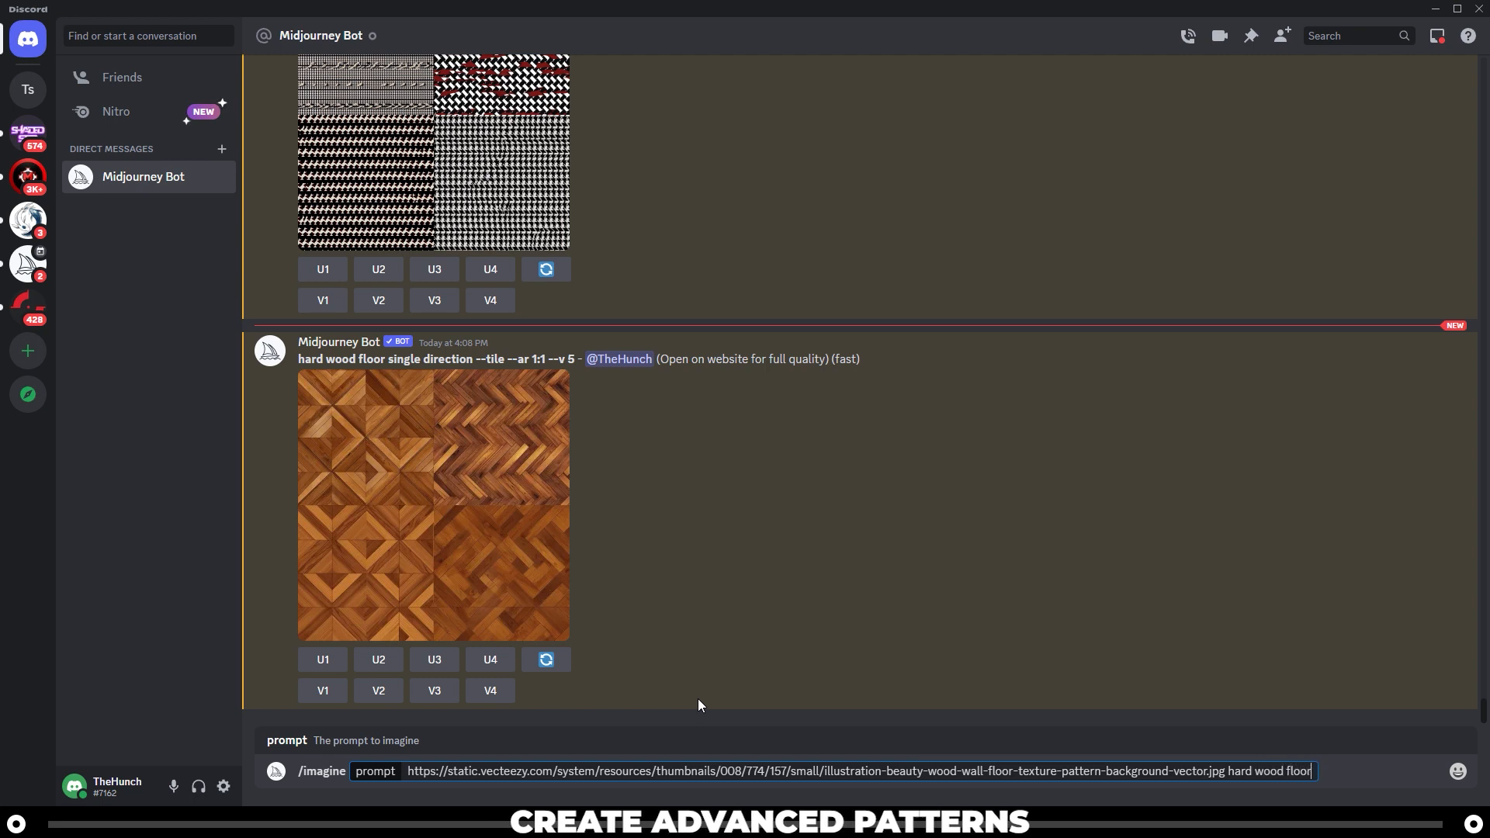
{"action": "type", "text": "texture"}
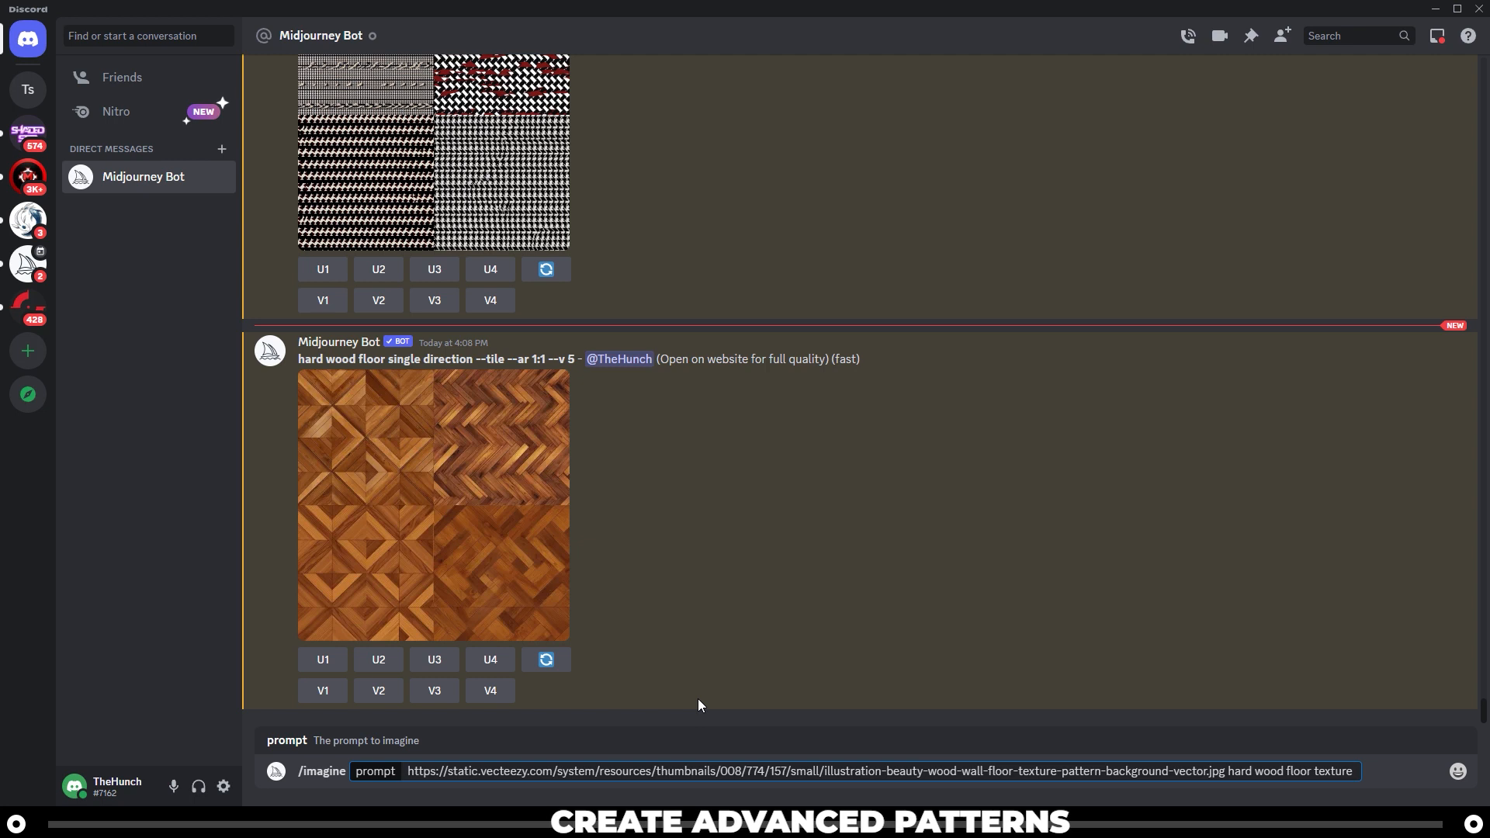
{"action": "type", "text": "--tile"}
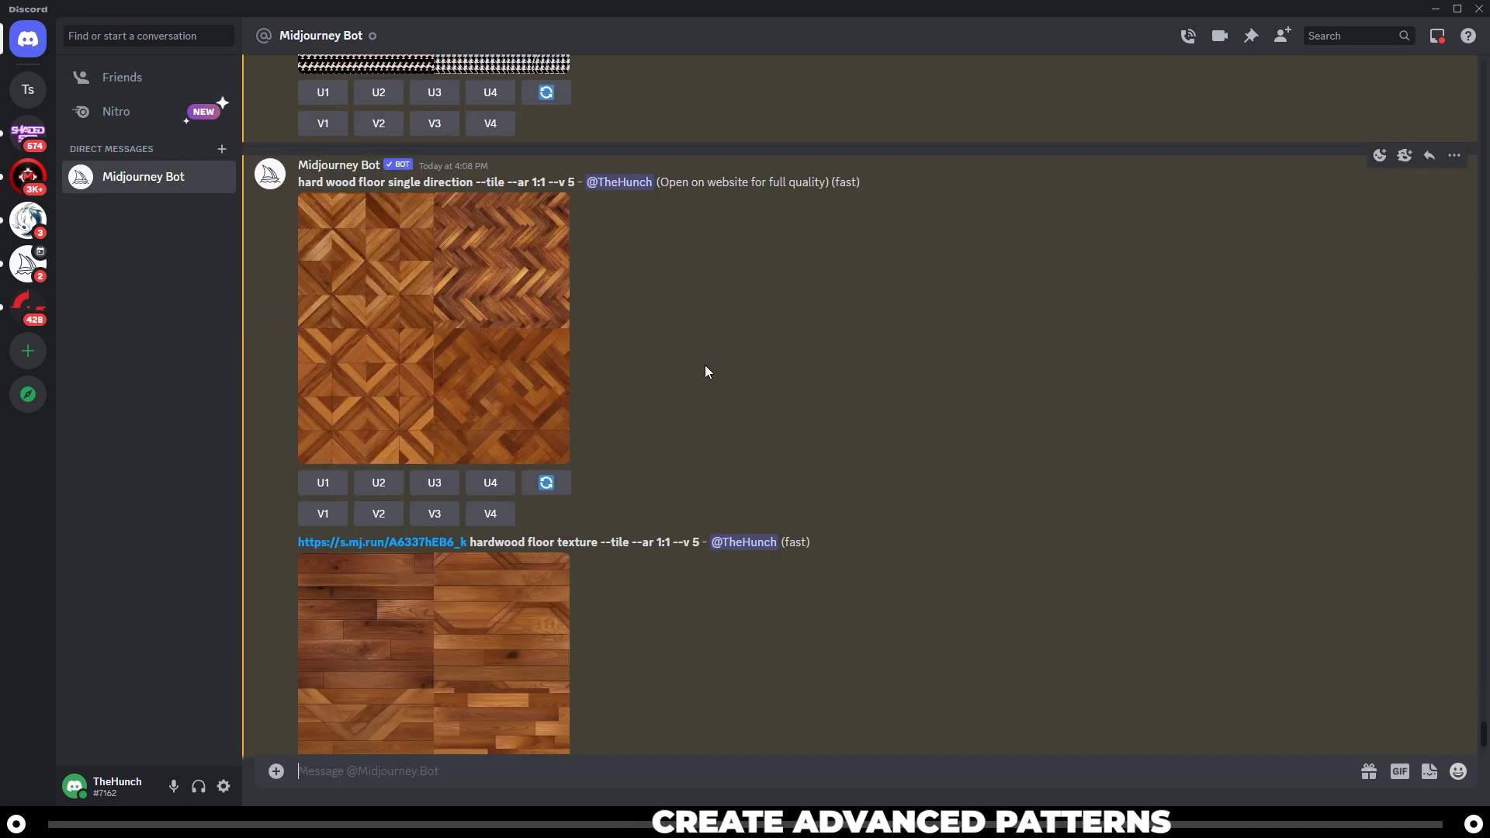
Step: Enlarge the earlier parquet grid, close it, then enlarge the new hardwood floor texture grid
{"action": "left_click", "coordinate": [433, 327]}
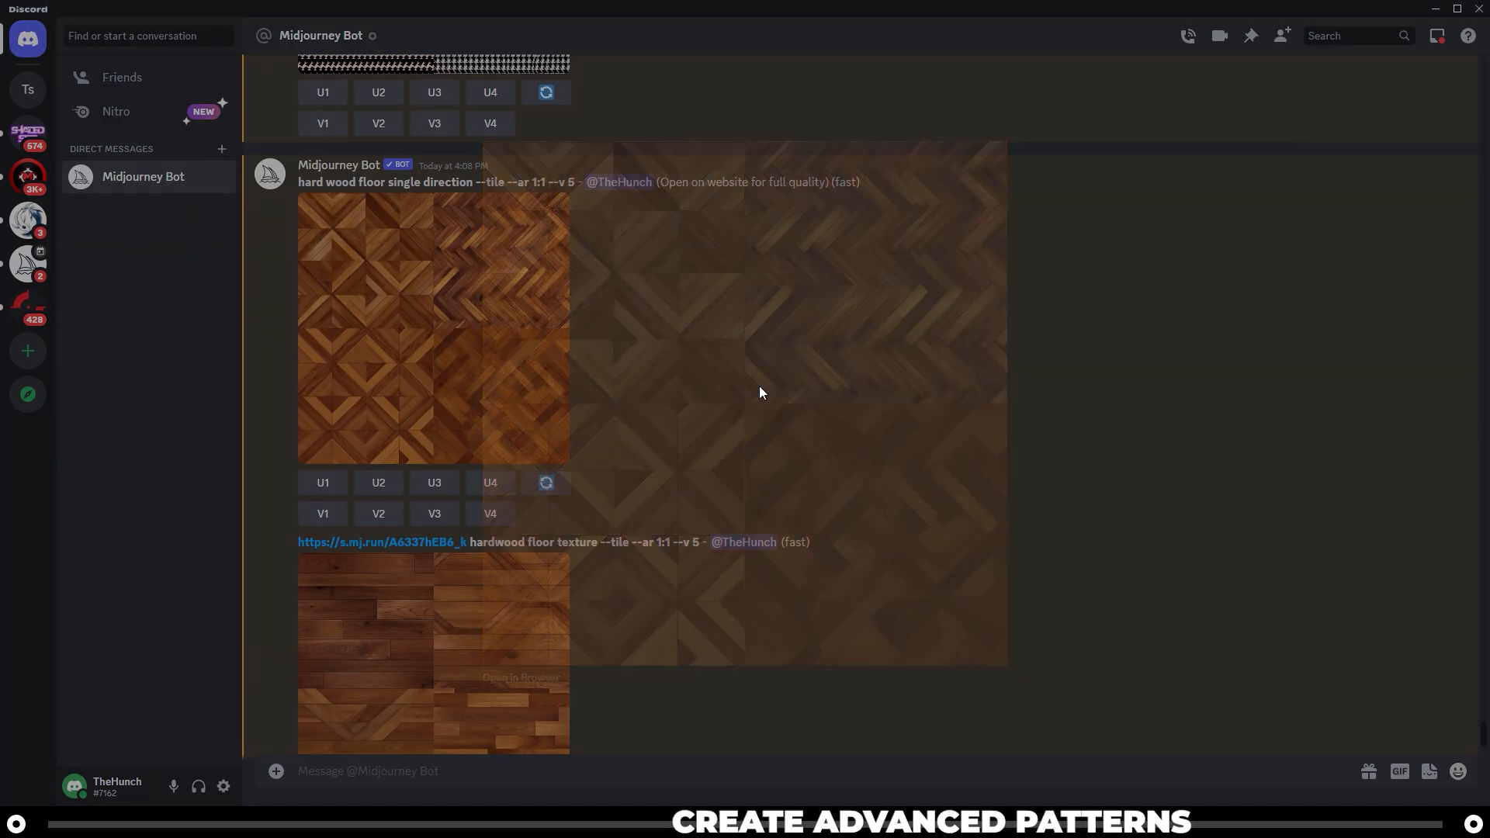
{"action": "left_click", "coordinate": [433, 327]}
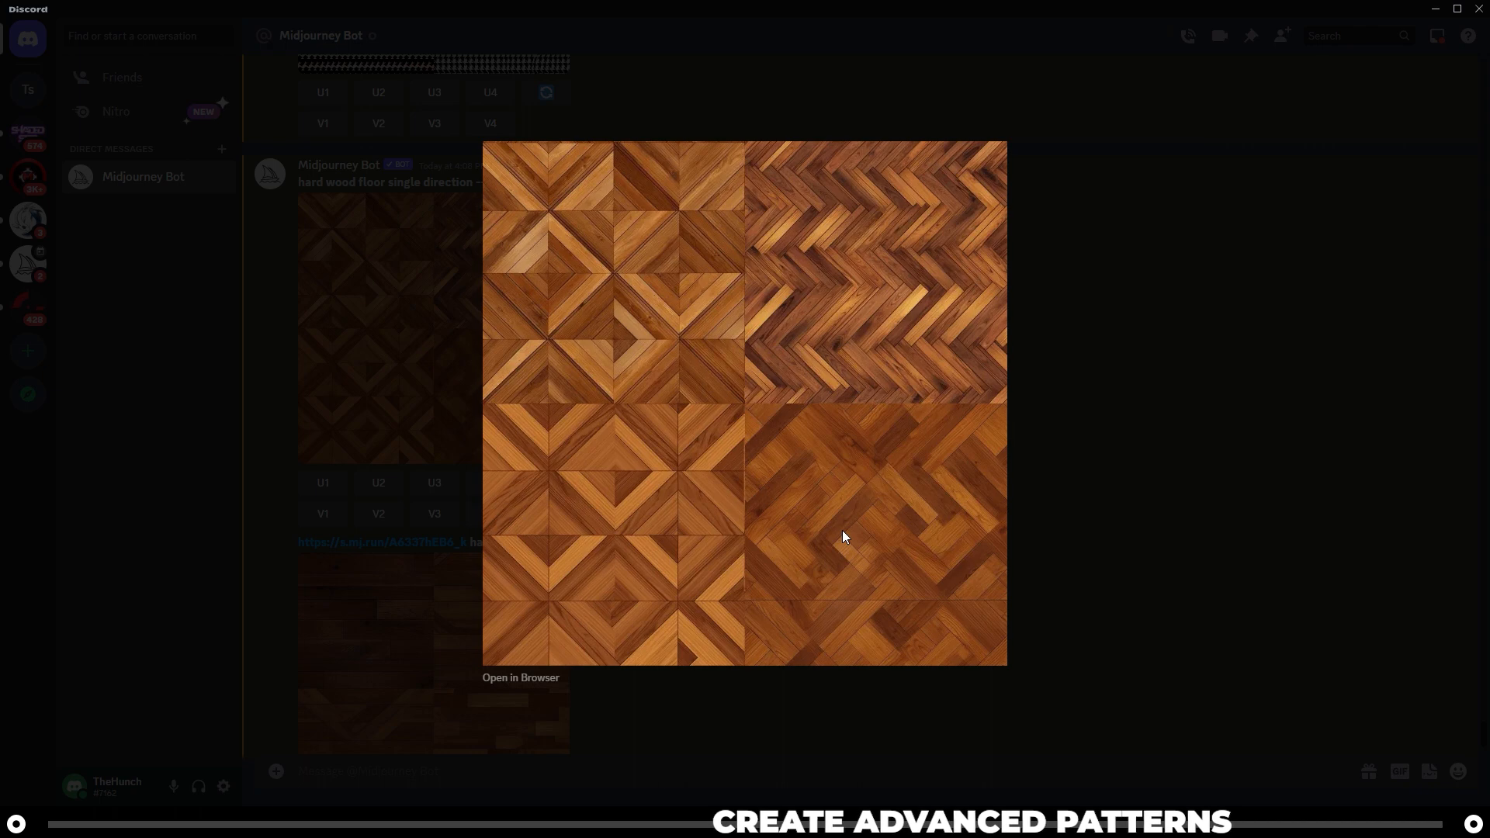
{"action": "mouse_move", "coordinate": [992, 534]}
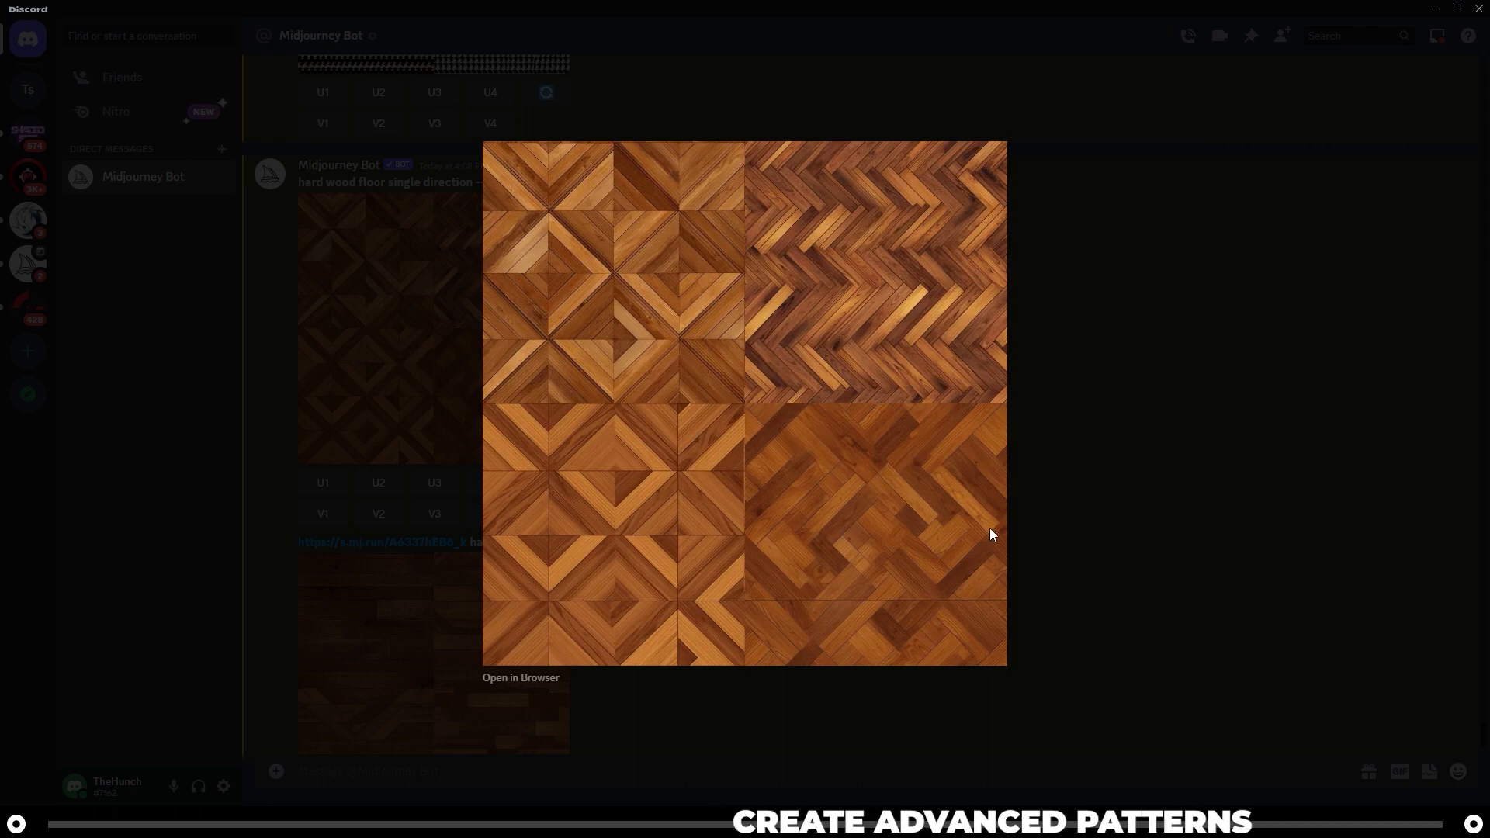
{"action": "mouse_move", "coordinate": [852, 531]}
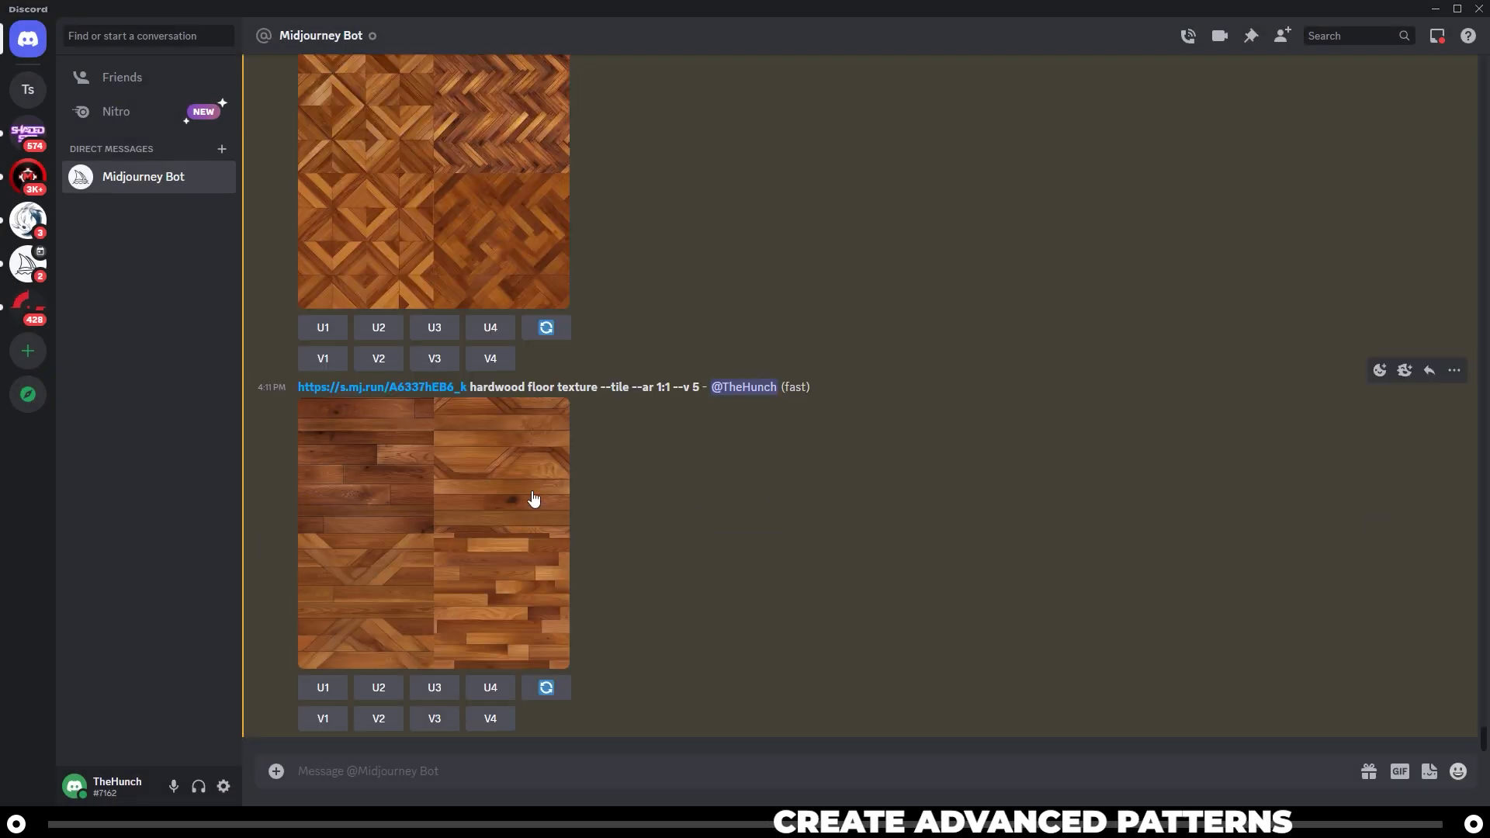
{"action": "mouse_move", "coordinate": [568, 514]}
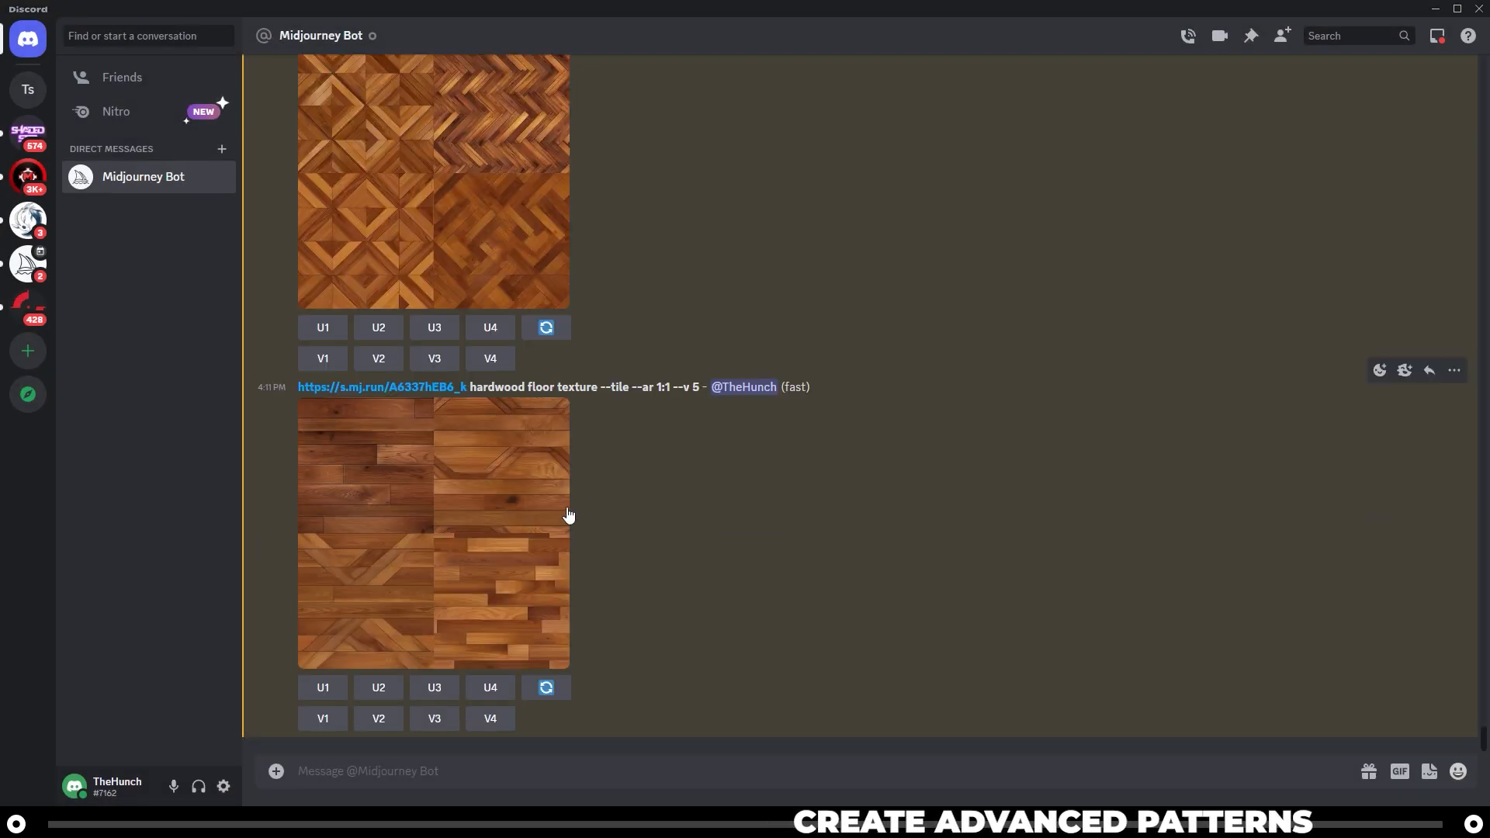
{"action": "mouse_move", "coordinate": [679, 483]}
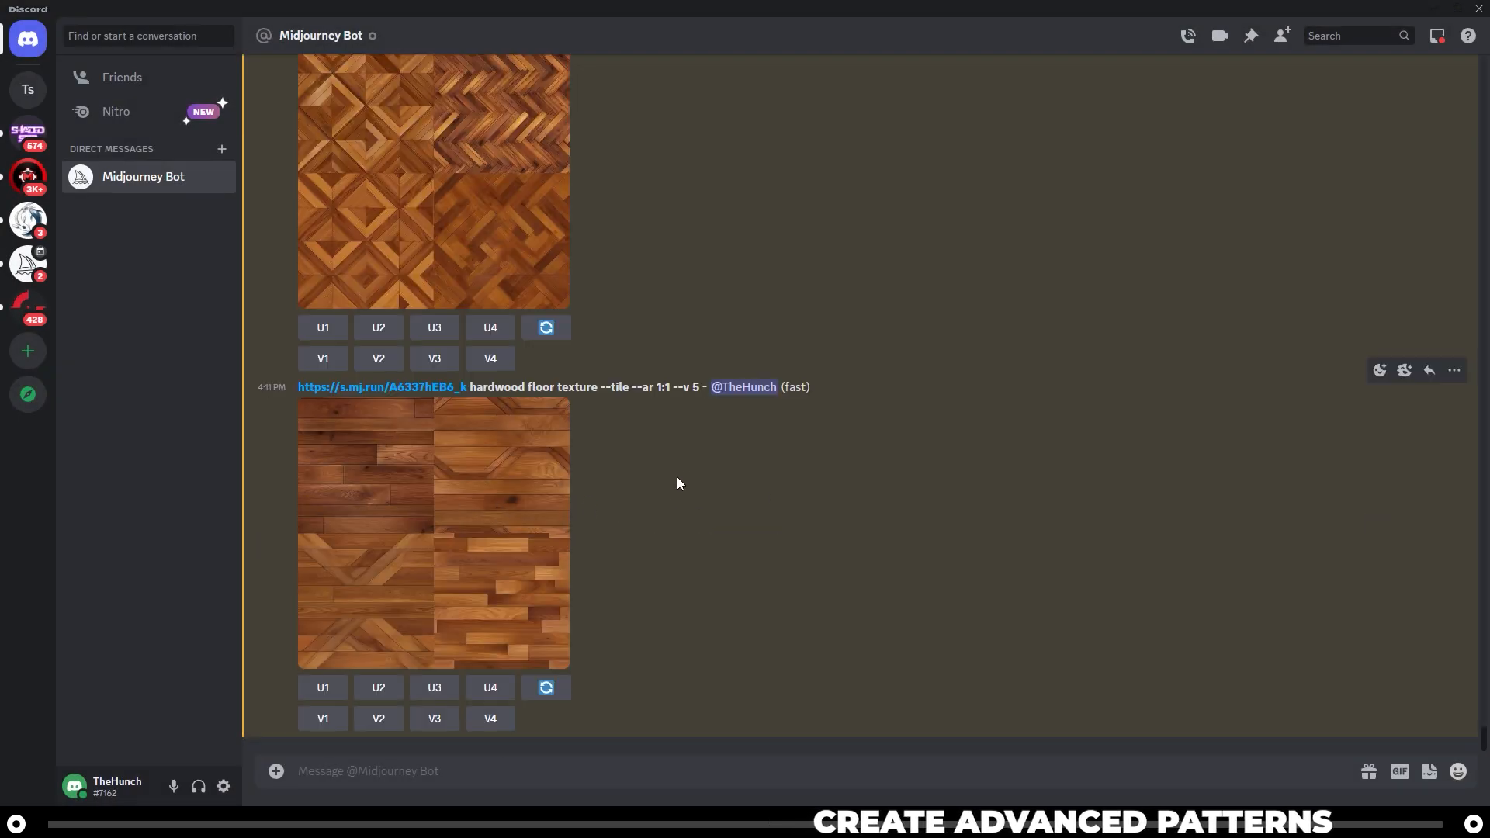
{"action": "mouse_move", "coordinate": [691, 461]}
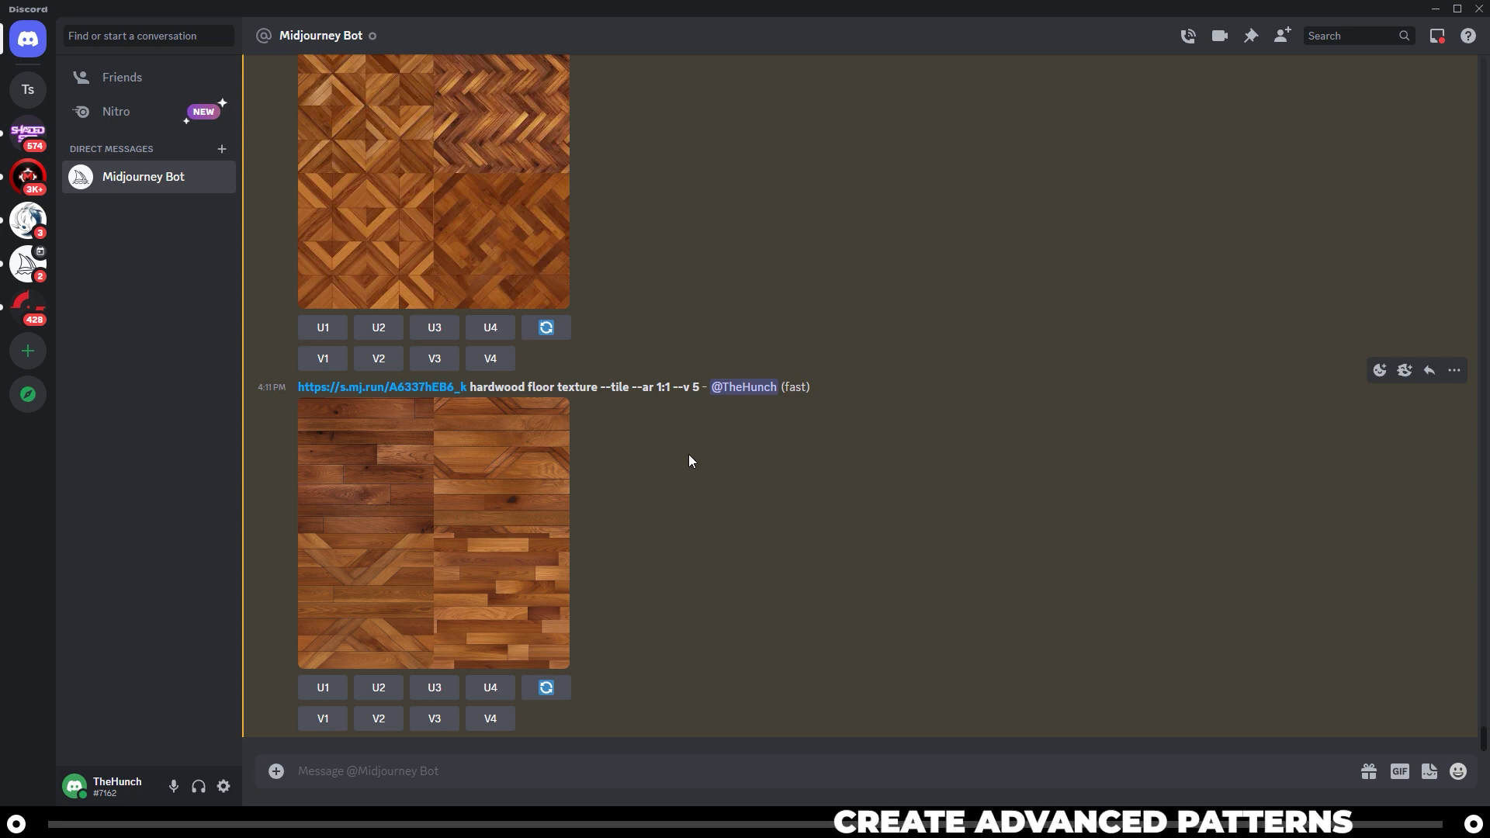
{"action": "left_click", "coordinate": [433, 533]}
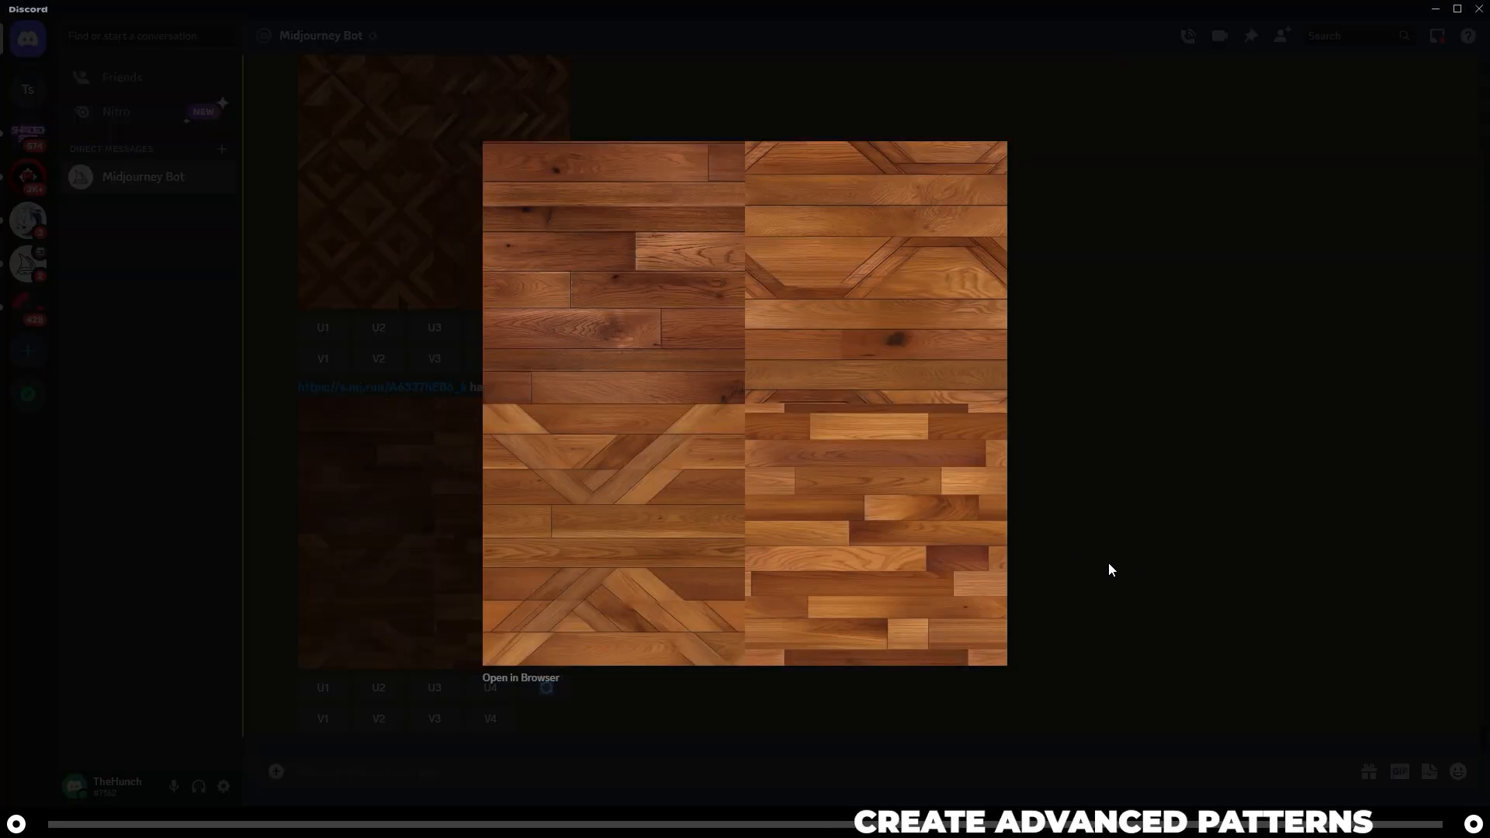
{"action": "mouse_move", "coordinate": [820, 278]}
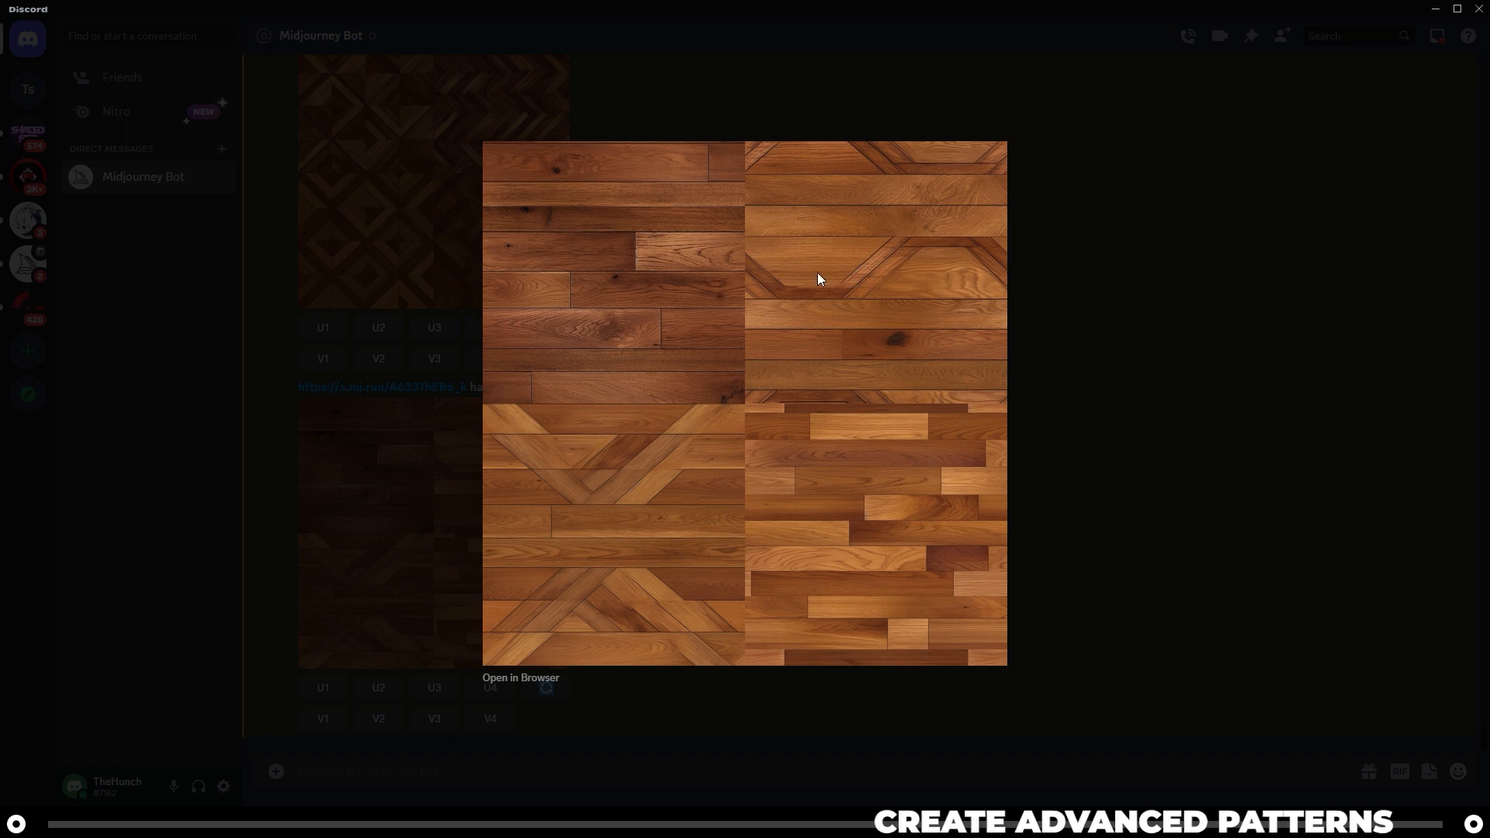
{"action": "mouse_move", "coordinate": [1094, 557]}
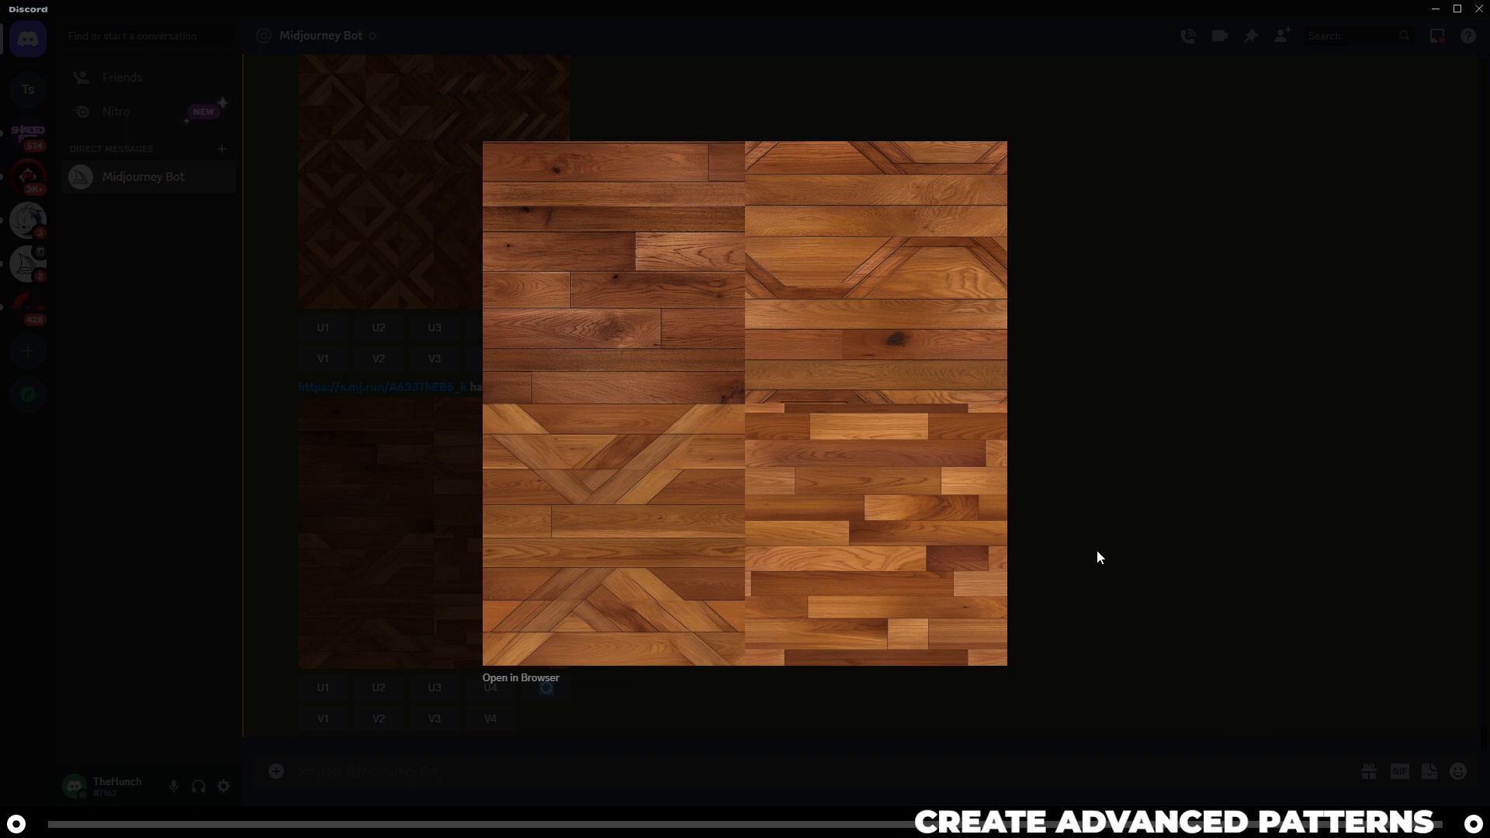
{"action": "mouse_move", "coordinate": [1080, 553]}
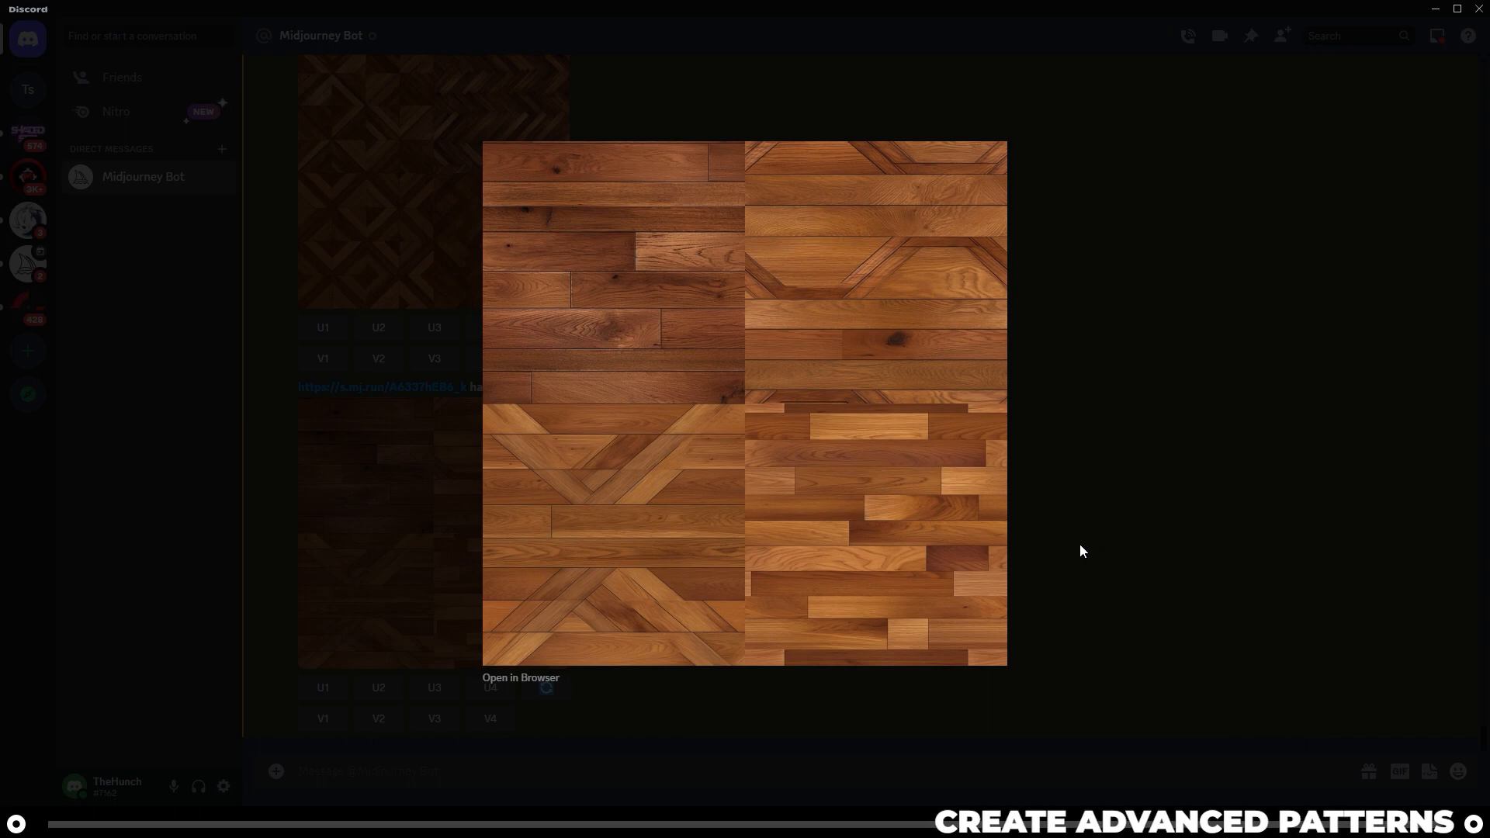